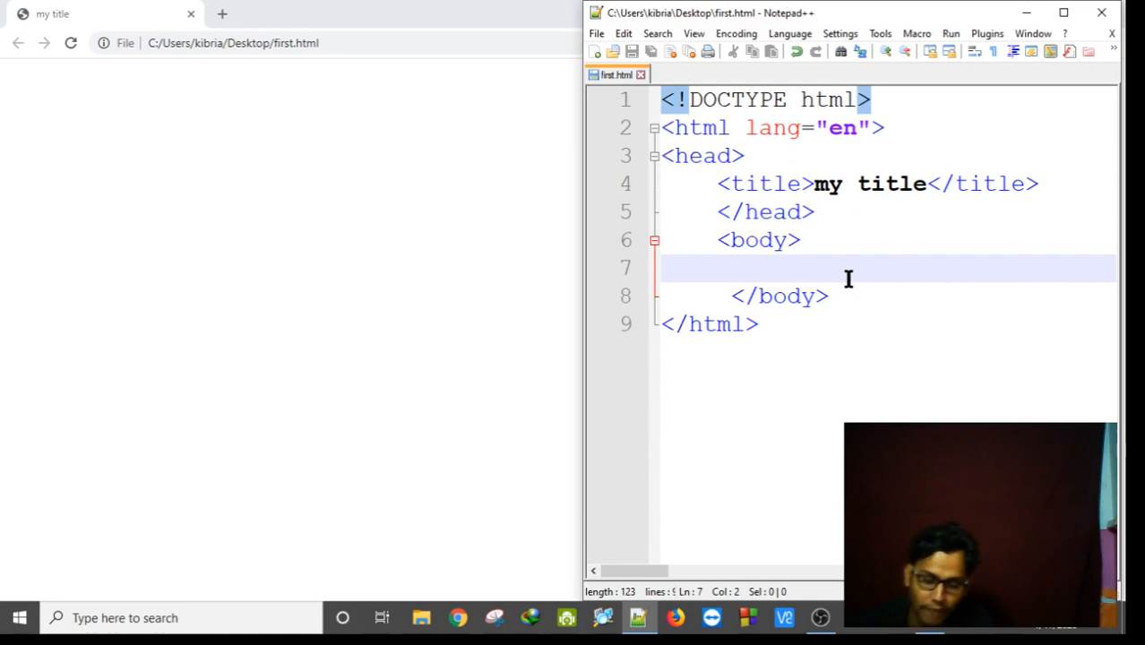
Add an <input type="text"> element inside the body, choosing 'text' from autocomplete.
text(<)
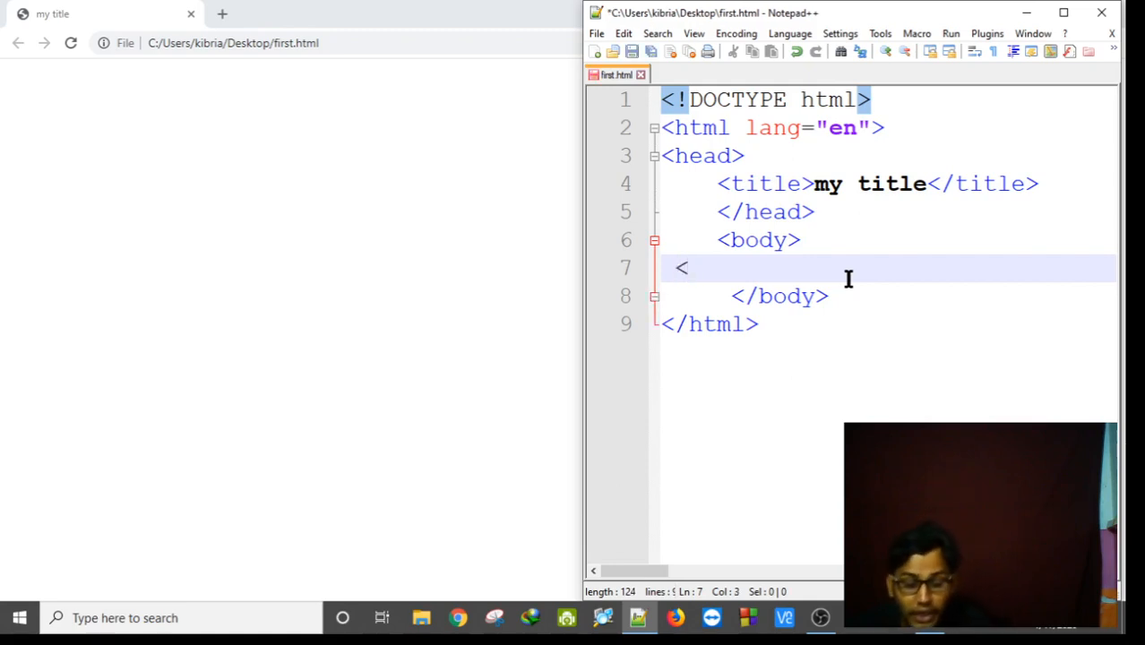
text(inpu)
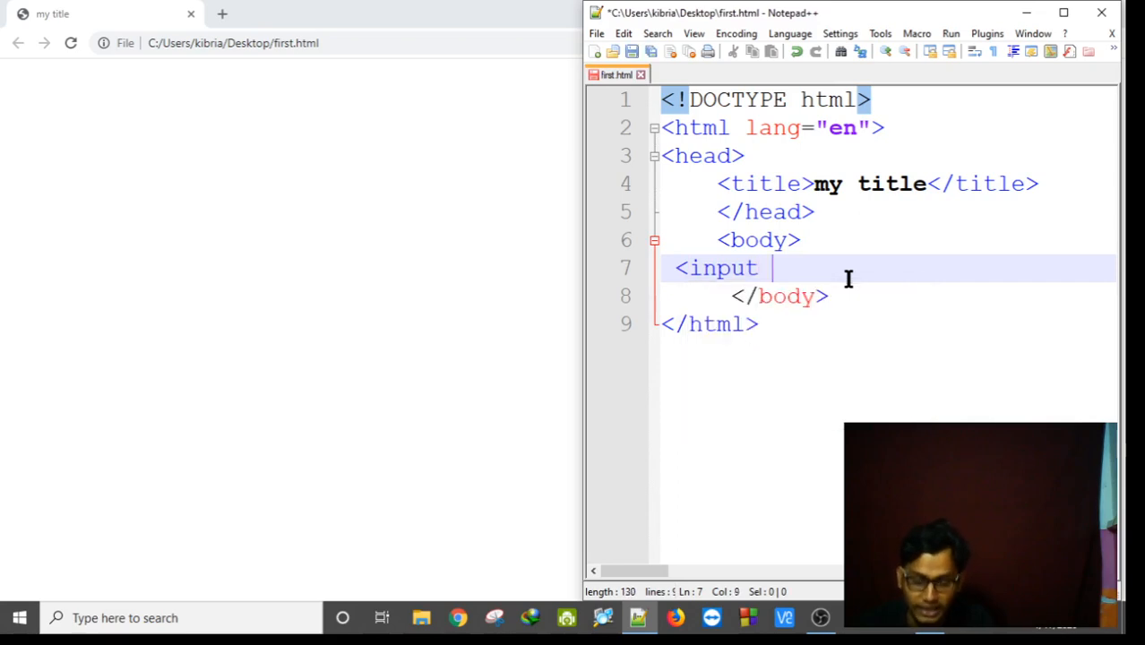
text(ty)
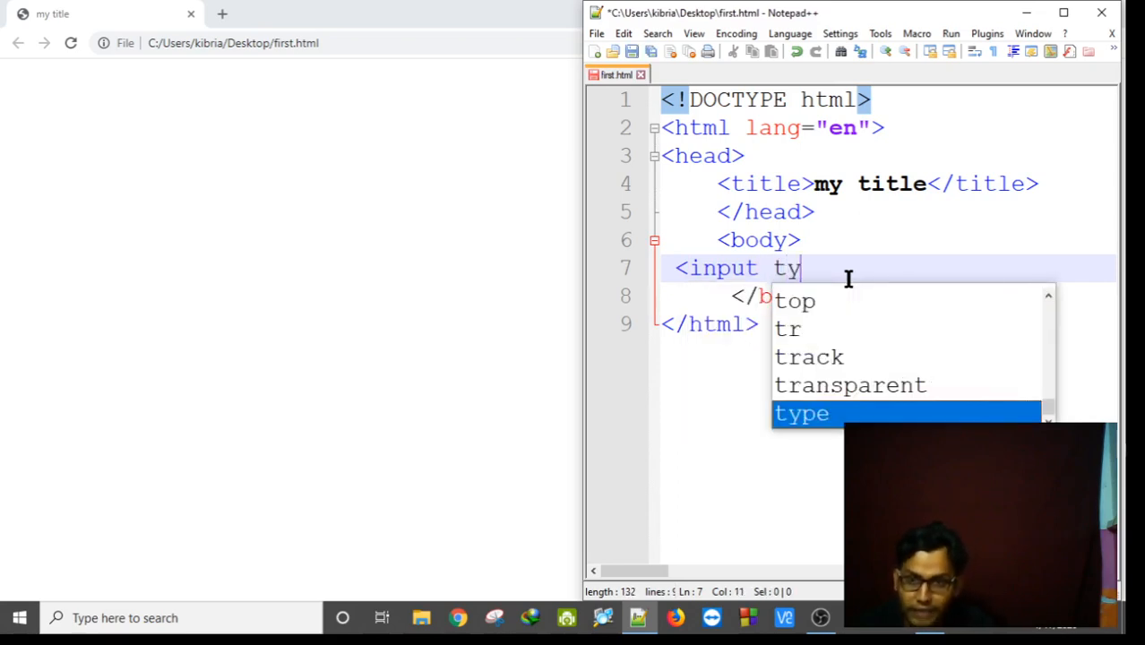
text(pe)
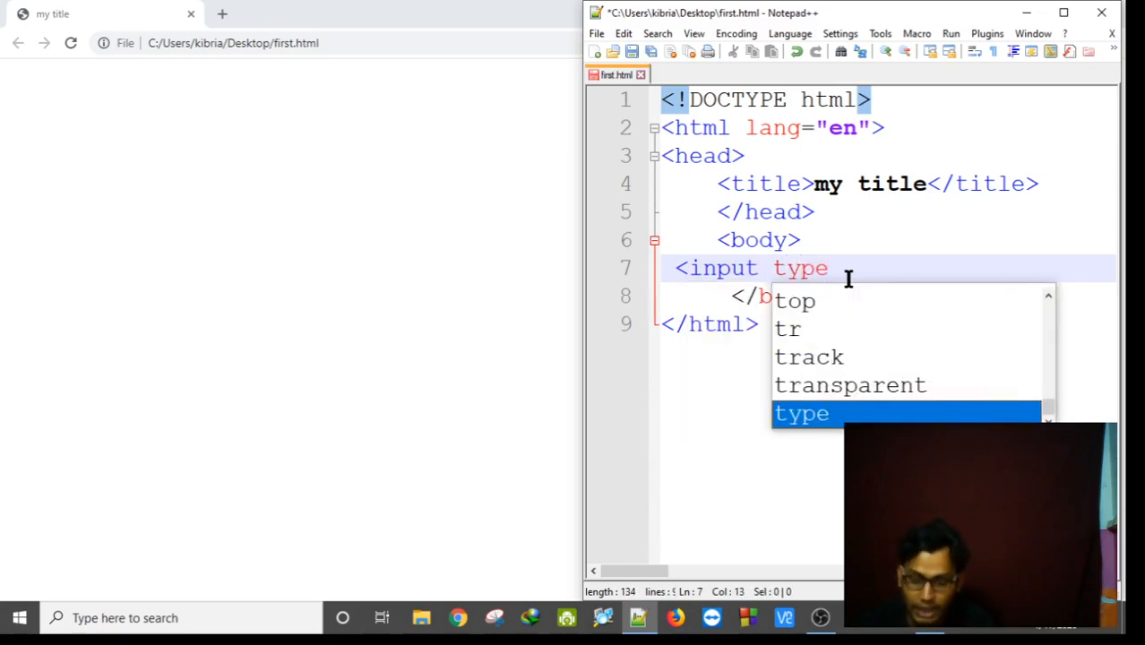
text(+")
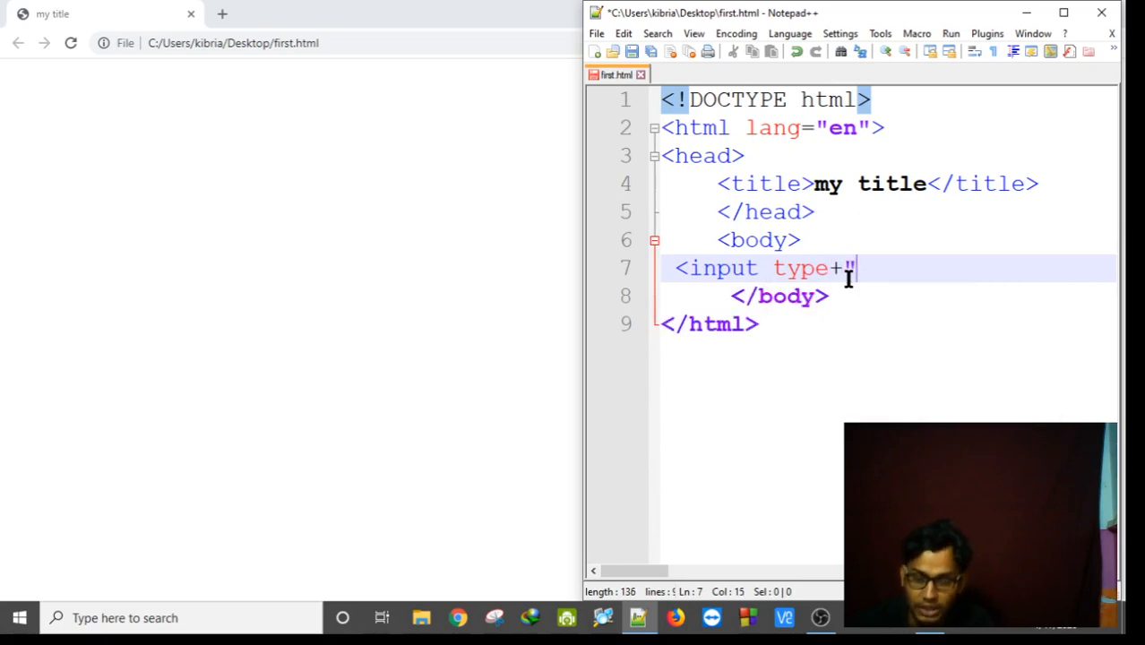
key(Backspace)
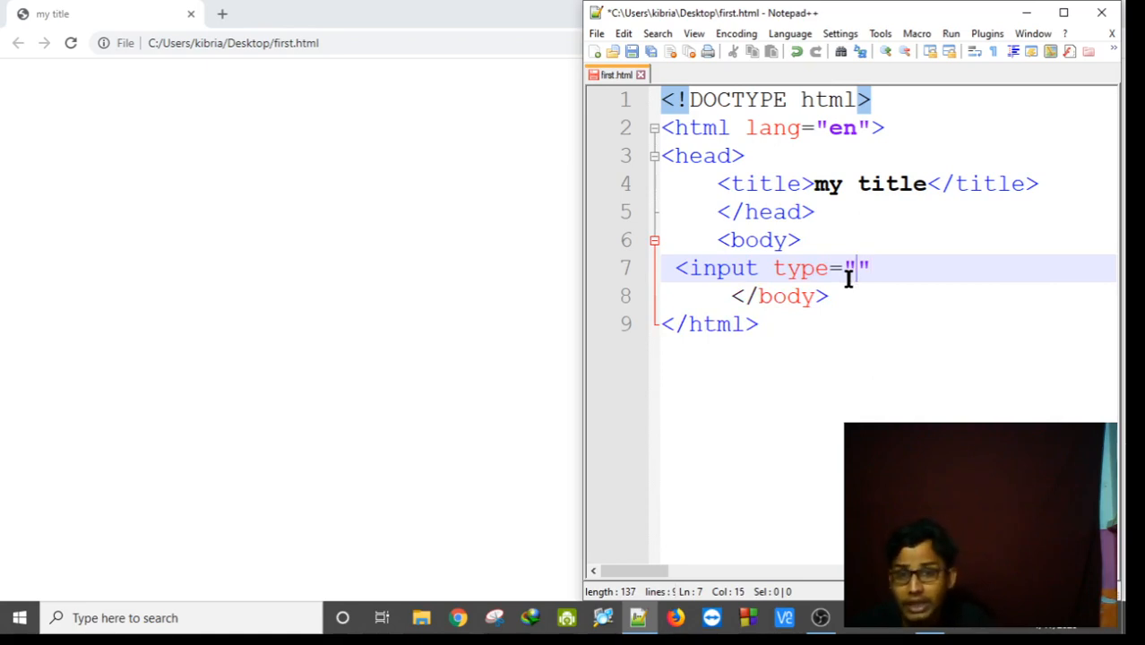
text(te)
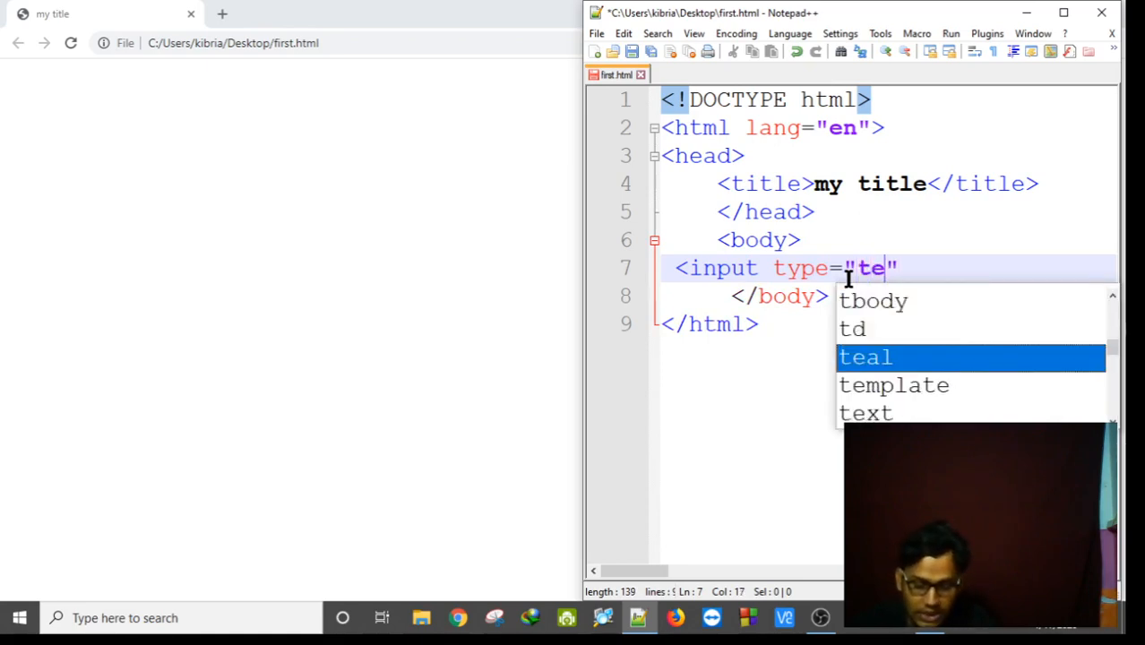
click(866, 412)
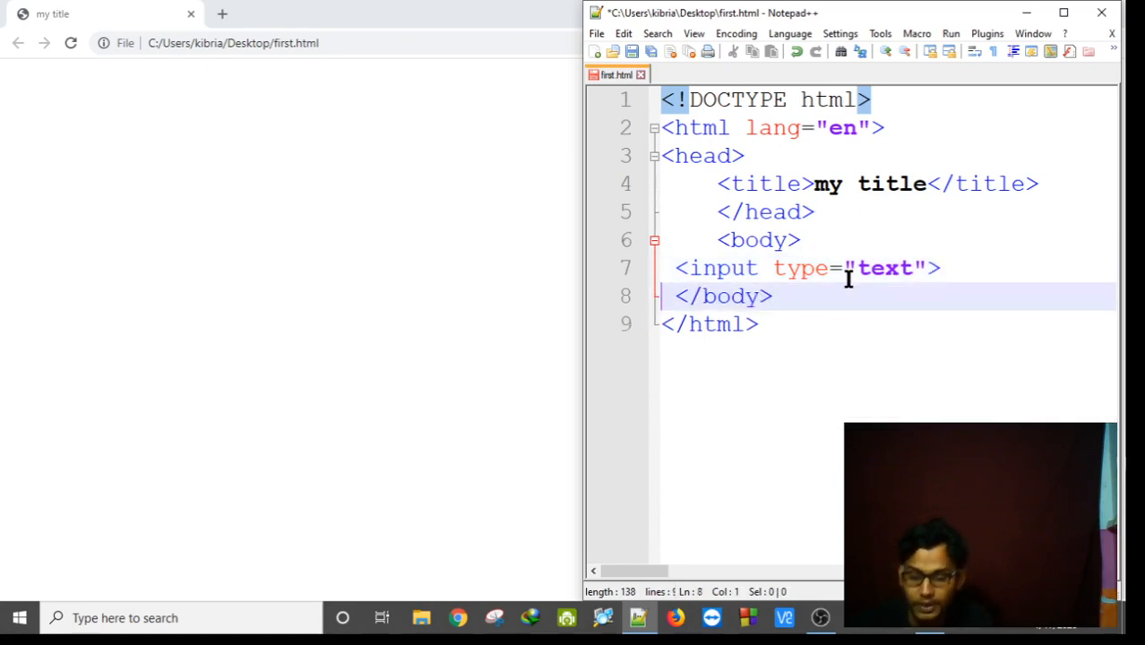
Align the indentation of the input tag and the closing body tag.
click(672, 269)
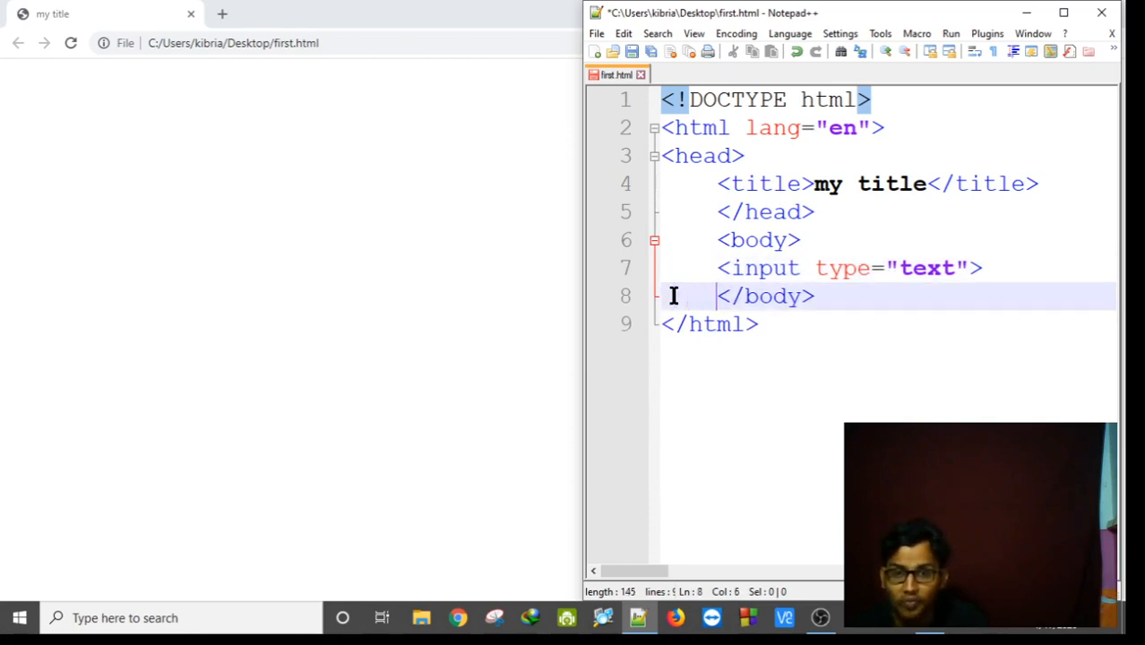
click(721, 269)
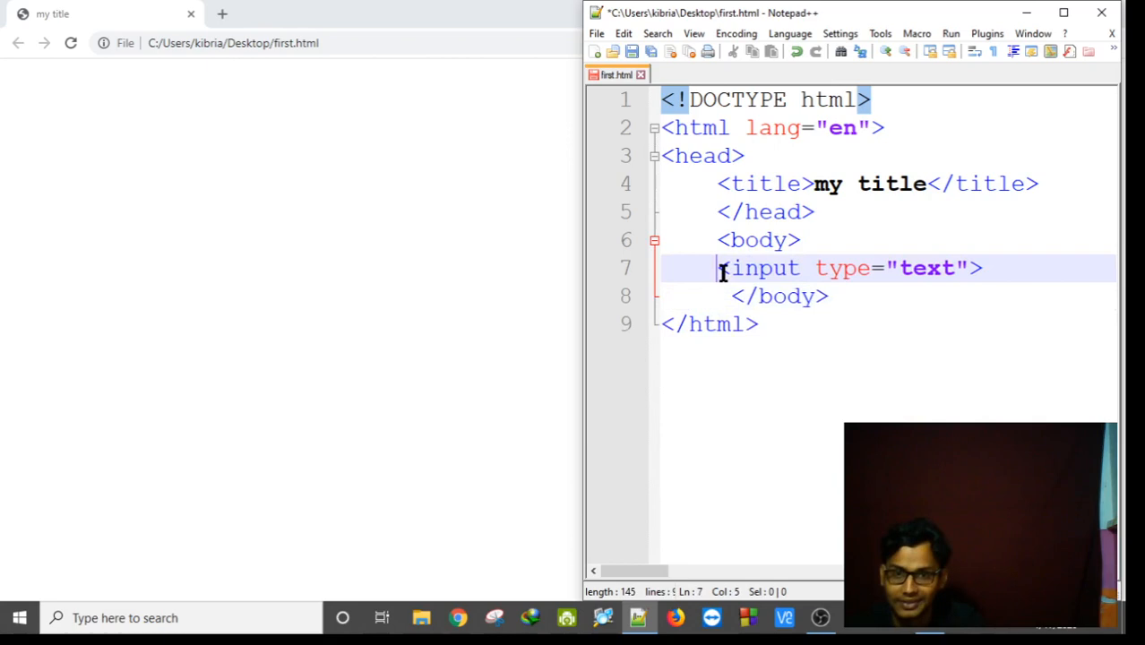
click(830, 295)
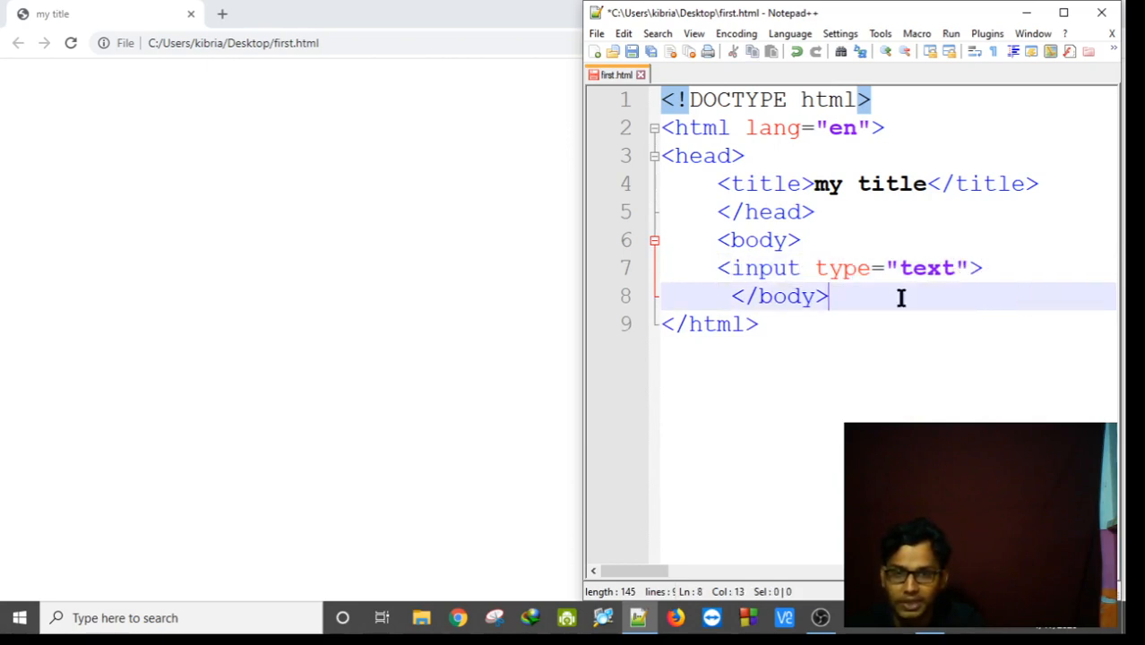
mouse_move(952, 337)
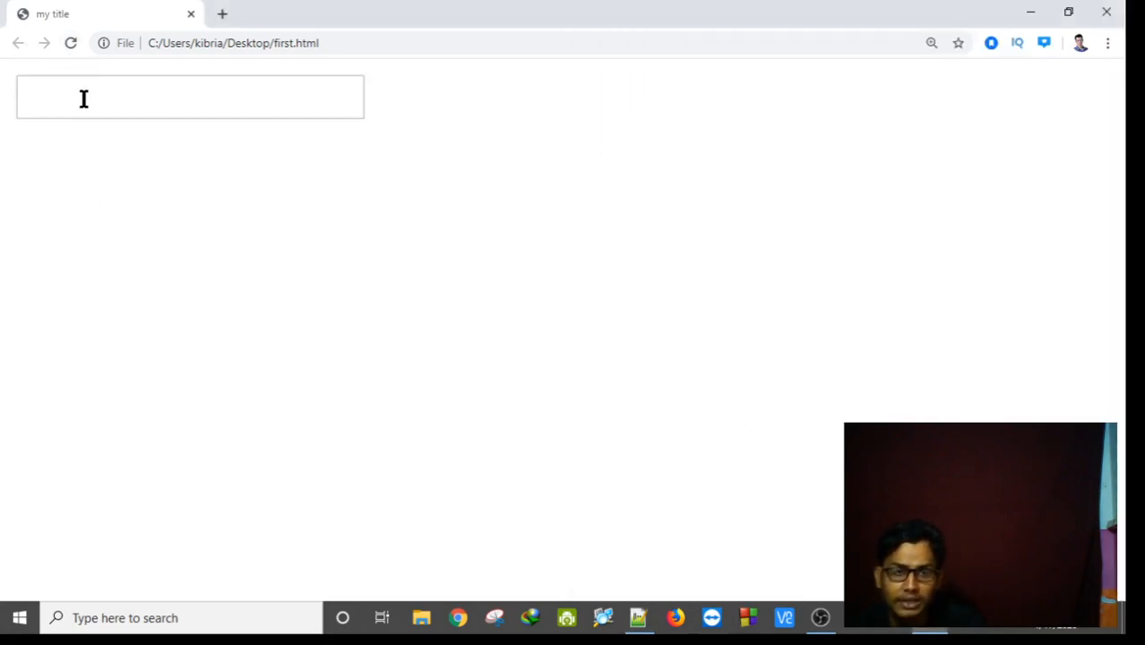
Try out the newly rendered empty text box on the Chrome page.
click(179, 97)
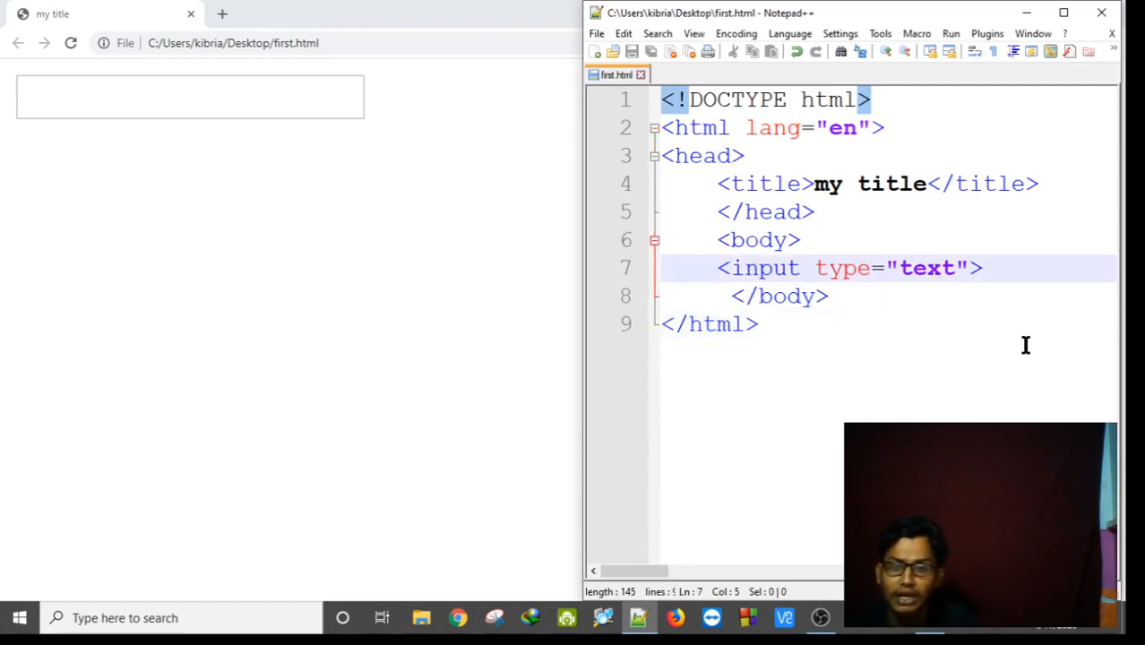
Insert the label text 'First name:' before the input tag.
click(719, 269)
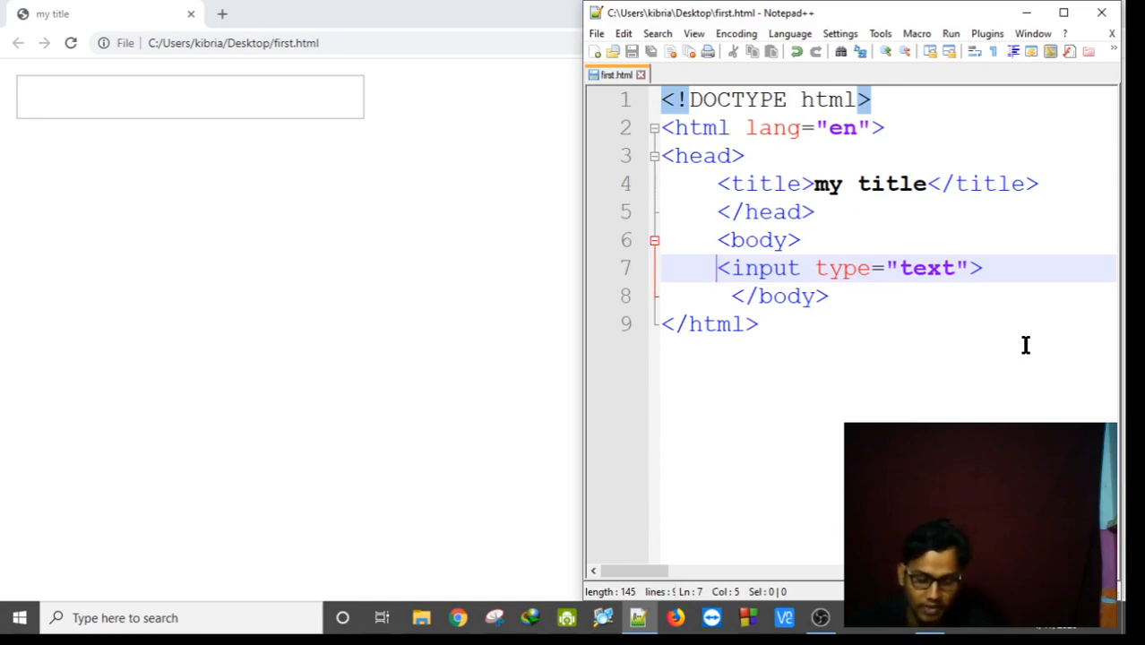
text(First name)
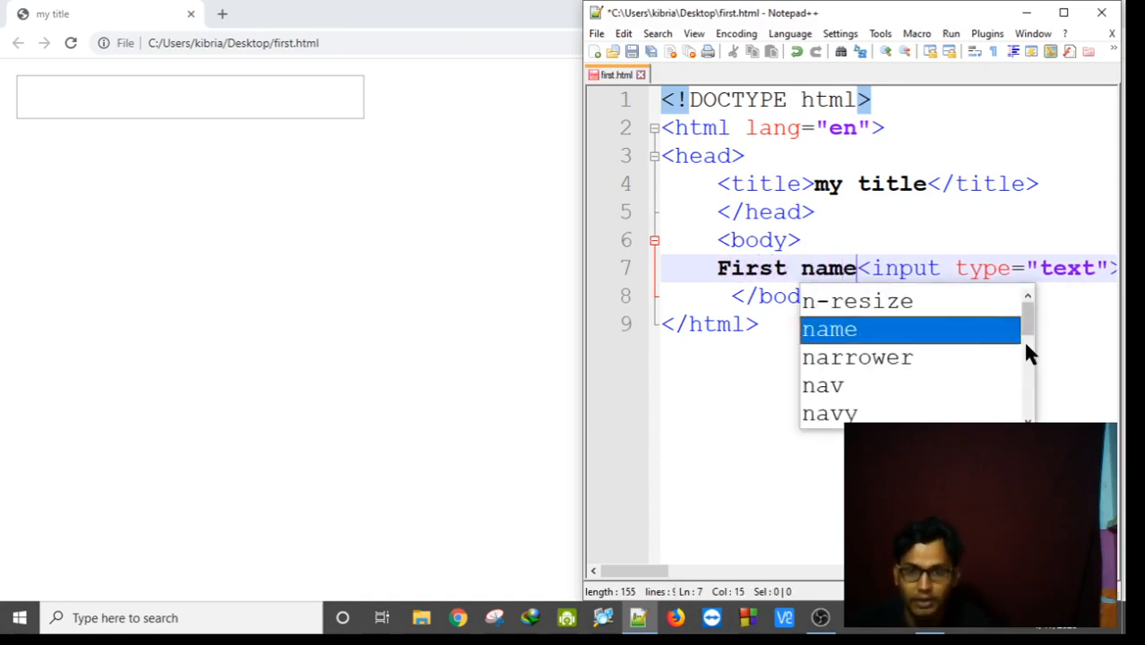
text(:)
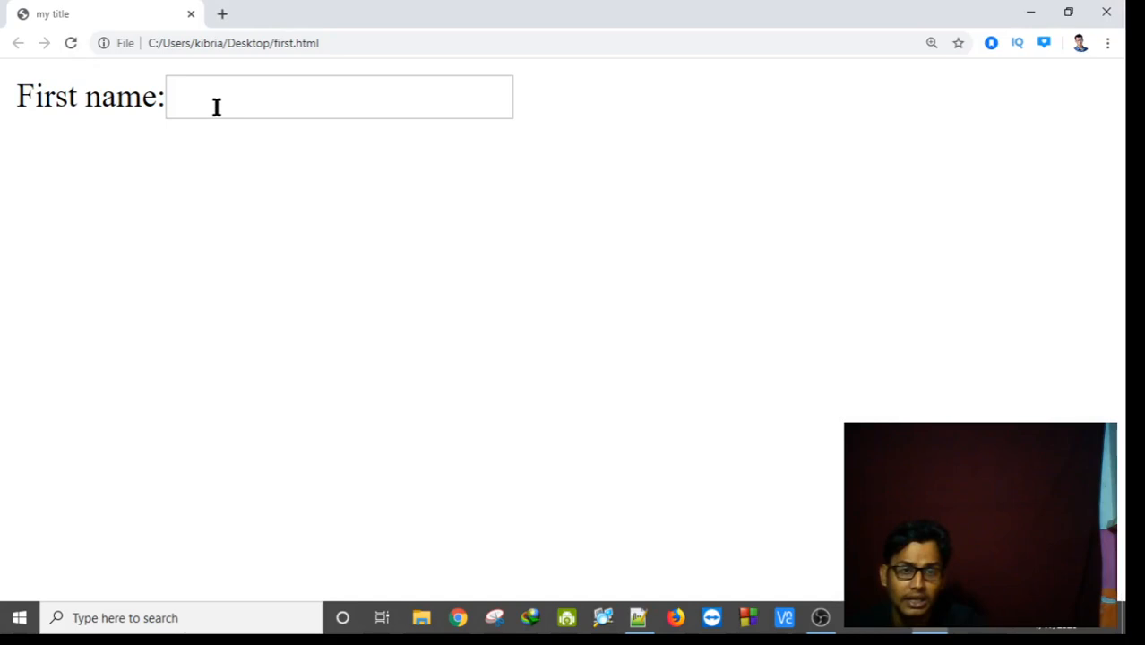
Try the First name text box in Chrome, then bring first.html back into the editor.
click(339, 97)
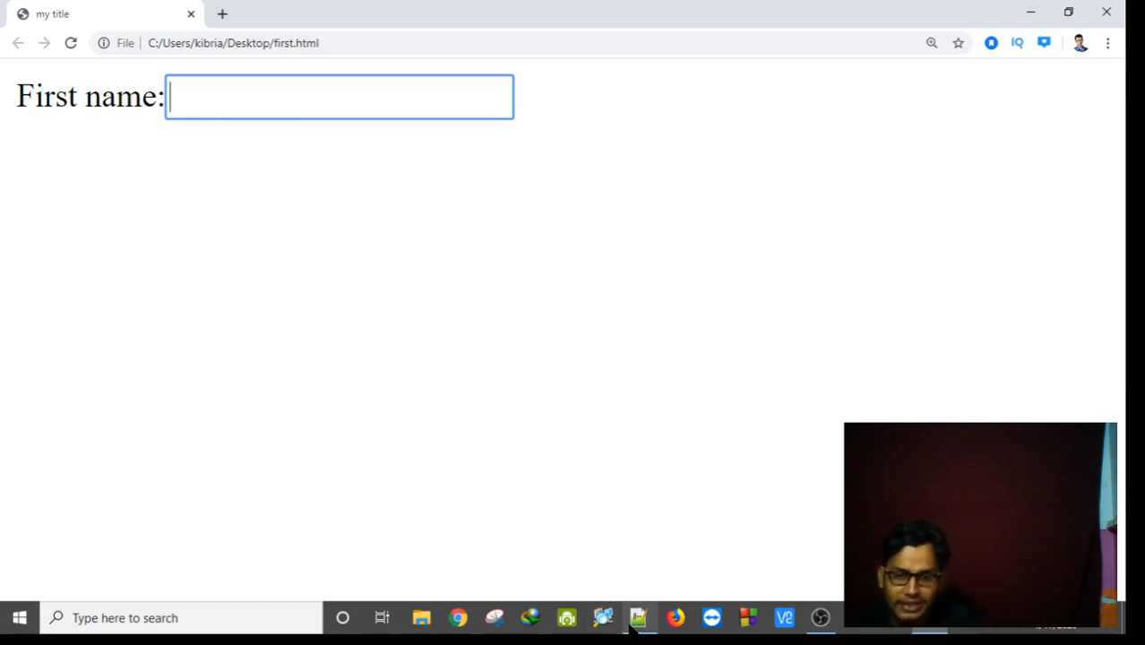
click(638, 617)
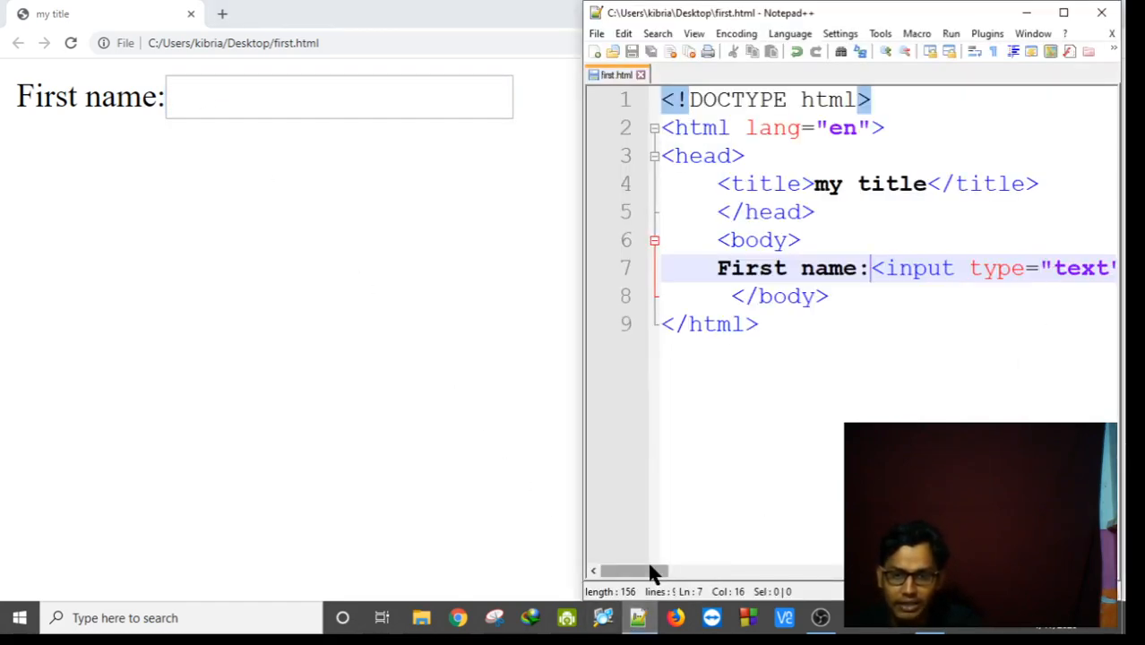
Add placeholder="your name" to the First name input after type="text".
click(1064, 13)
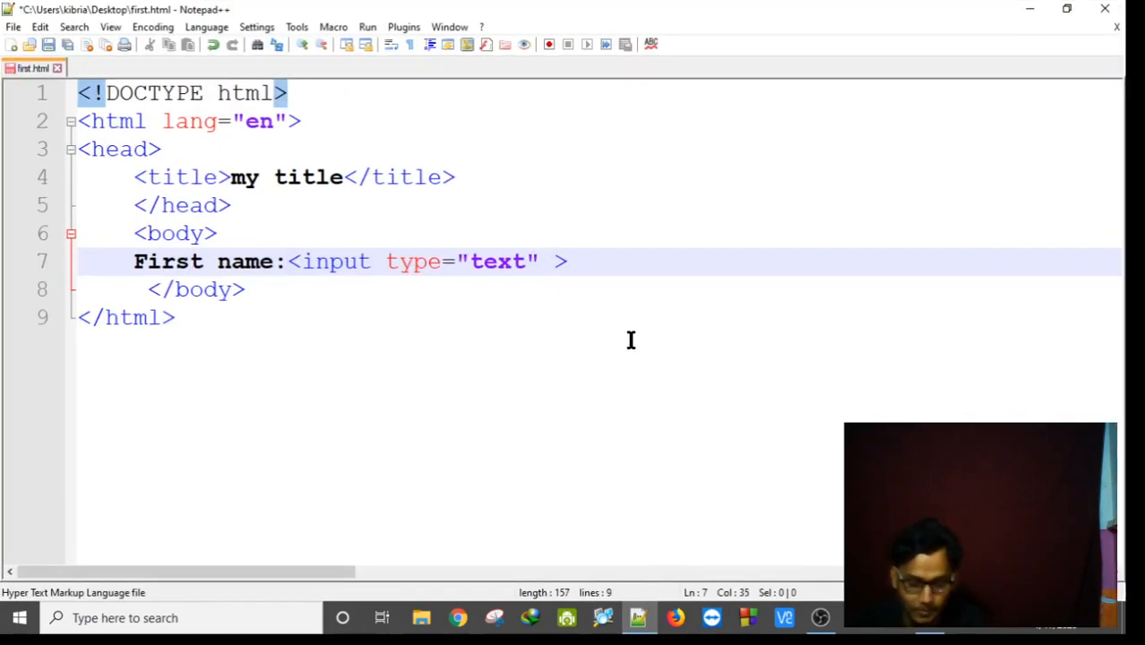
text(placeholder=)
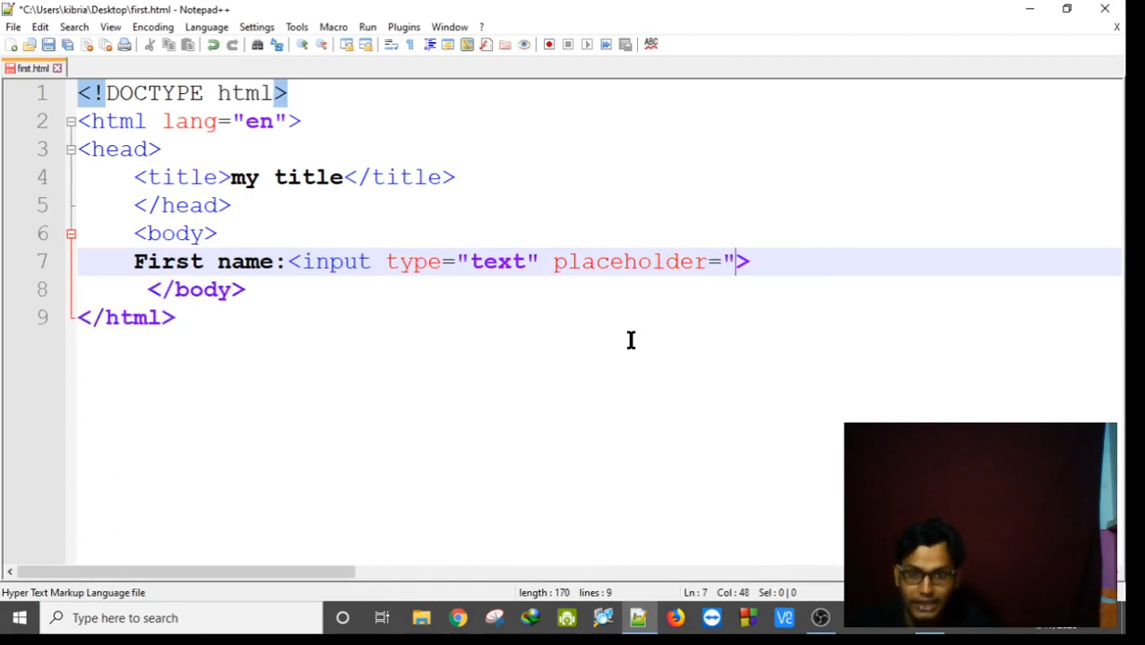
text(")
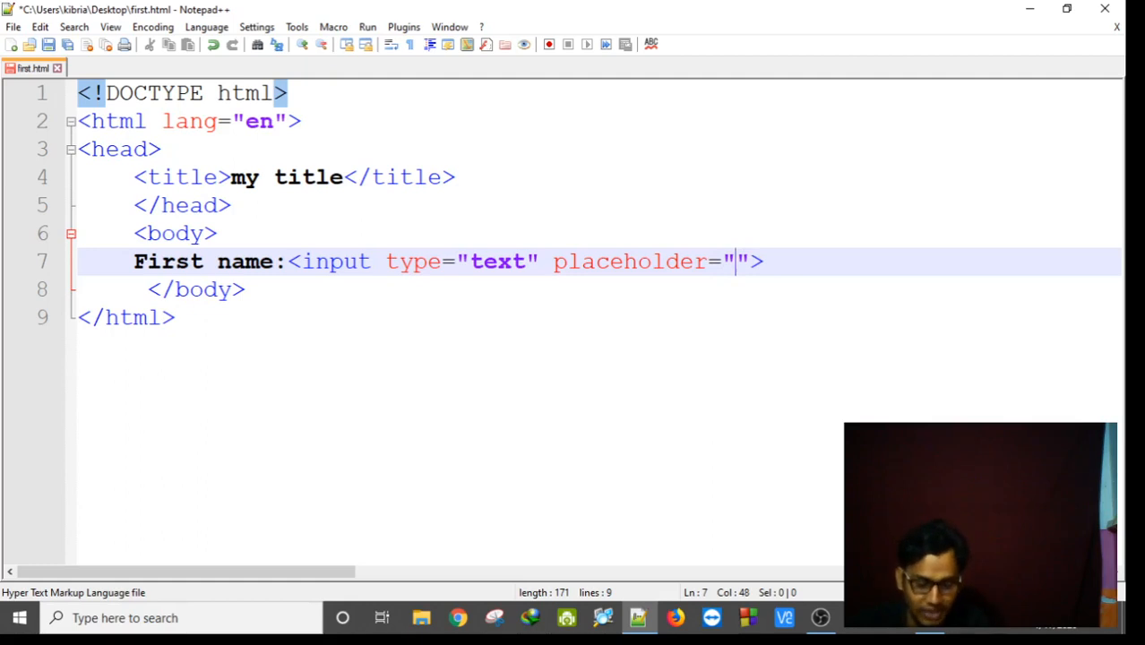
text(you)
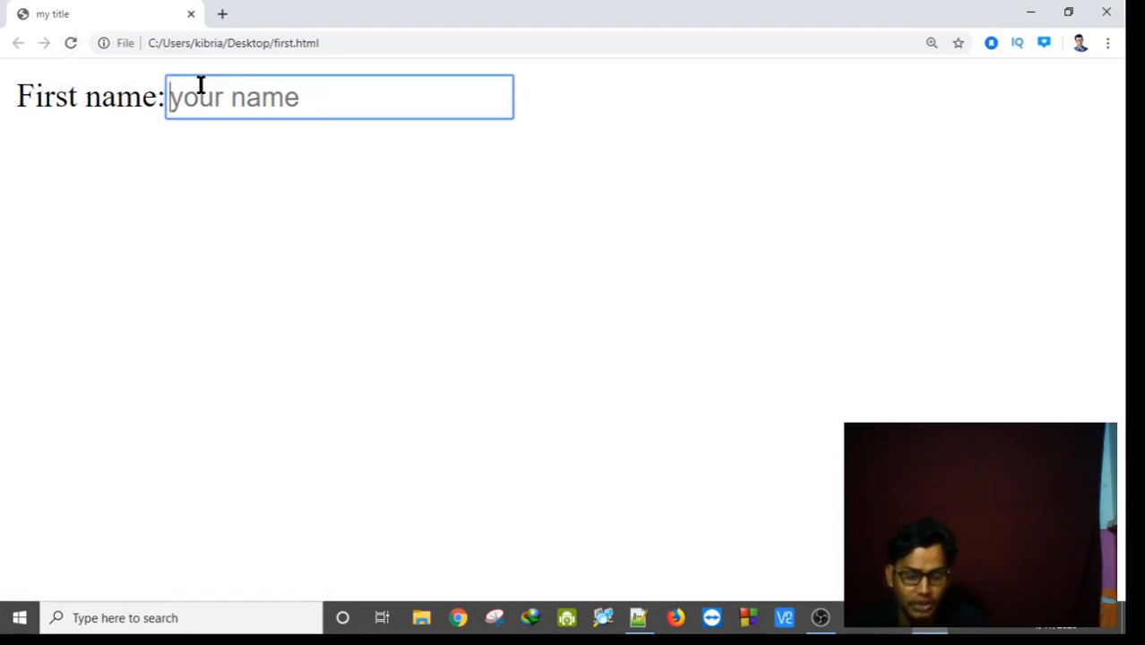
Type sample text 'jkhkj' into the First name box to see the placeholder behaviour.
text(jkhkj)
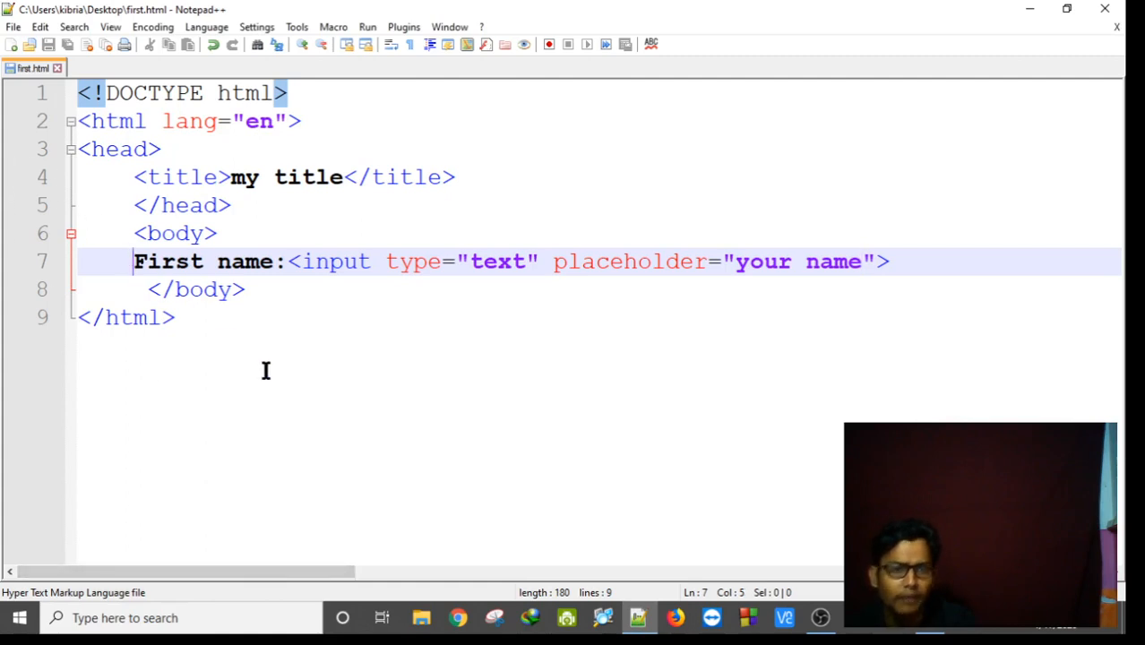
mouse_move(290, 396)
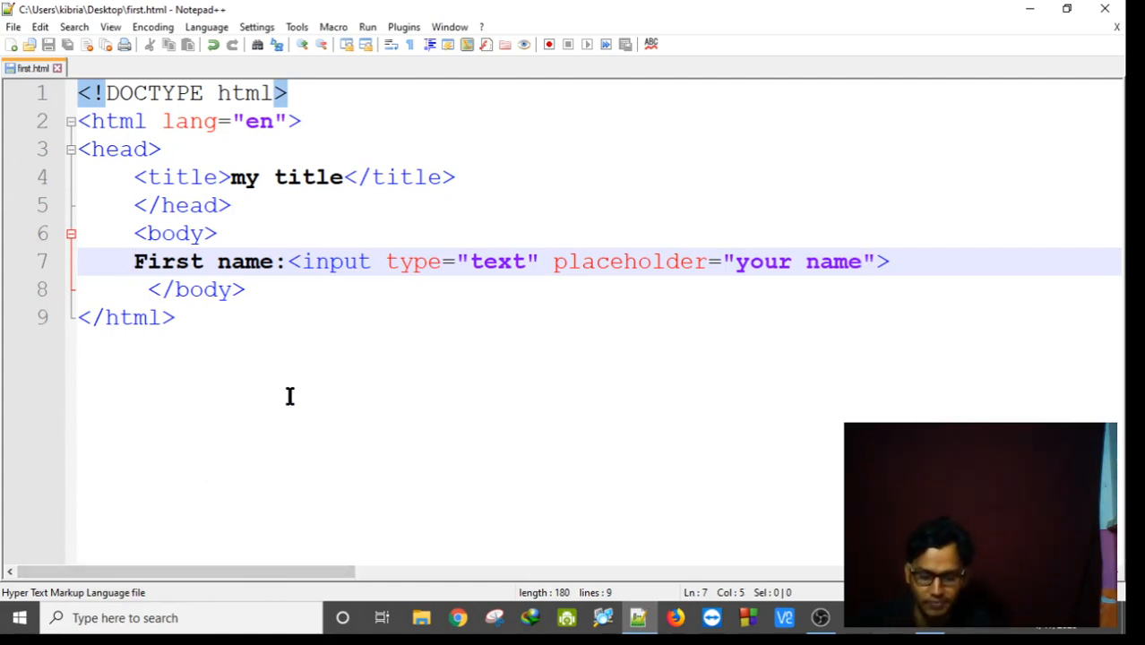
Wrap the First name label in <b>...</b> bold tags.
text(b>)
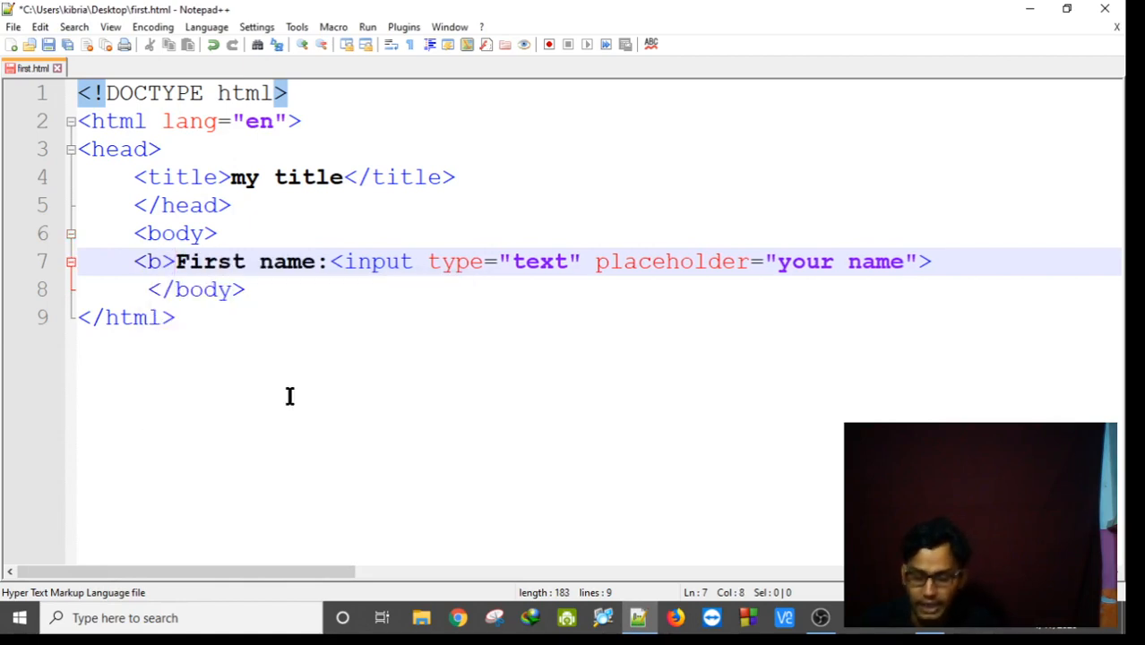
click(330, 261)
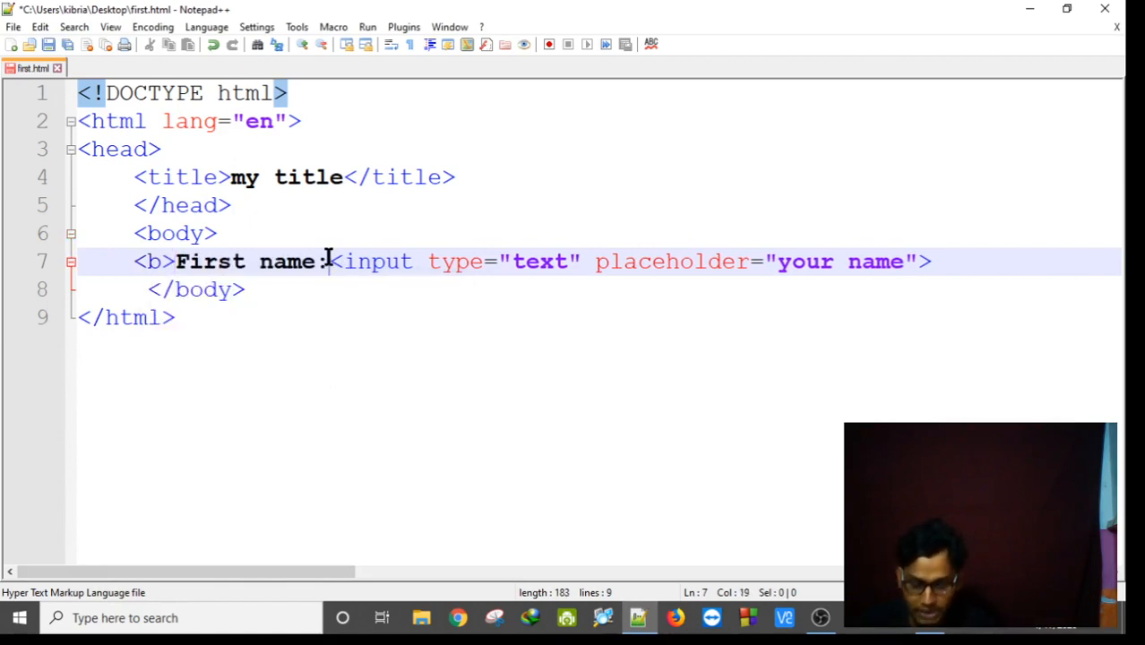
text(/)
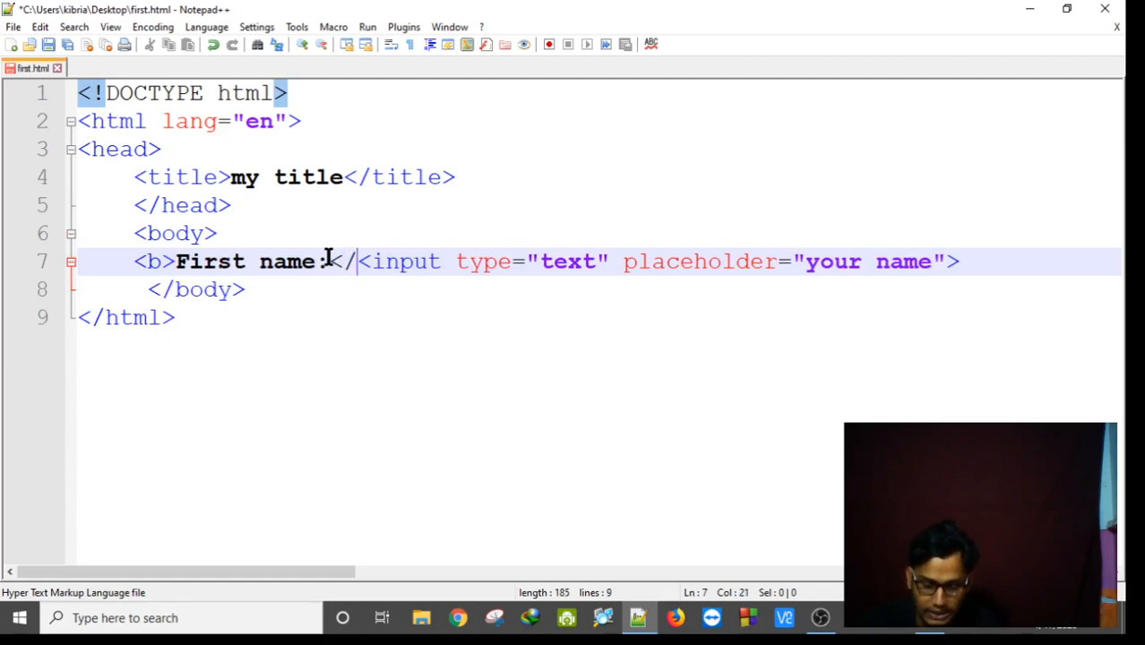
text(b>)
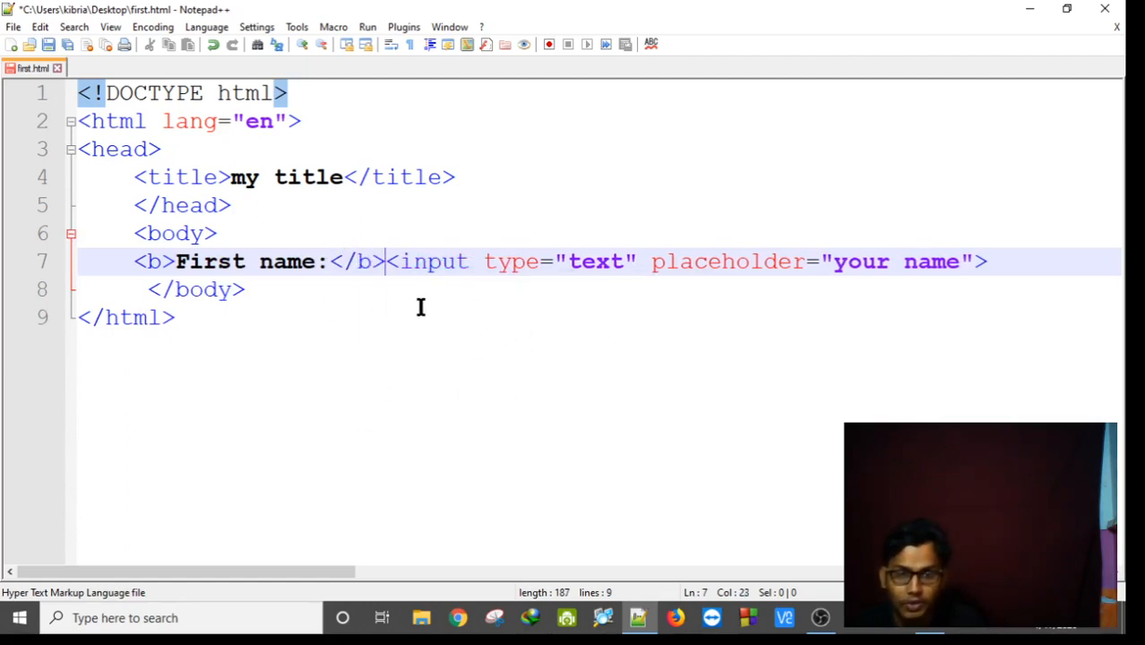
Enclose the label and input in <form>...</form> tags within the body.
click(244, 233)
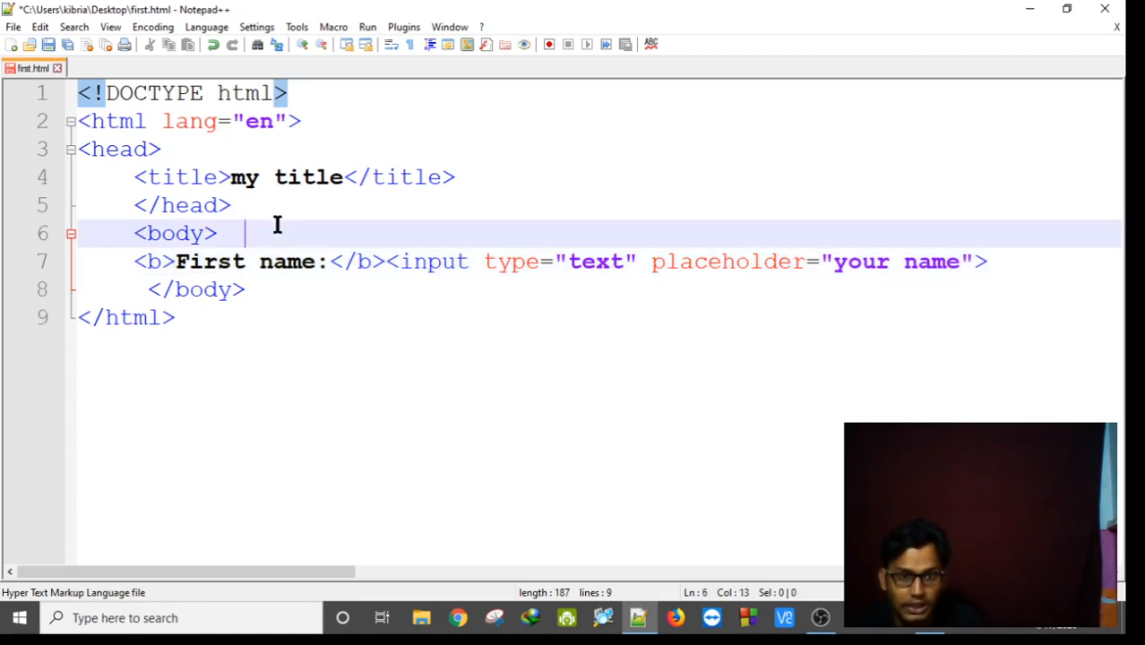
key(Enter)
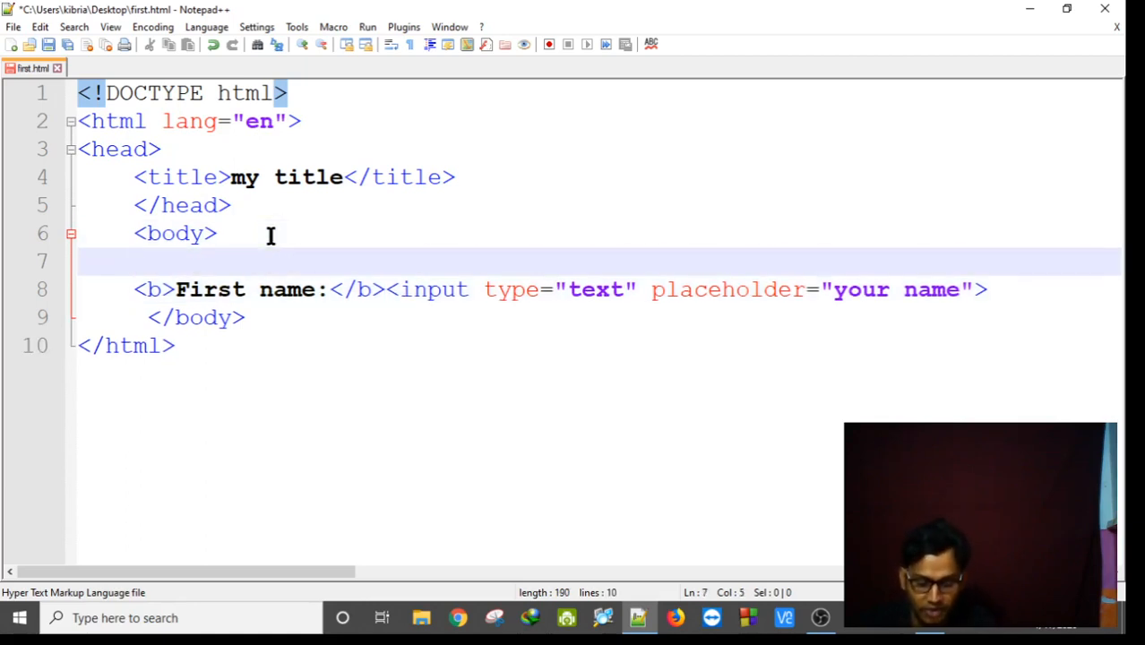
text(<for)
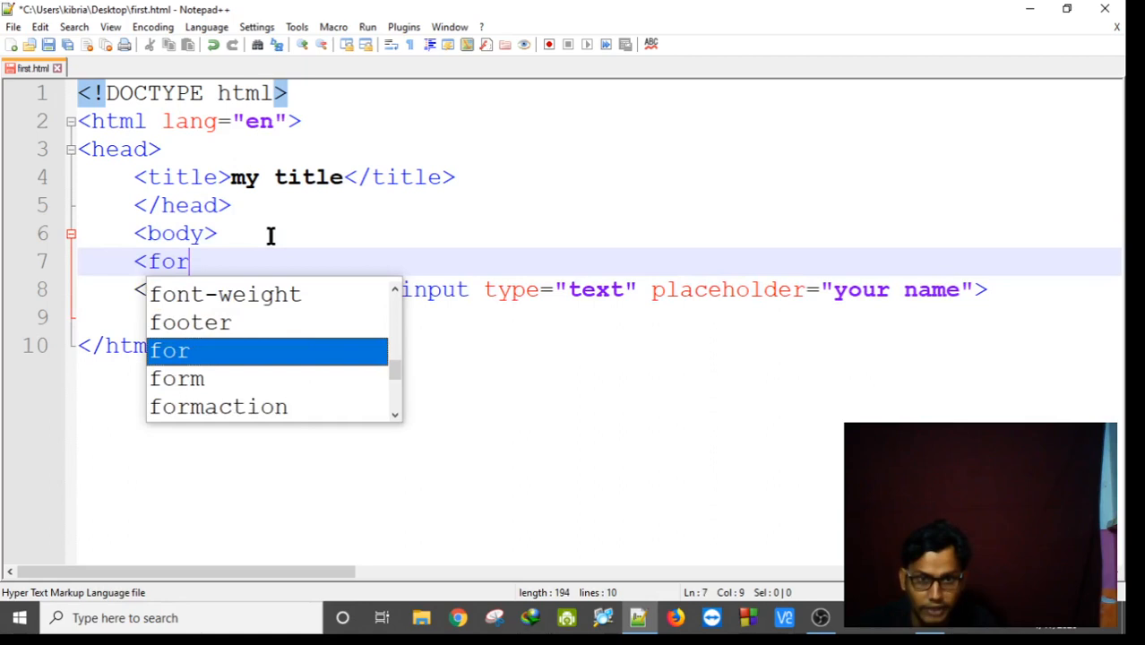
text(m>)
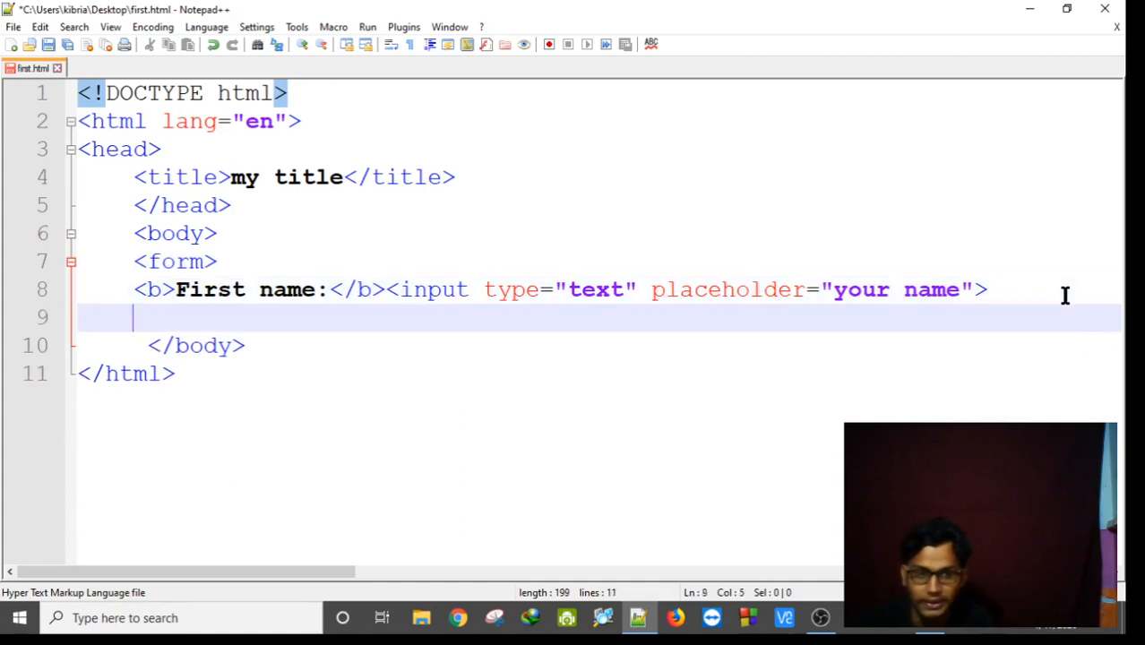
text(<)
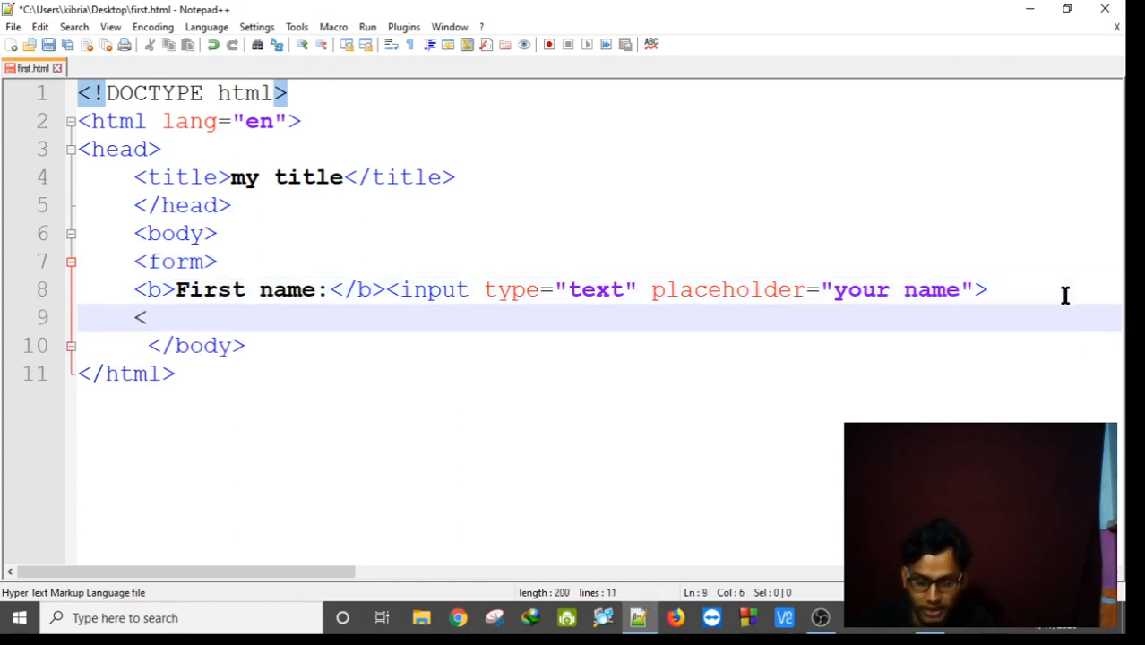
text(/form)
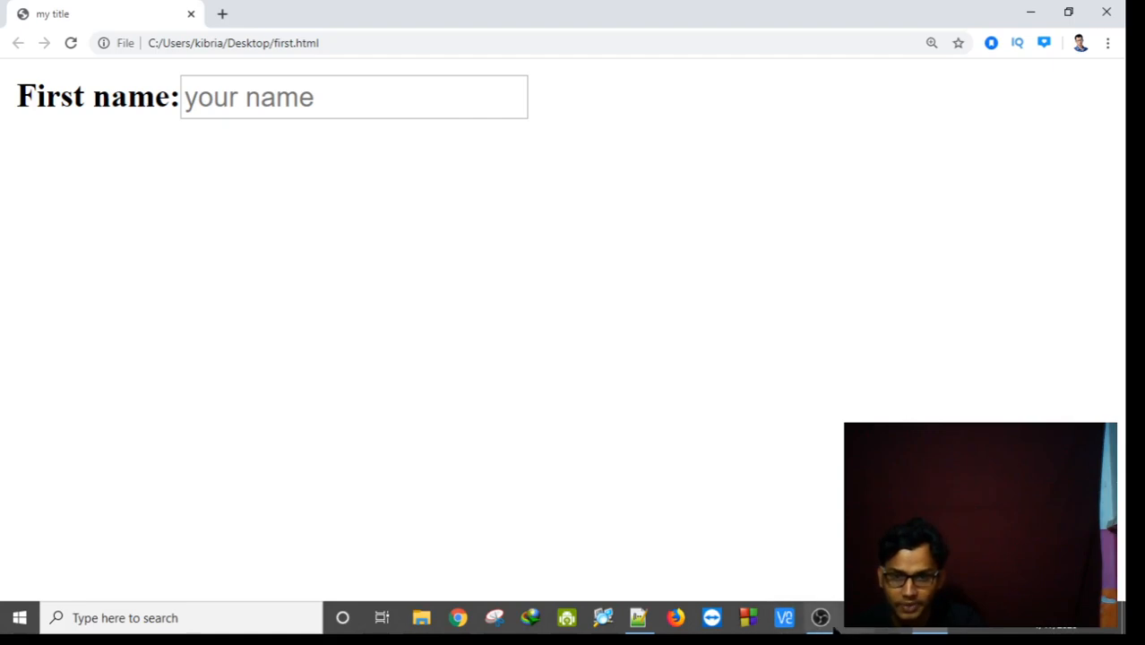
Refresh the Chrome page to show the bold First name form.
click(638, 616)
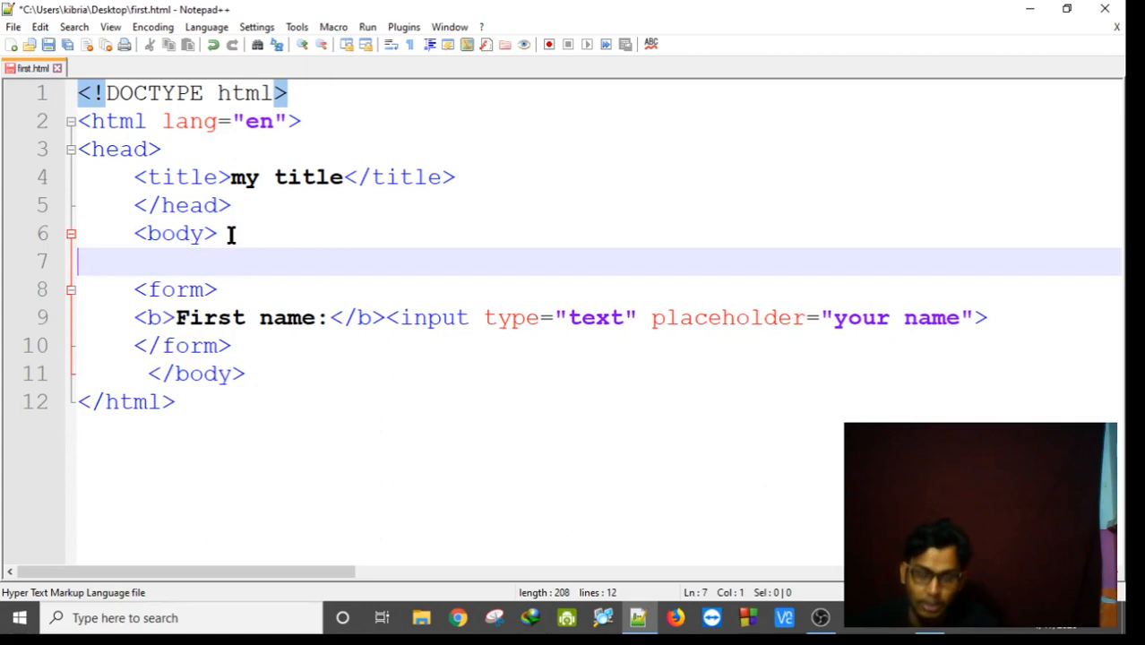
Wrap the form in <fieldset>...</fieldset> tags using autocomplete.
text(<)
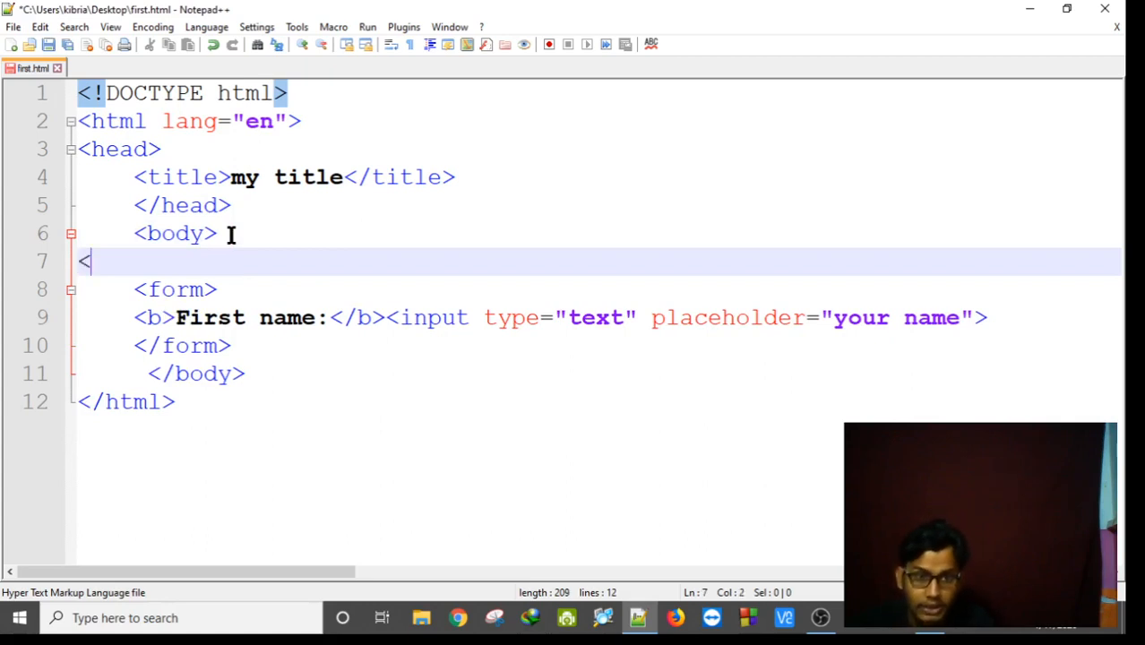
text(f)
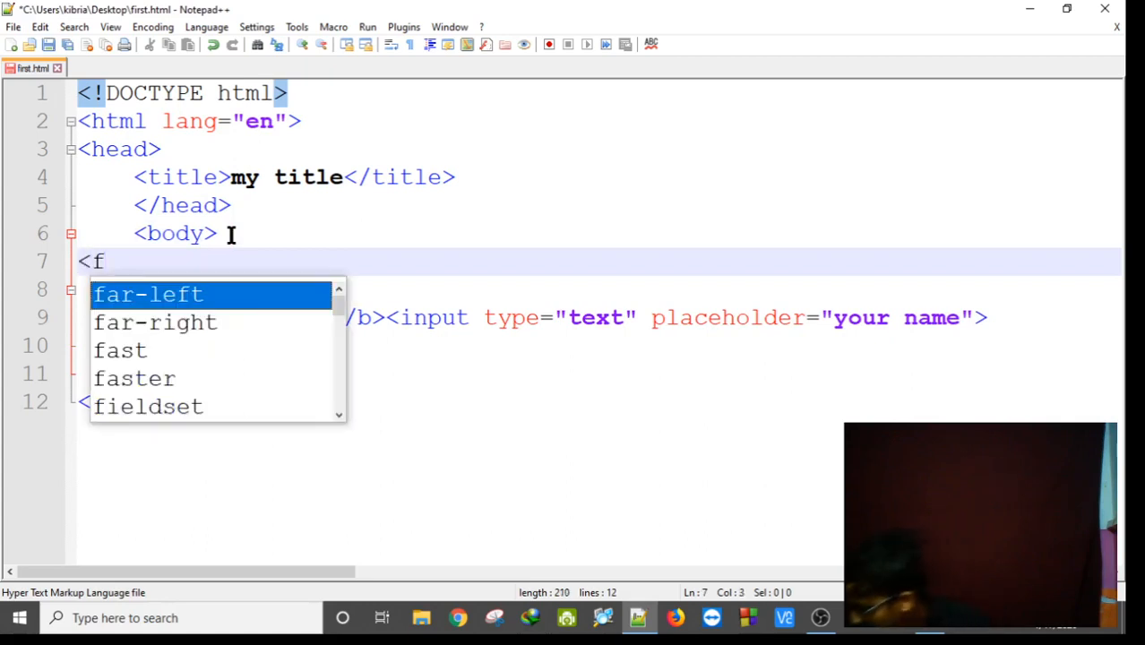
text(ieldset>)
text(?)
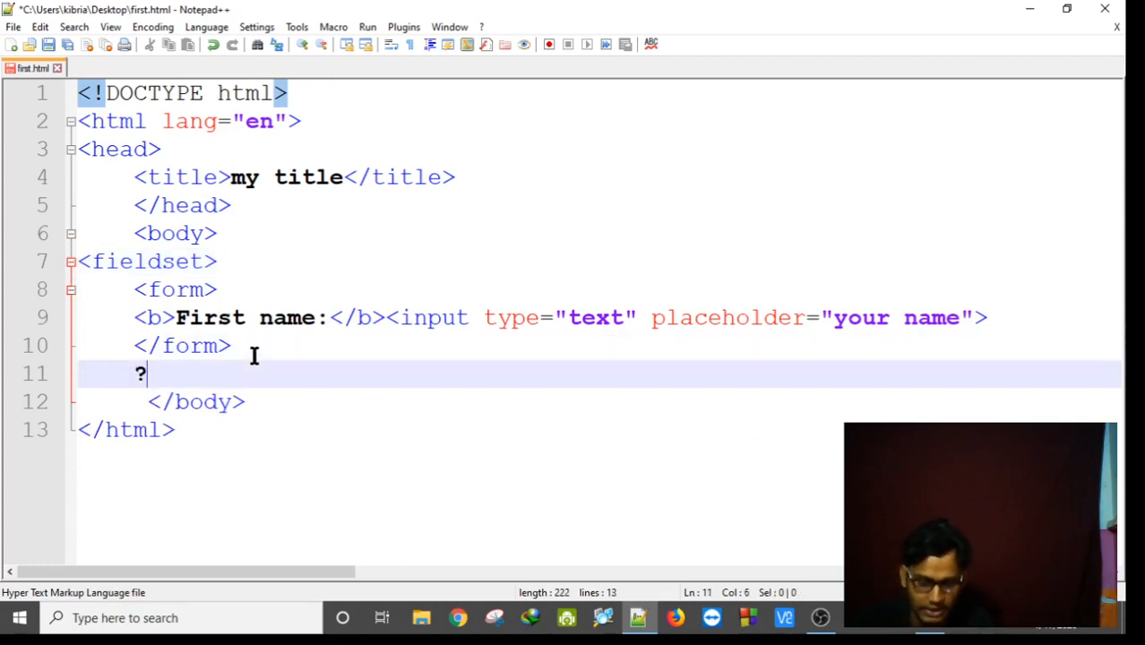
text(fiel)
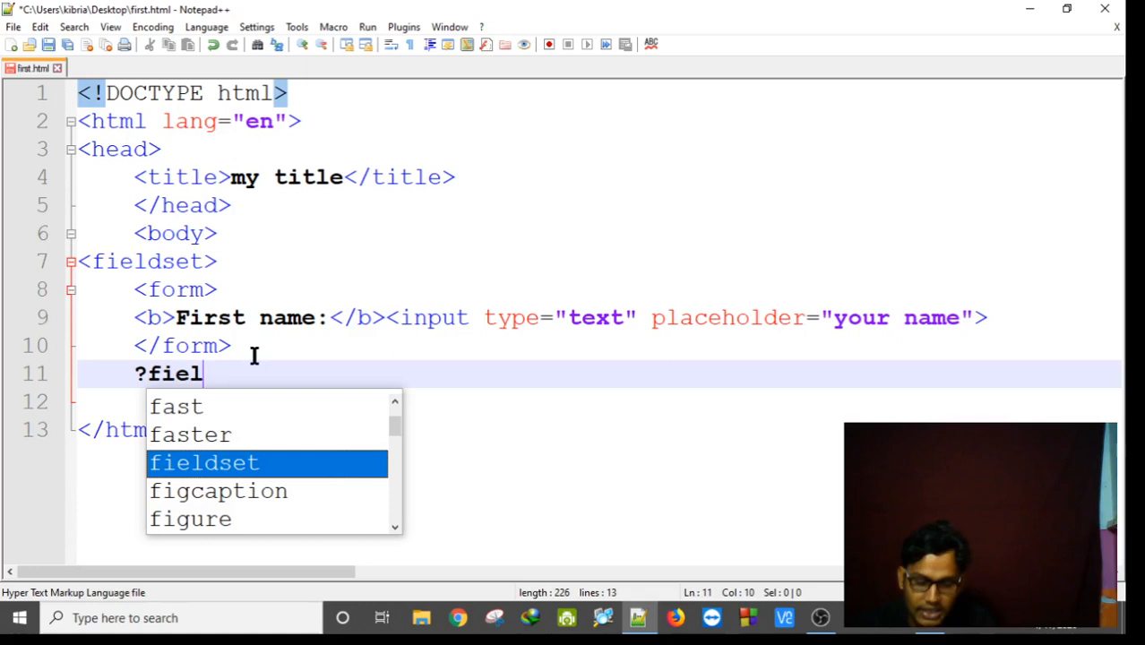
text(ds)
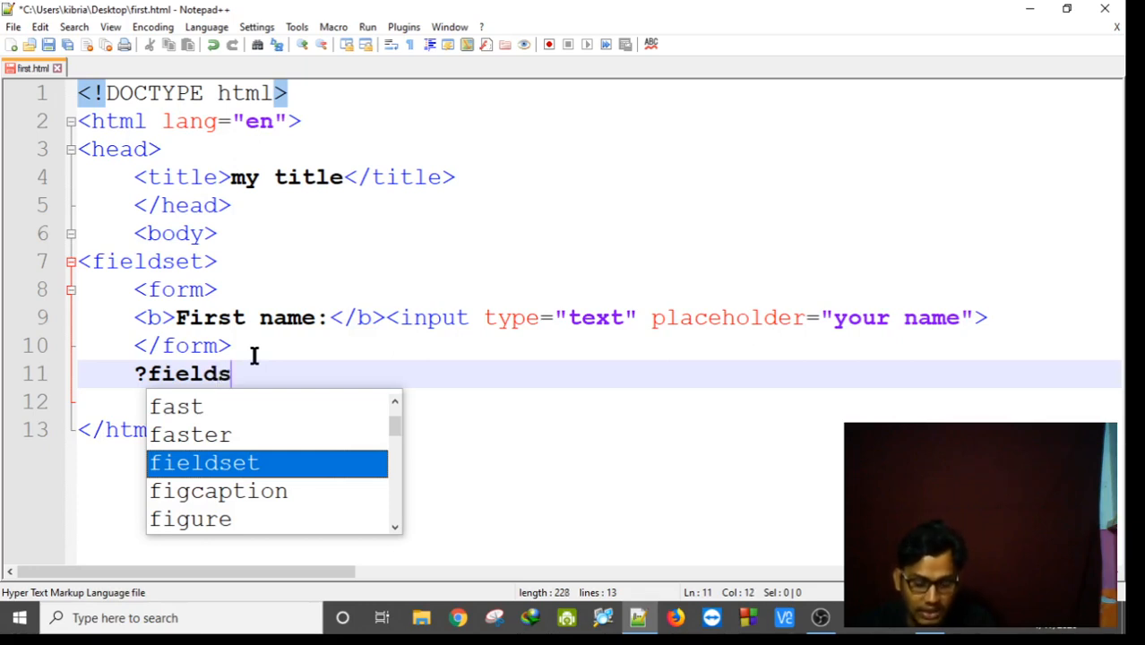
text(et)
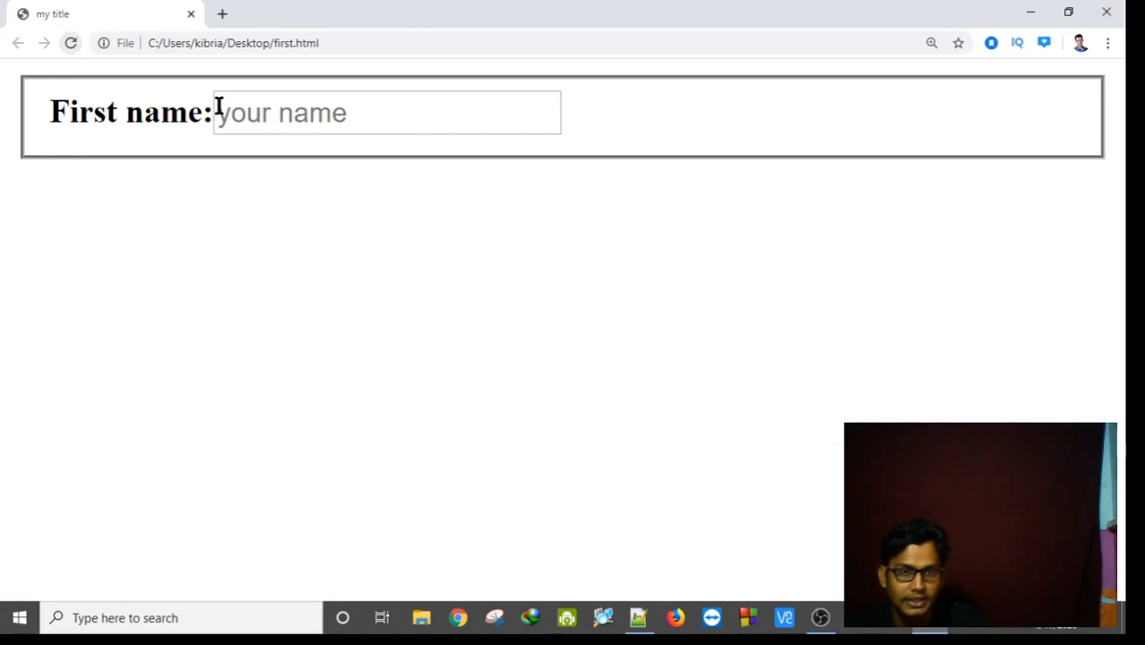
mouse_move(133, 165)
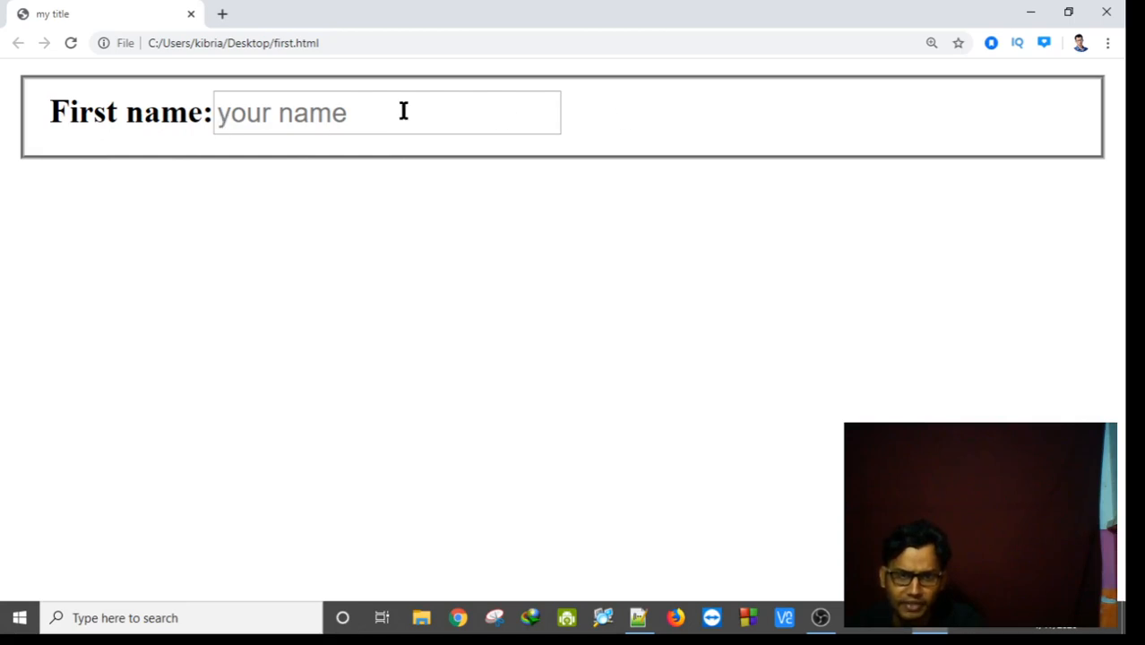
Try the boxed First name field in Chrome, then return to the code editor.
click(387, 111)
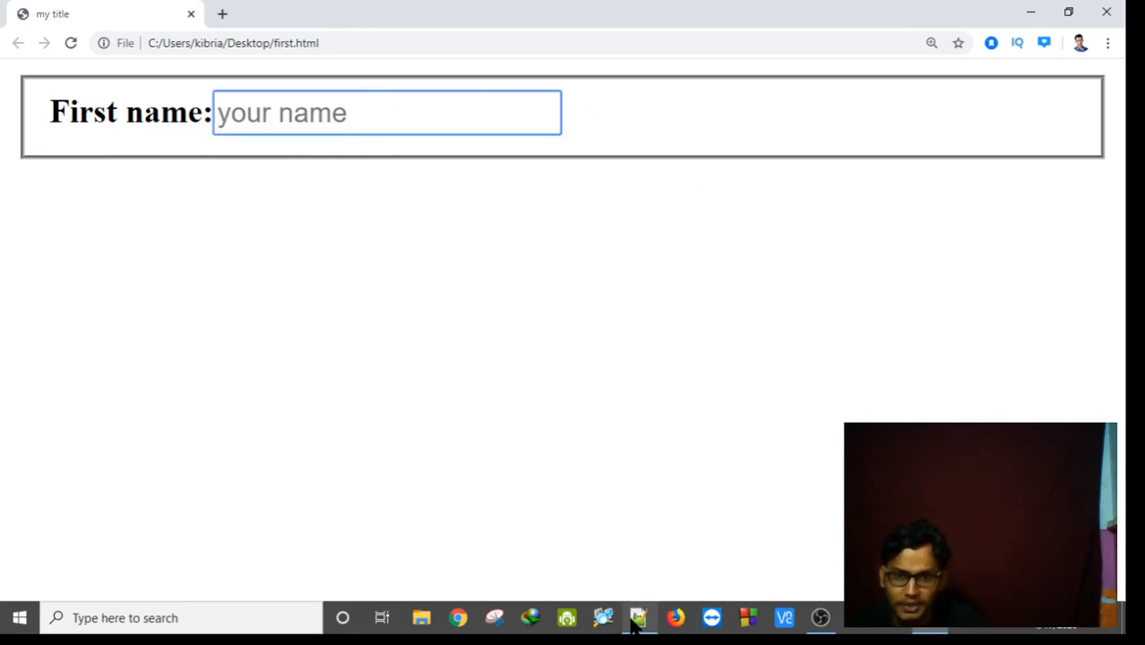
click(638, 616)
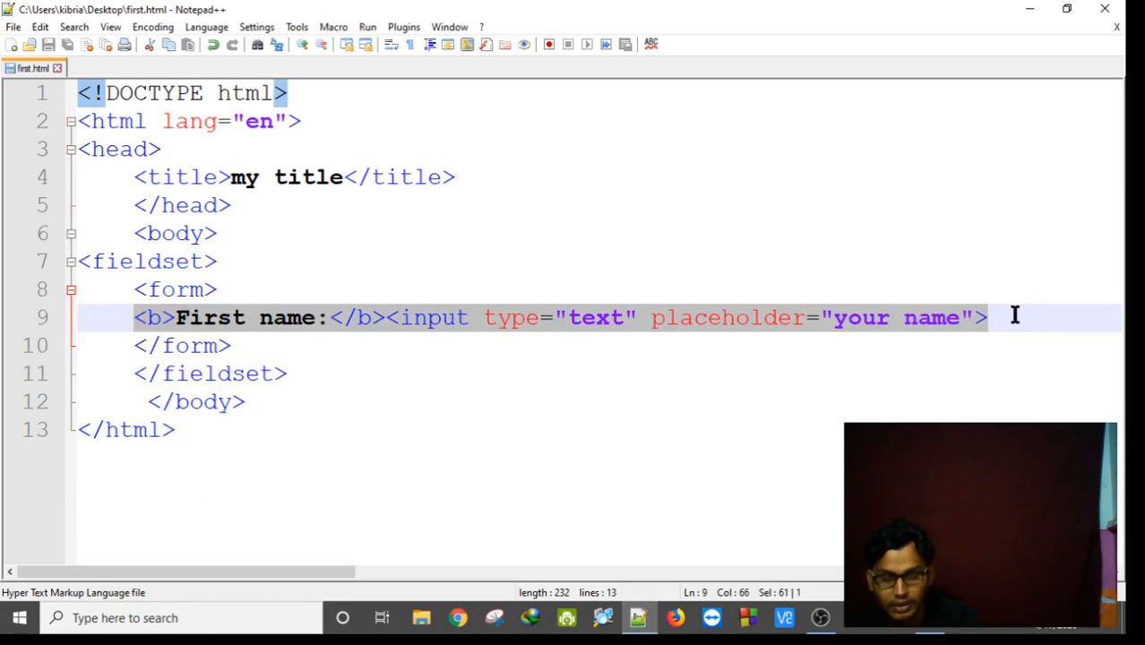
Duplicate the First name line as a Last name input with placeholder 'last name' and a <br>.
key(Enter)
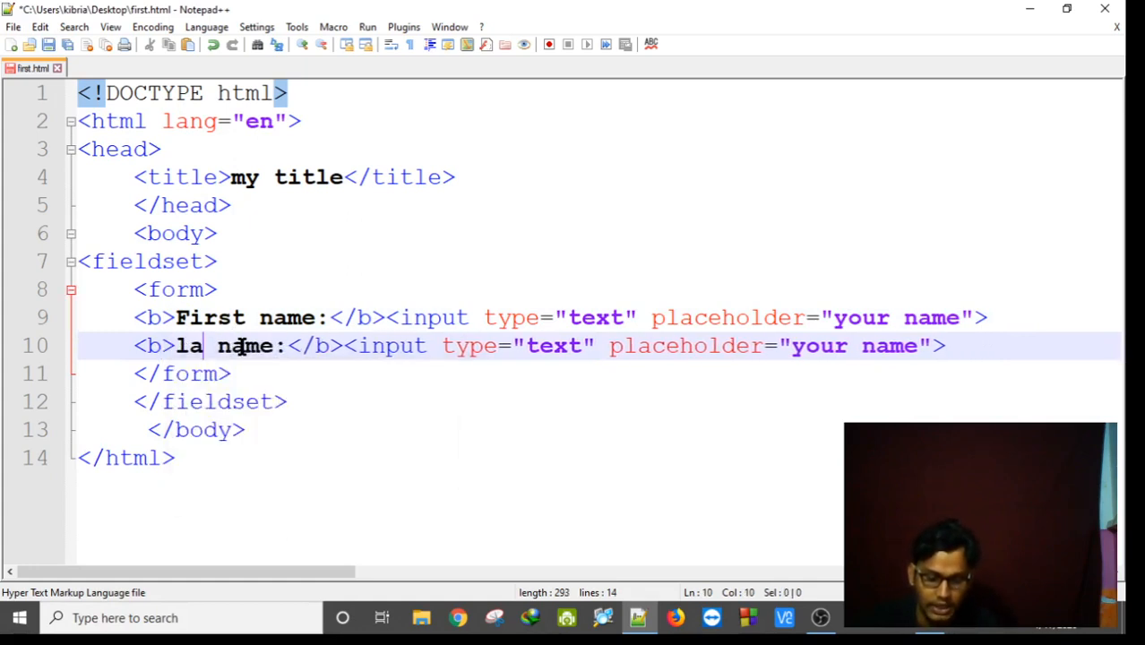
text(st)
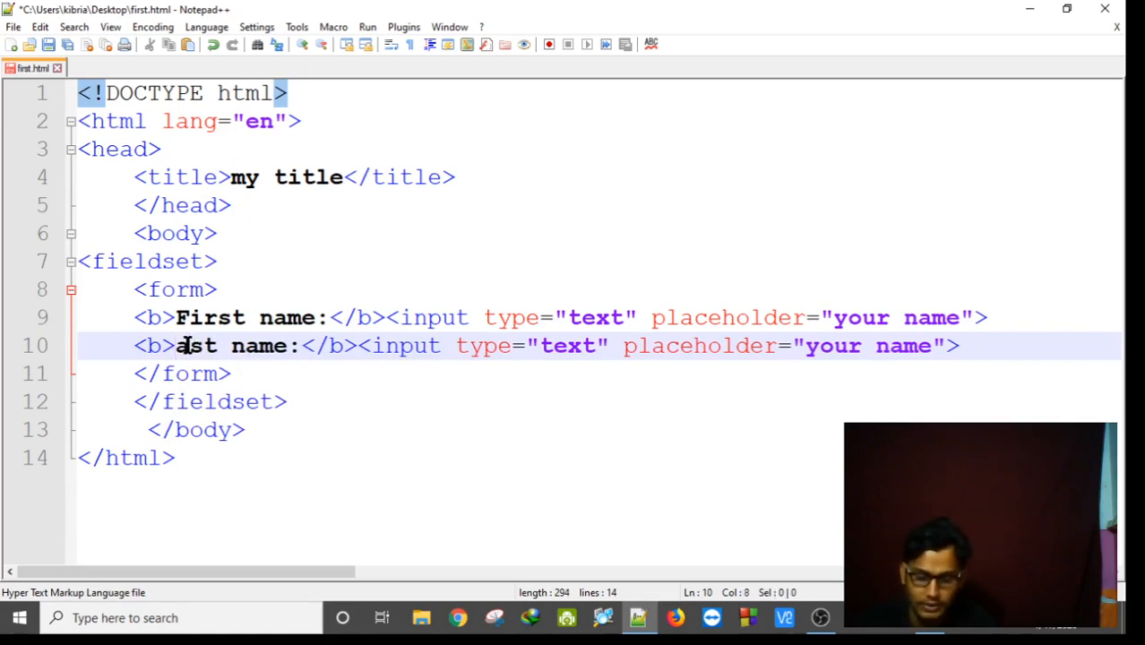
text(Last)
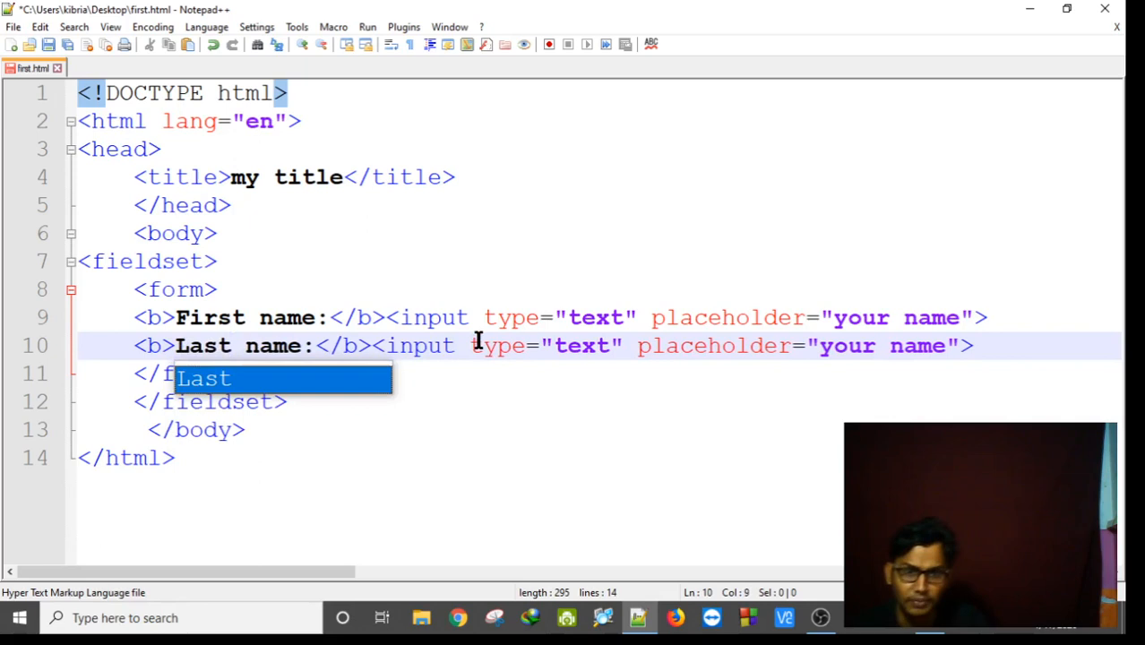
click(659, 401)
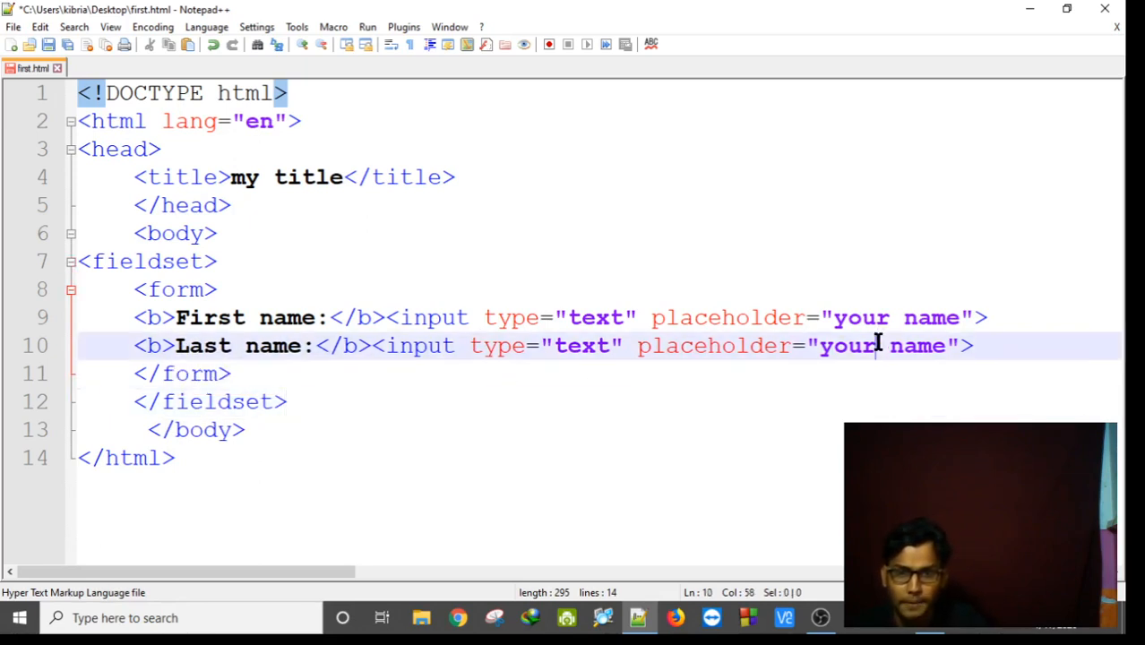
text(last)
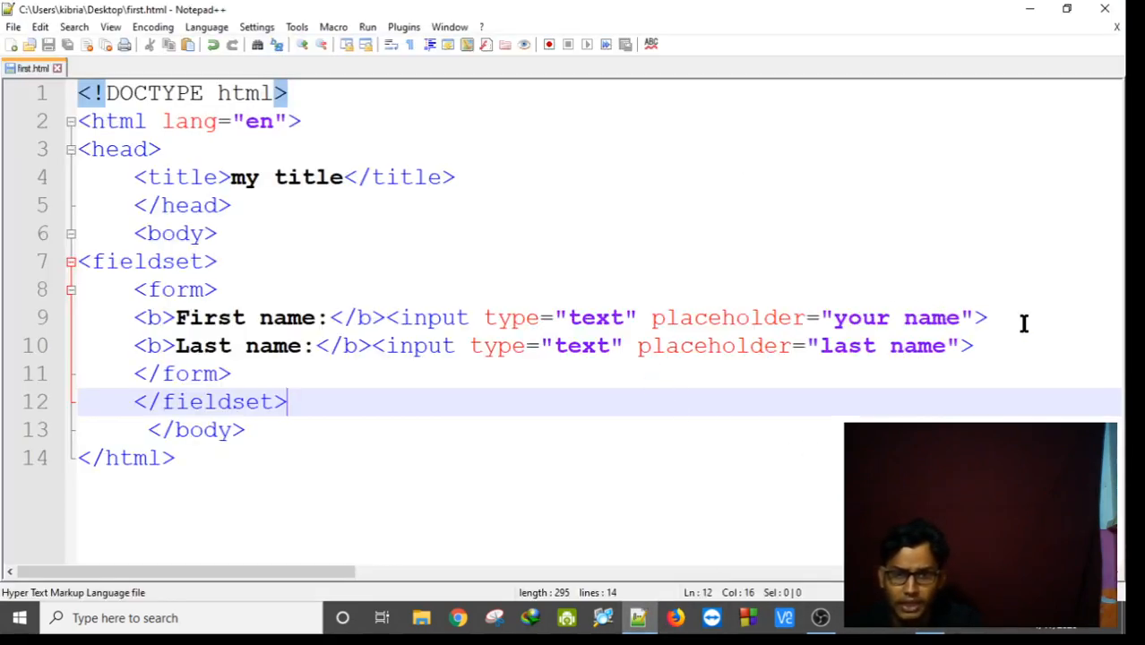
text(<)
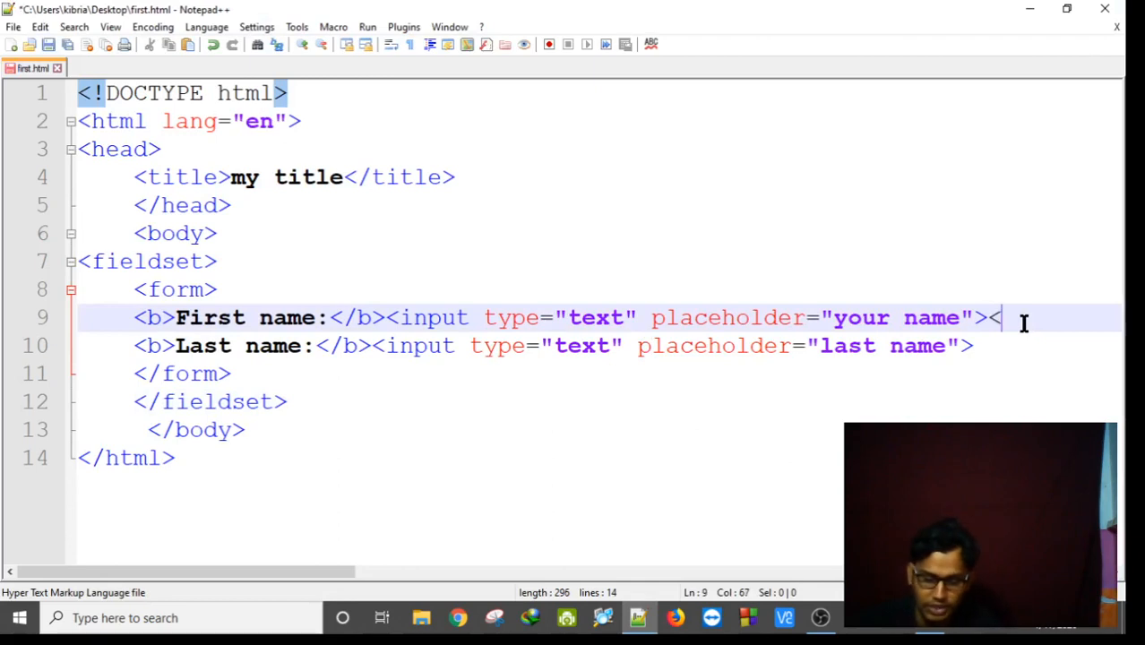
text(br>)
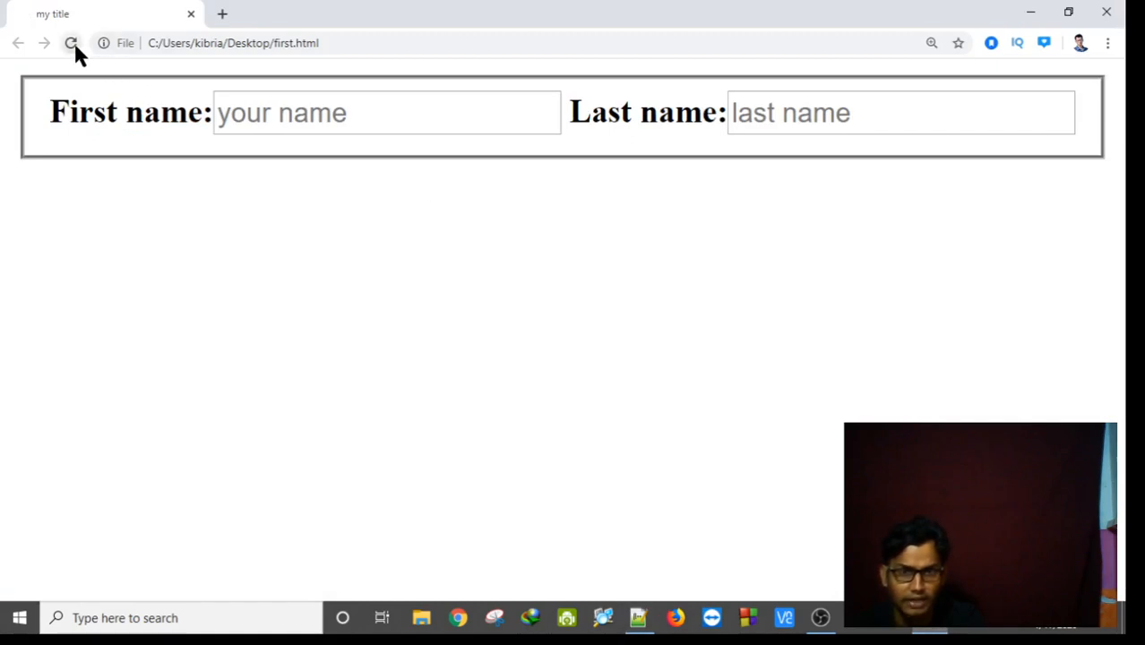
Reload Chrome to see First name and Last name stacked, then return to the source.
click(71, 43)
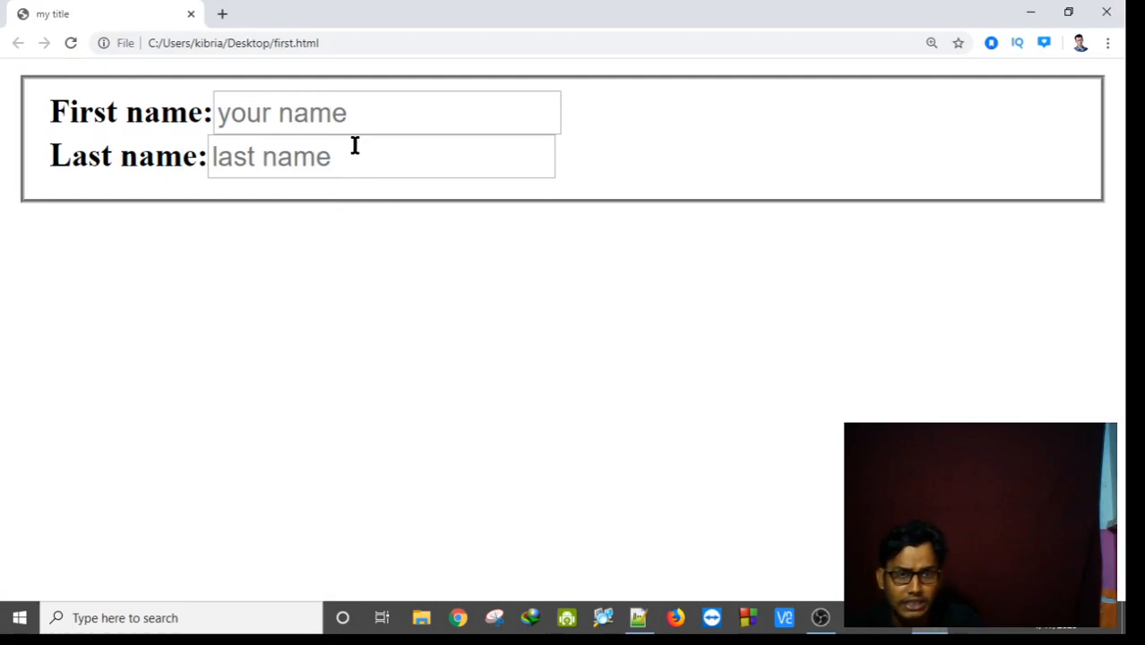
mouse_move(810, 535)
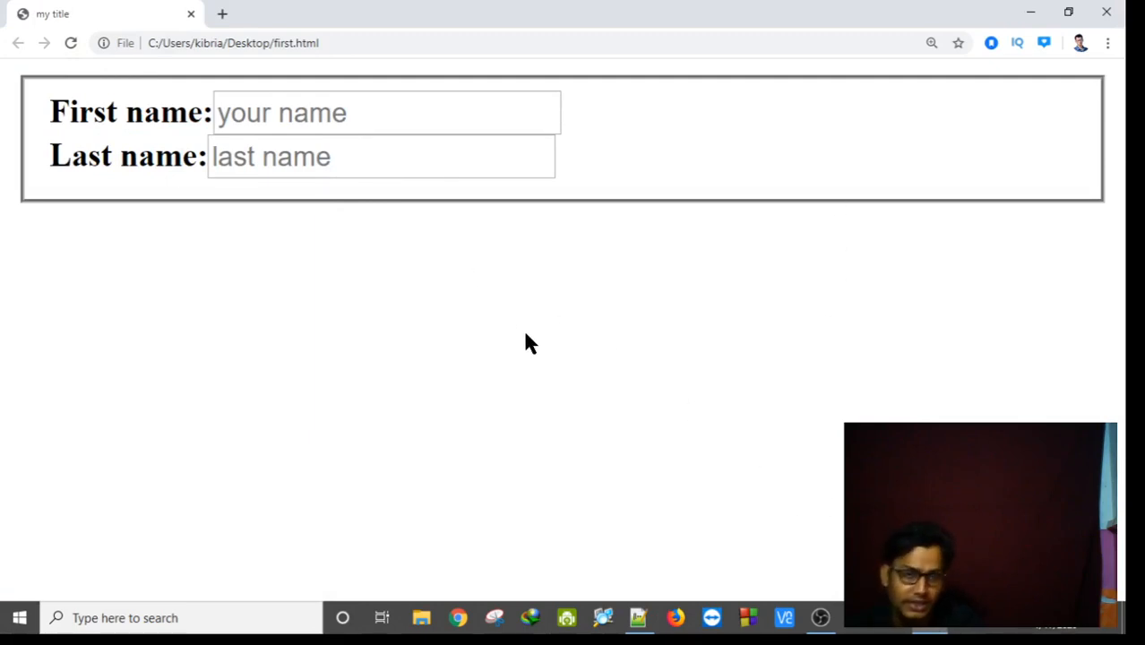
click(639, 616)
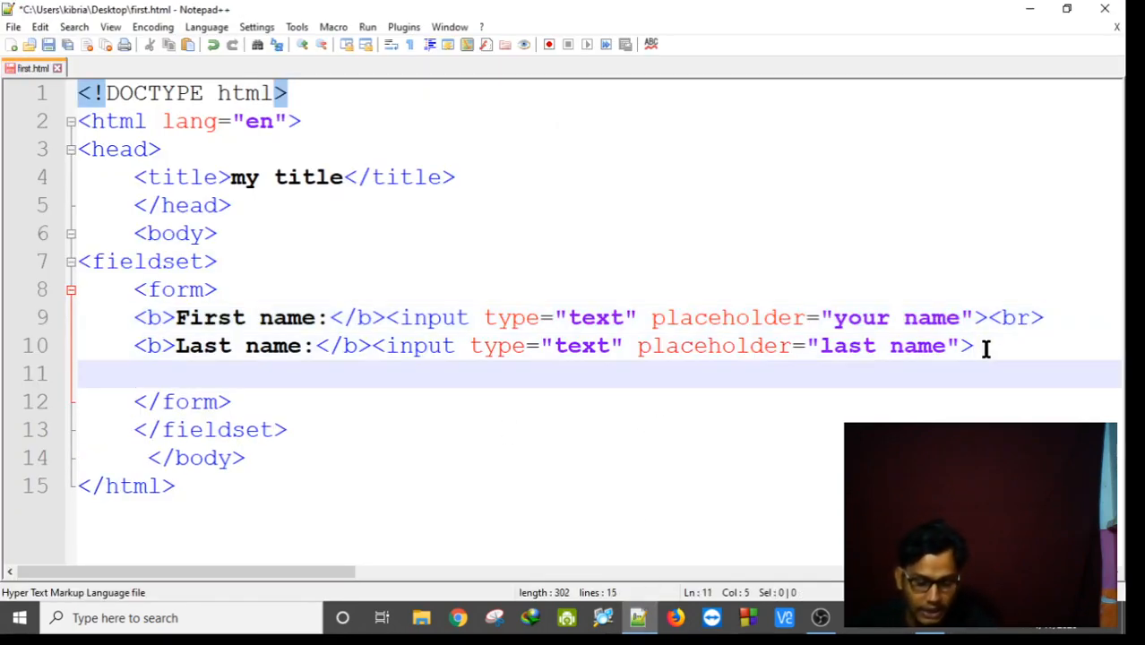
Add a bold Gender : label on line 11, closing the tag as <\b>.
text(<)
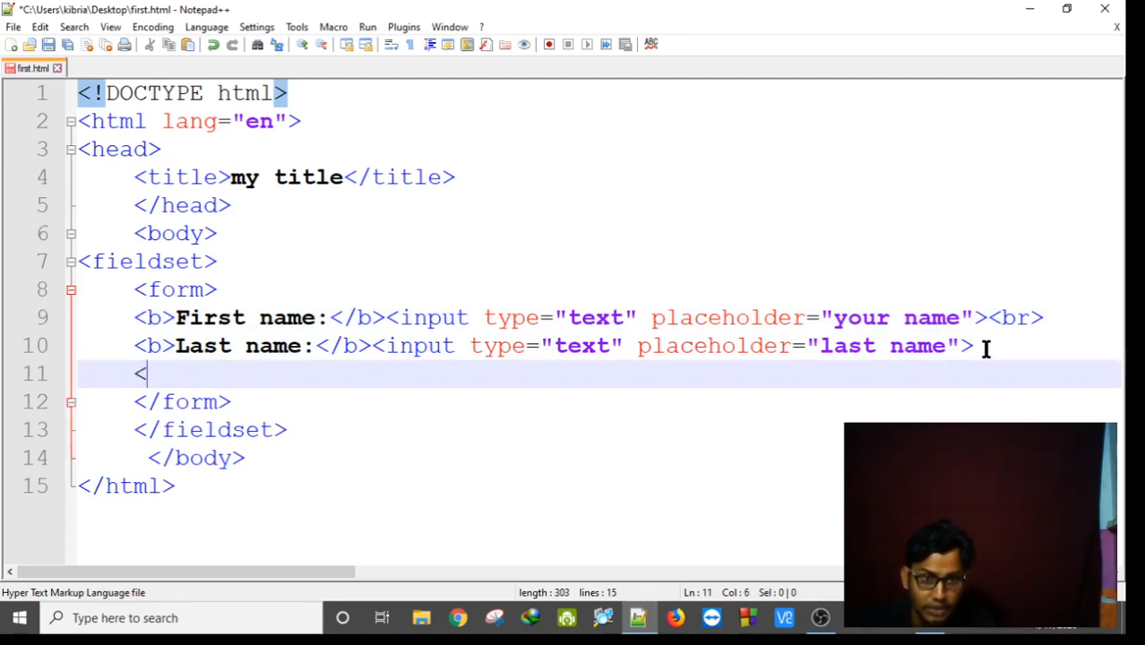
text(b>)
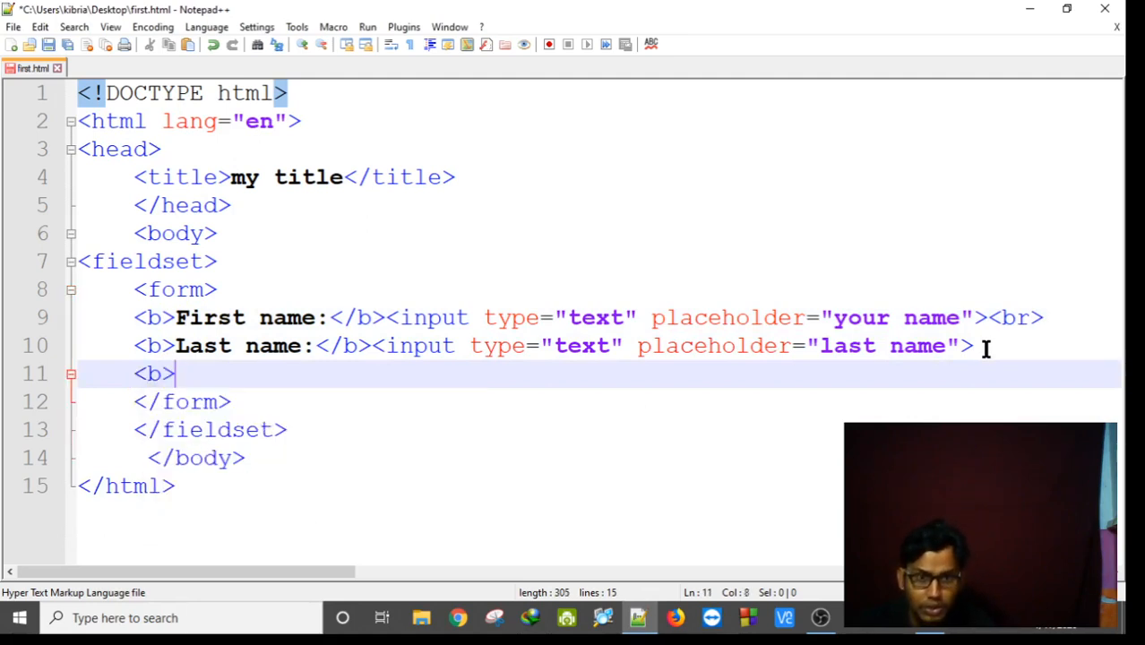
text(G)
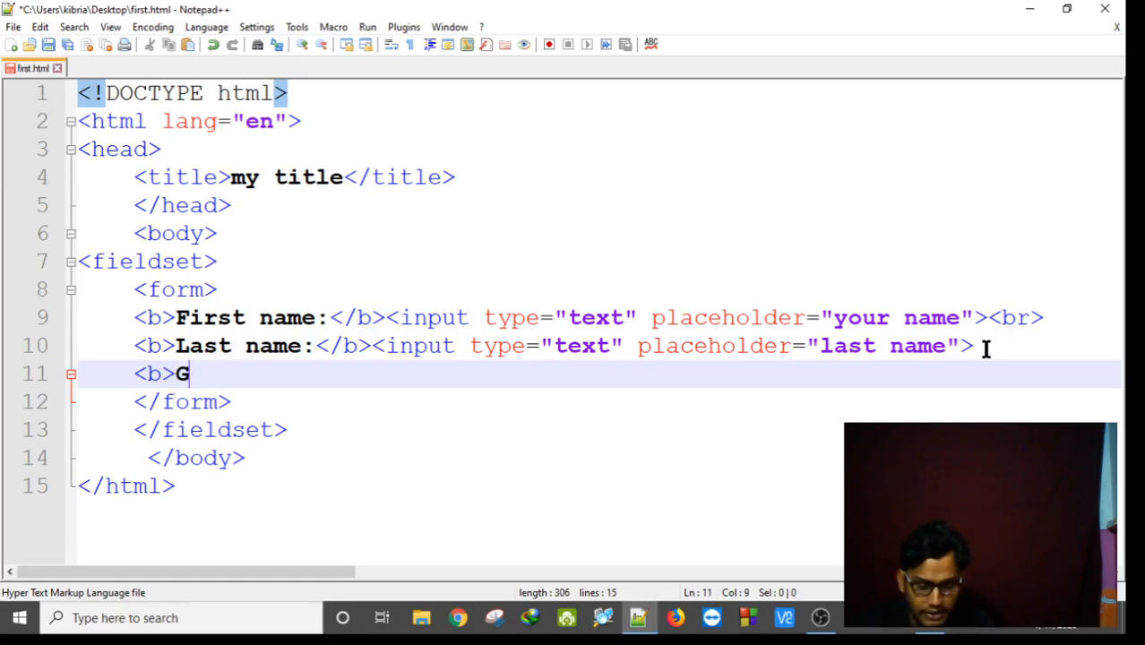
text(ender :)
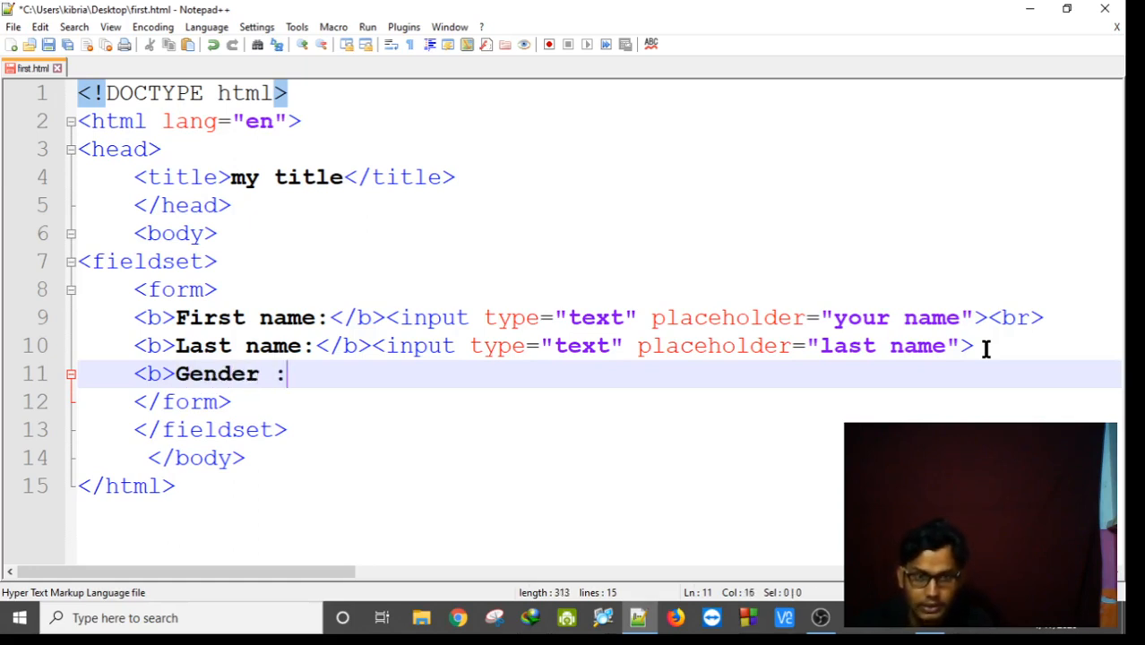
text(<)
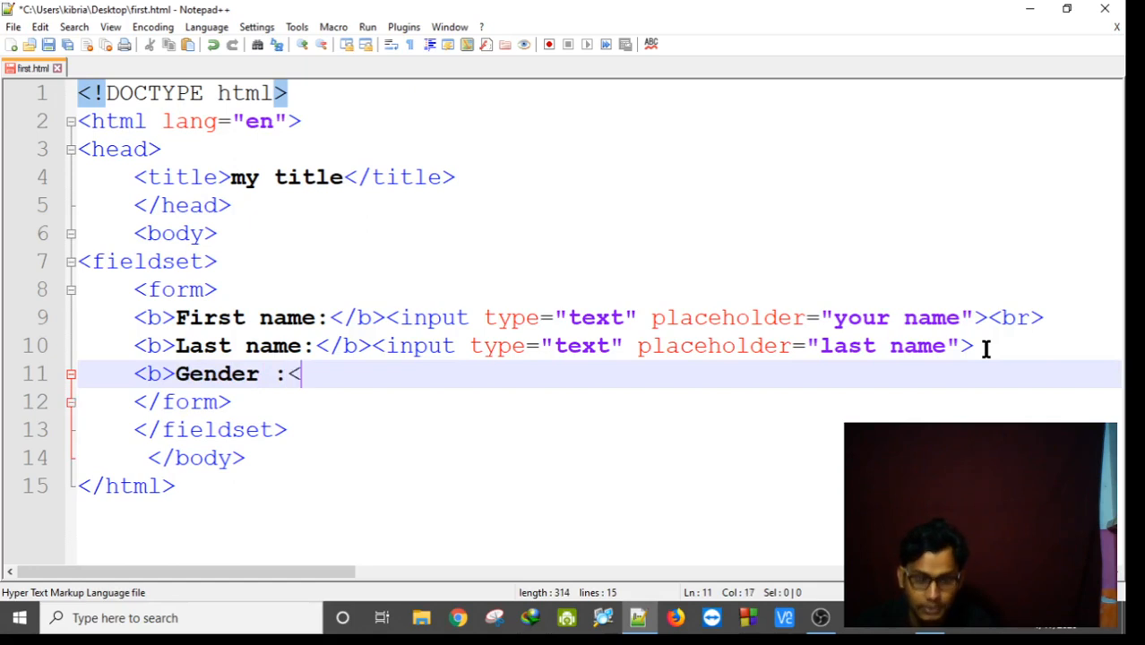
text(\)
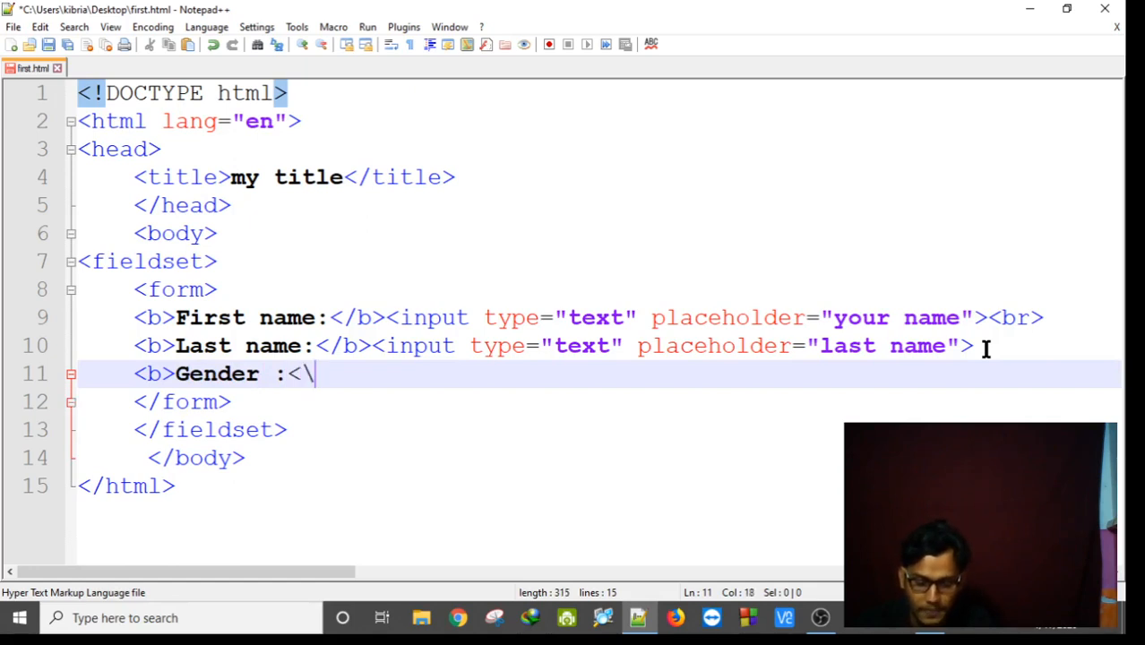
text(b>)
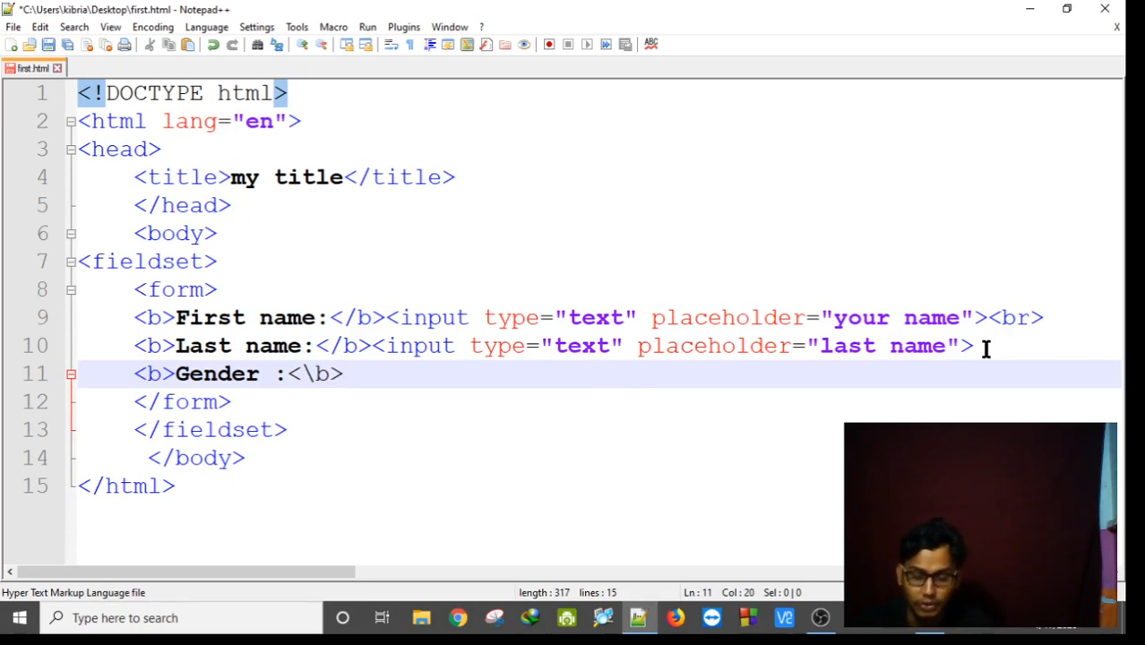
Start an <input type="radio" element after Gender, removing the stray plus sign.
text(<in)
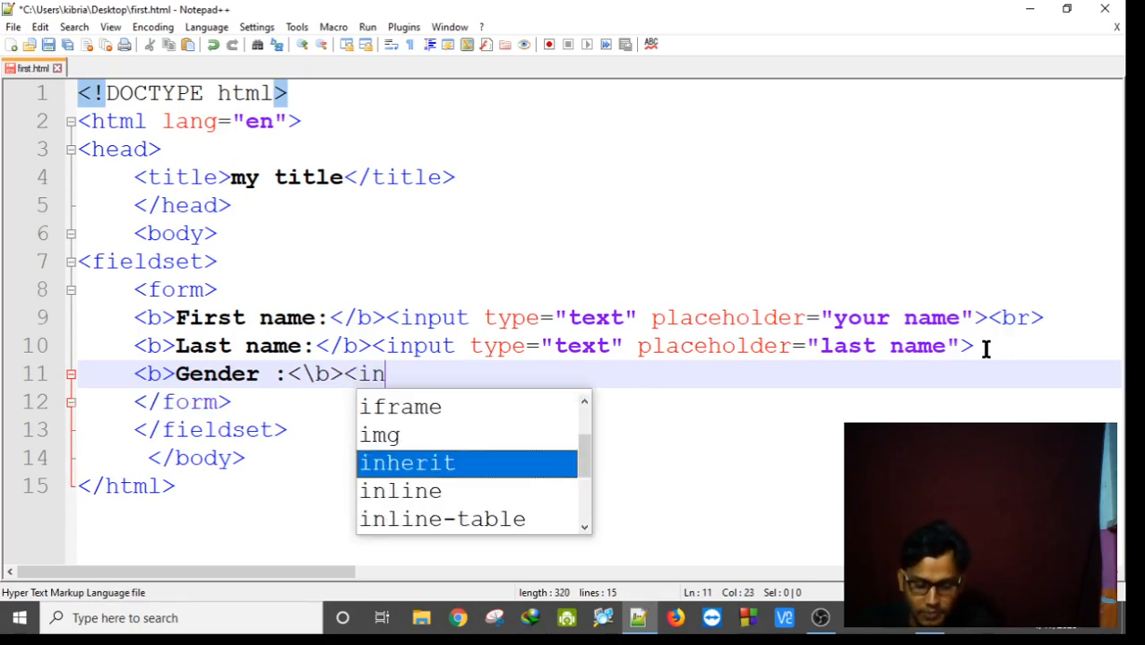
text(put)
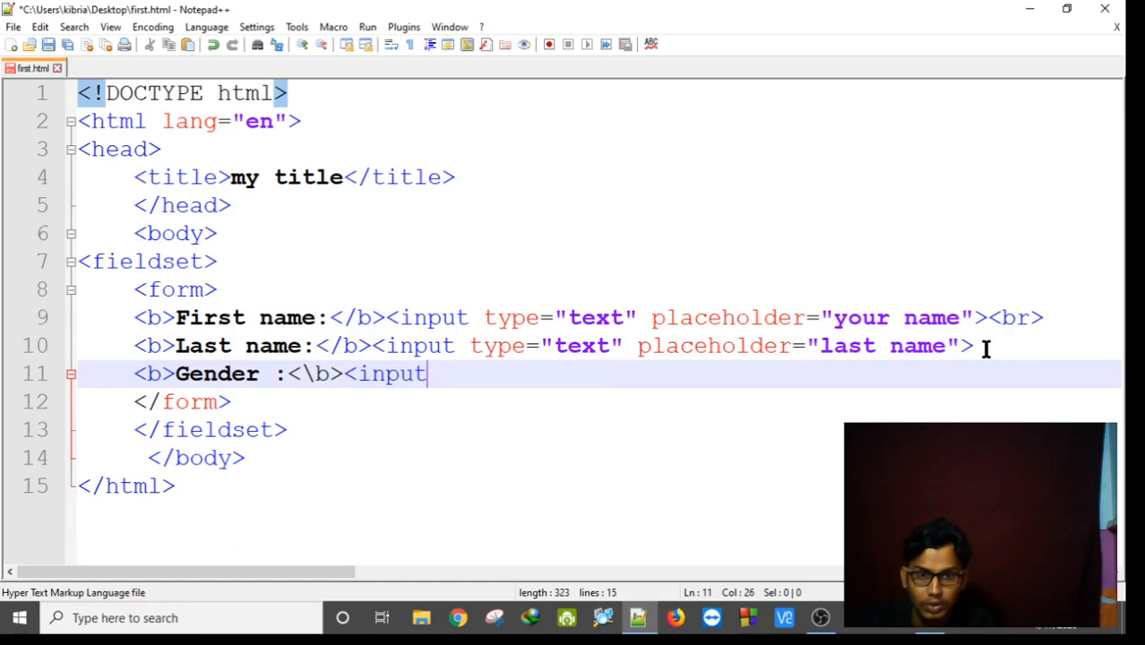
text(type")
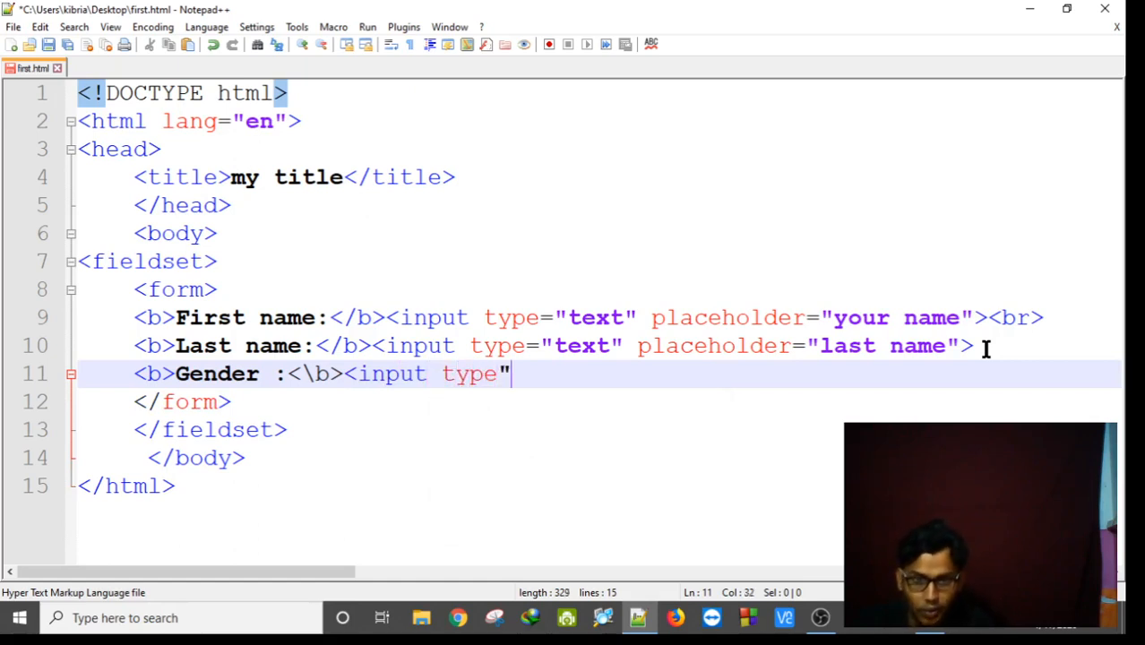
text(+)
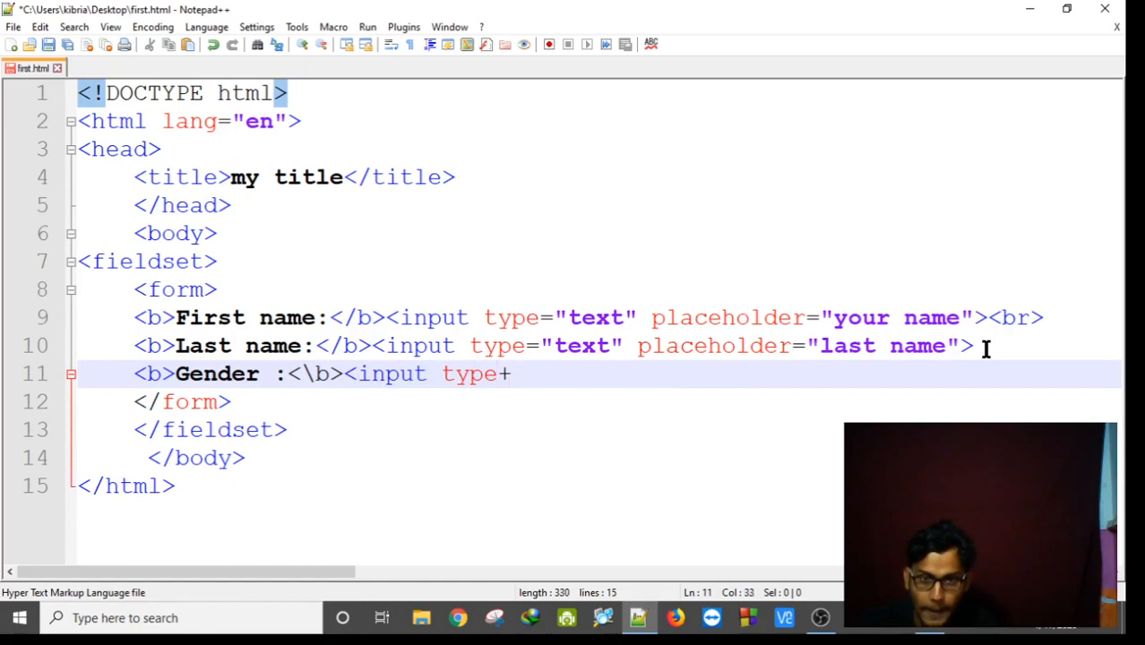
key(Backspace)
text(=")
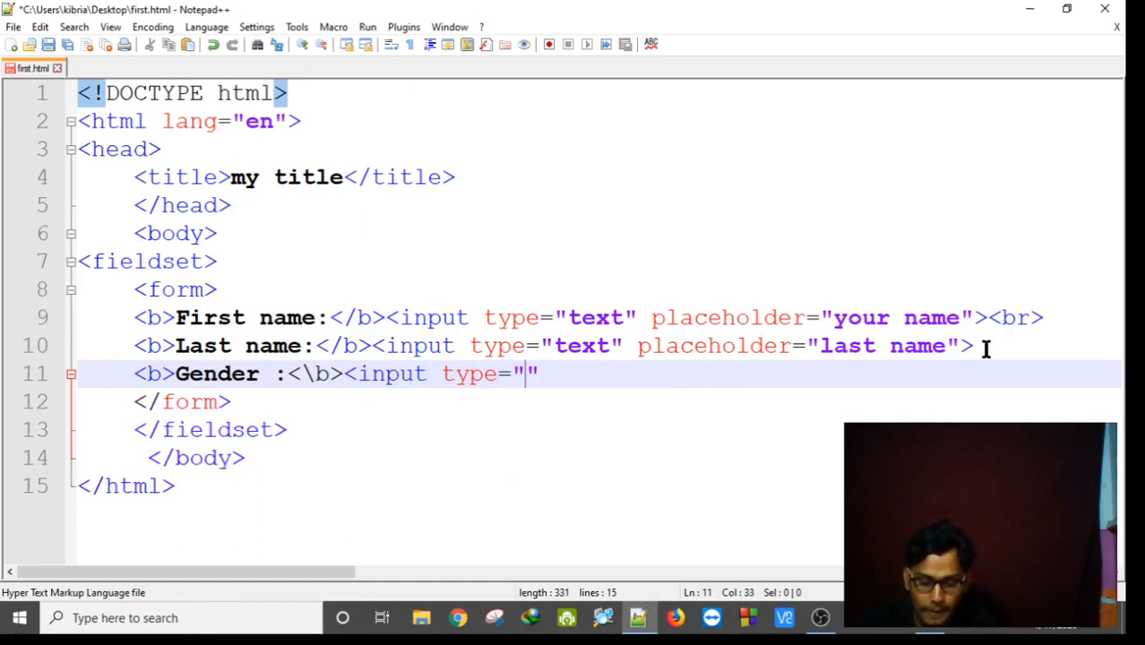
text(radio)
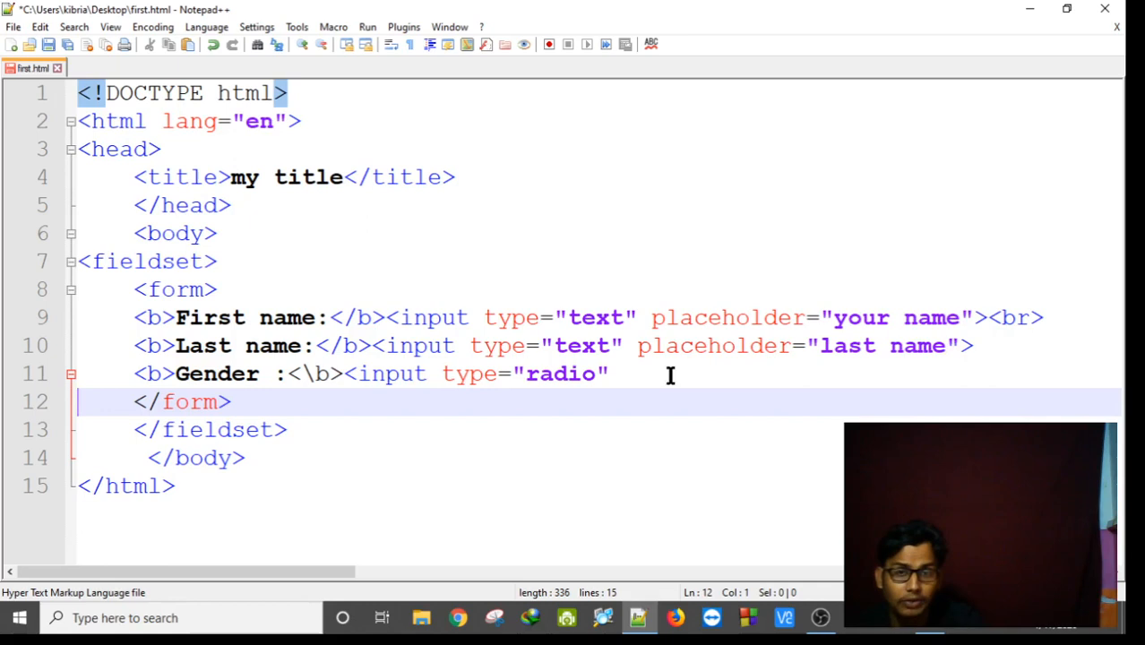
click(618, 374)
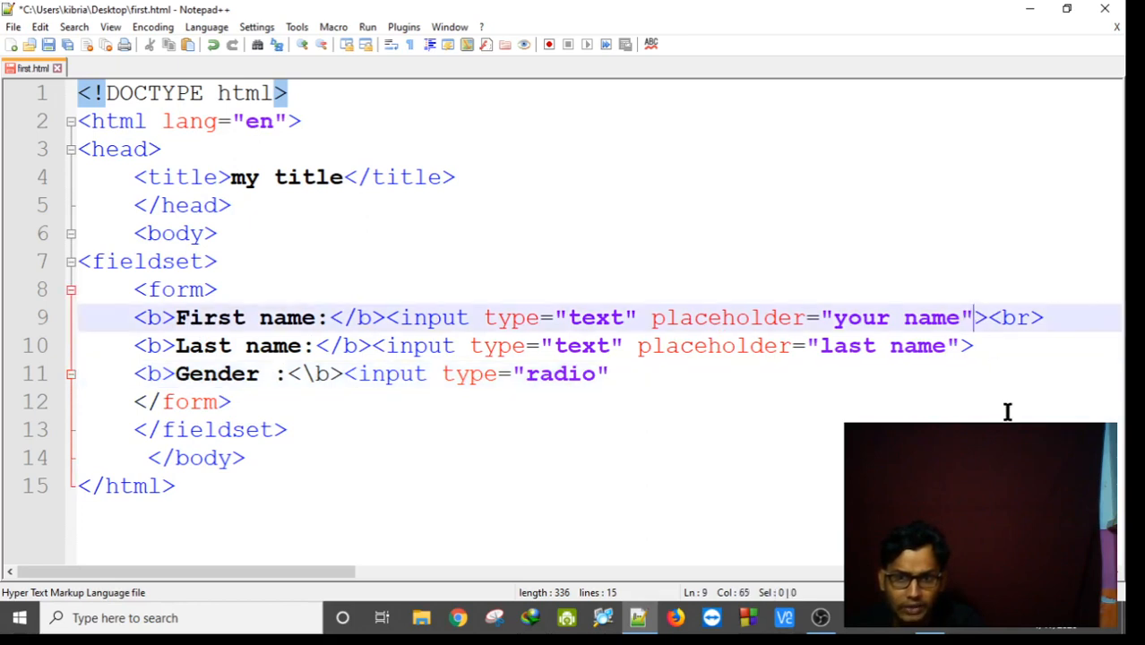
Give the First name and Last name inputs name attributes p1n1 and p1n2.
text(na)
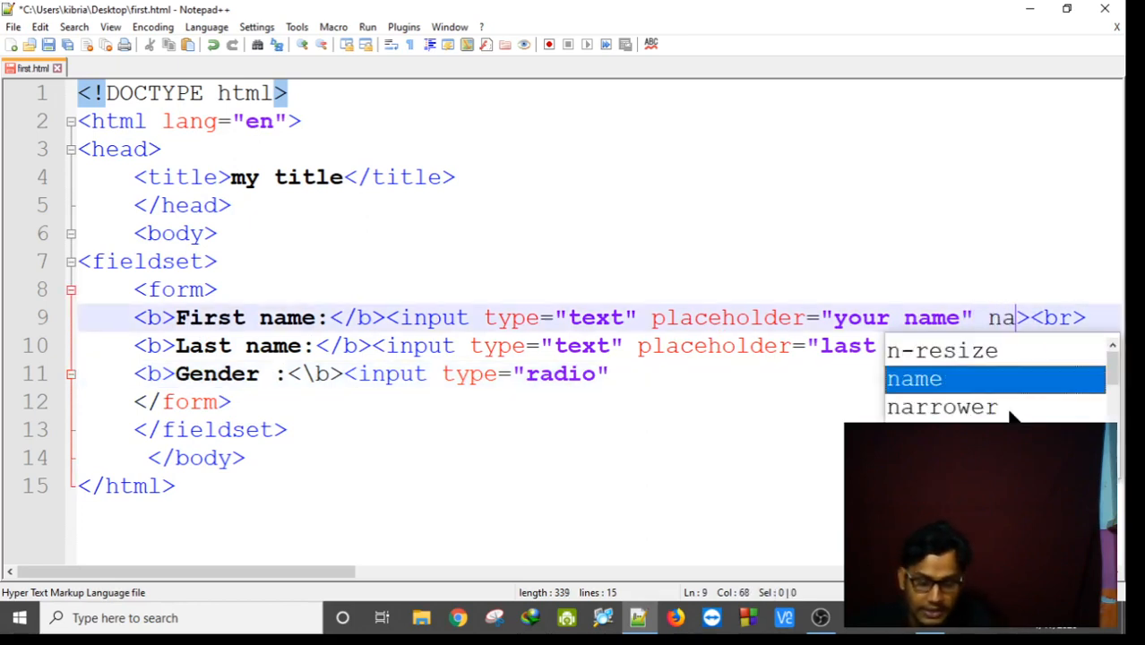
text(me=")
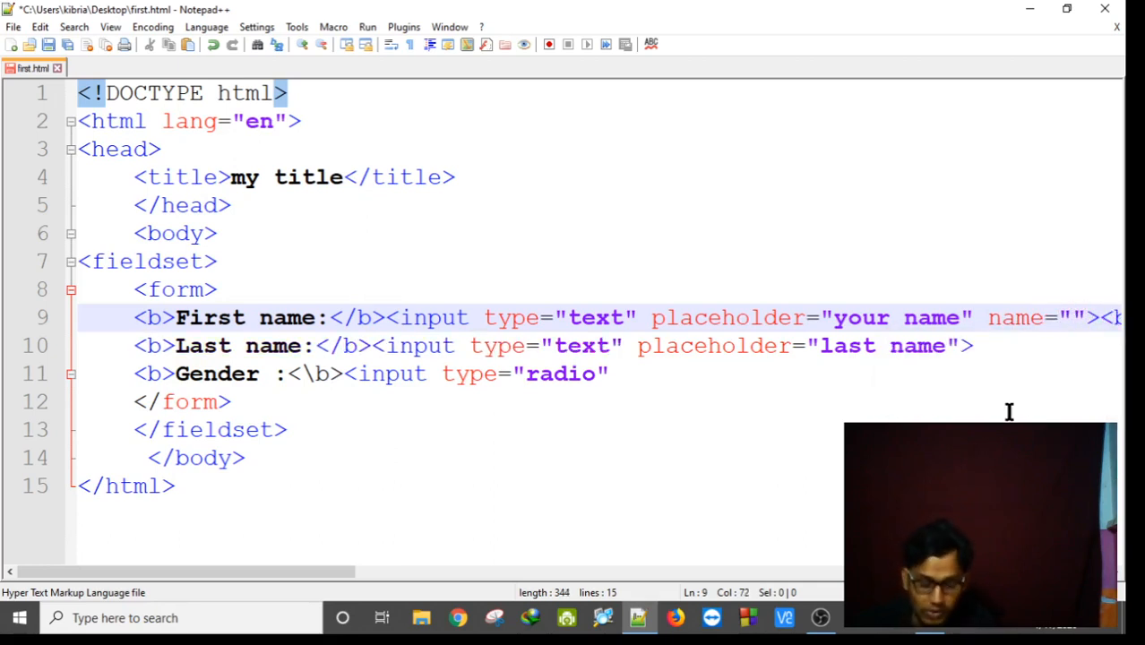
text(n1)
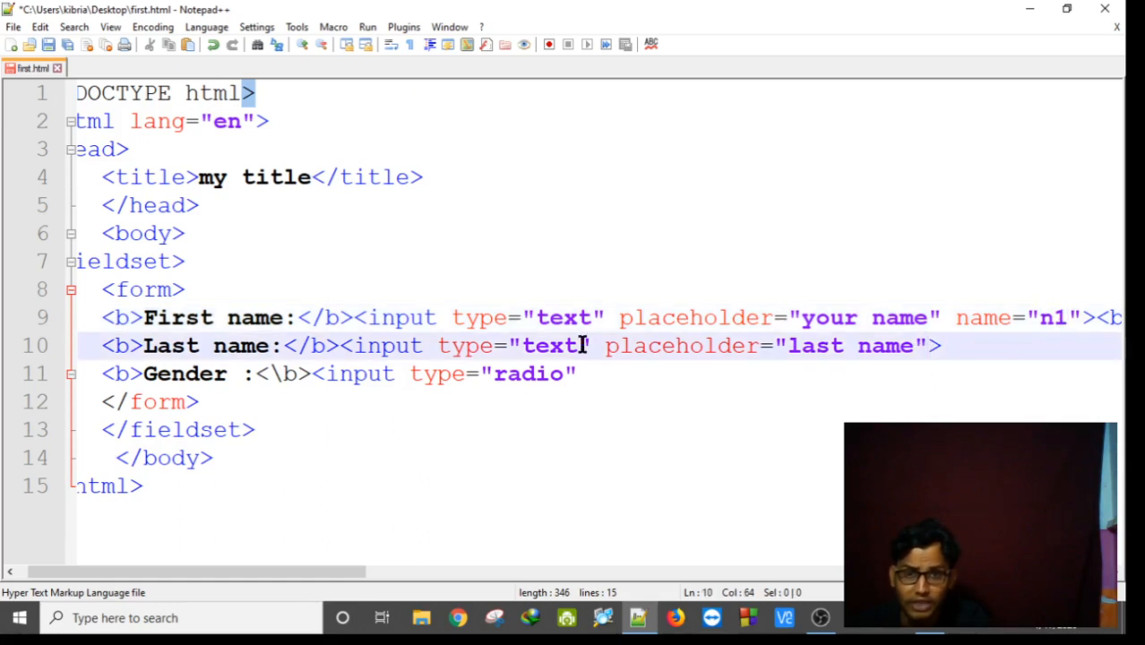
text(n)
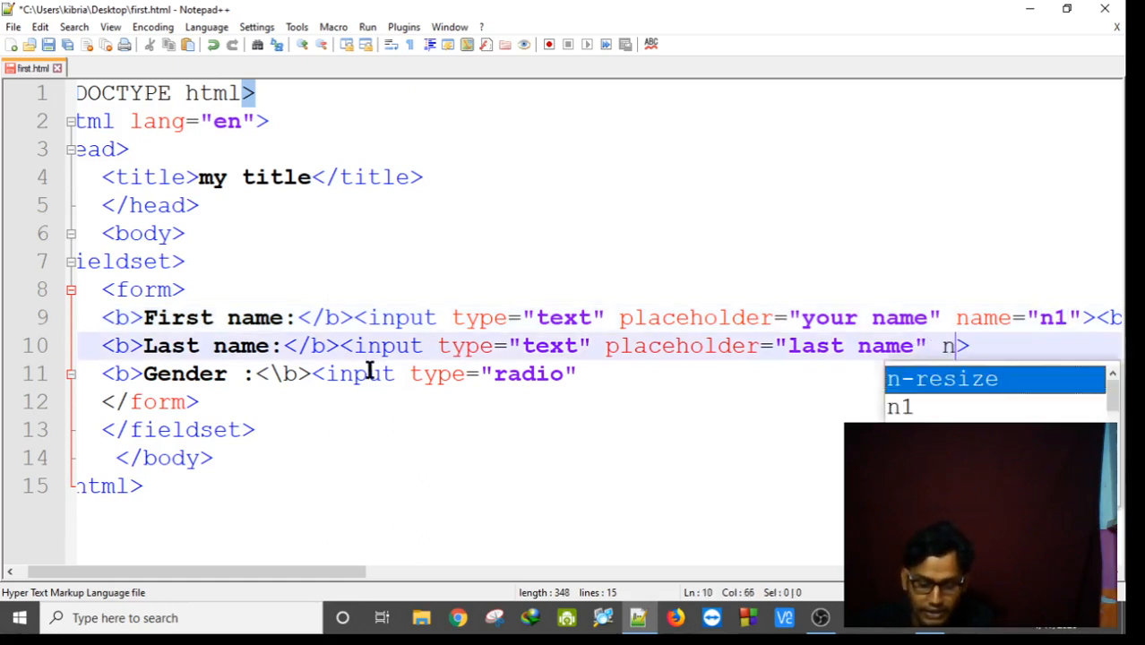
text(ame=")
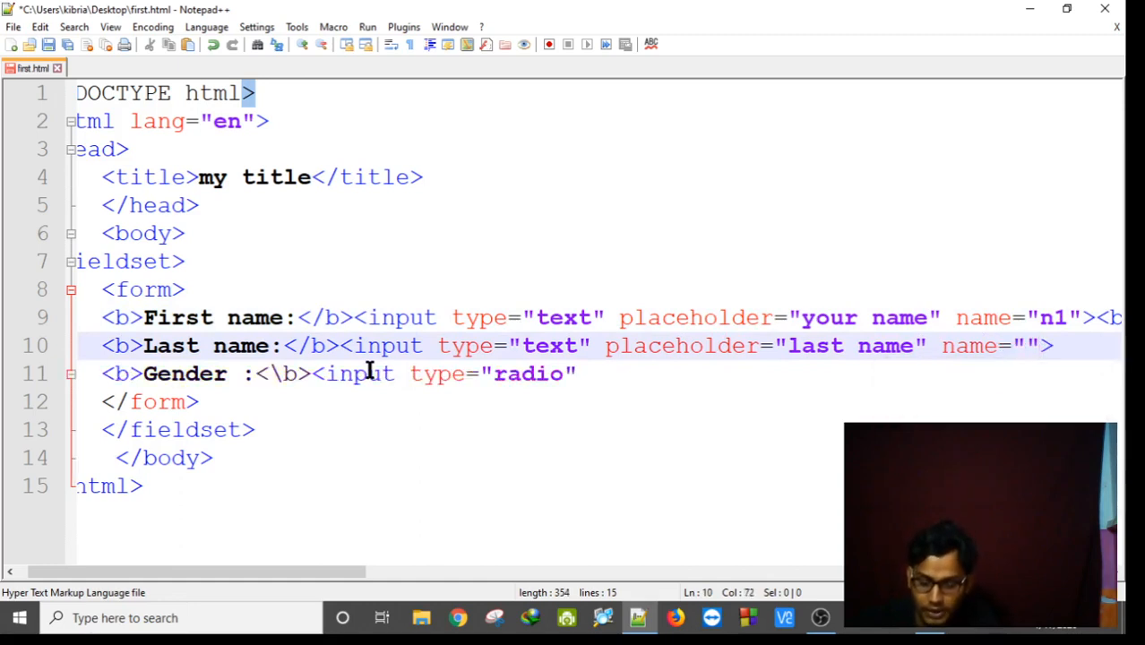
text(n2)
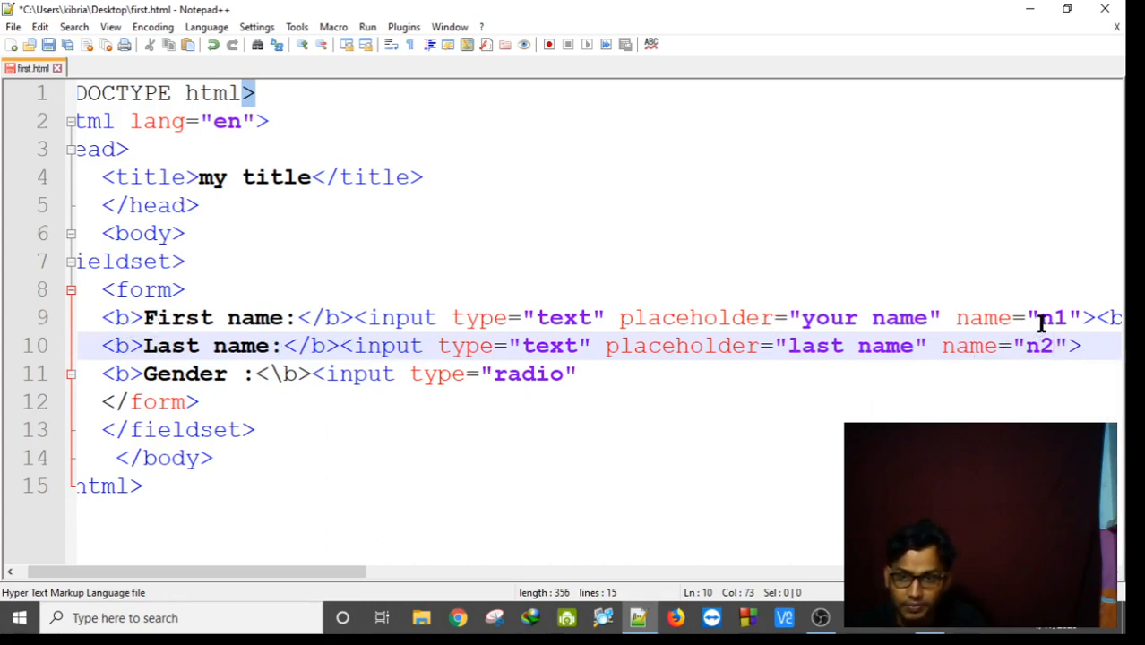
text(p)
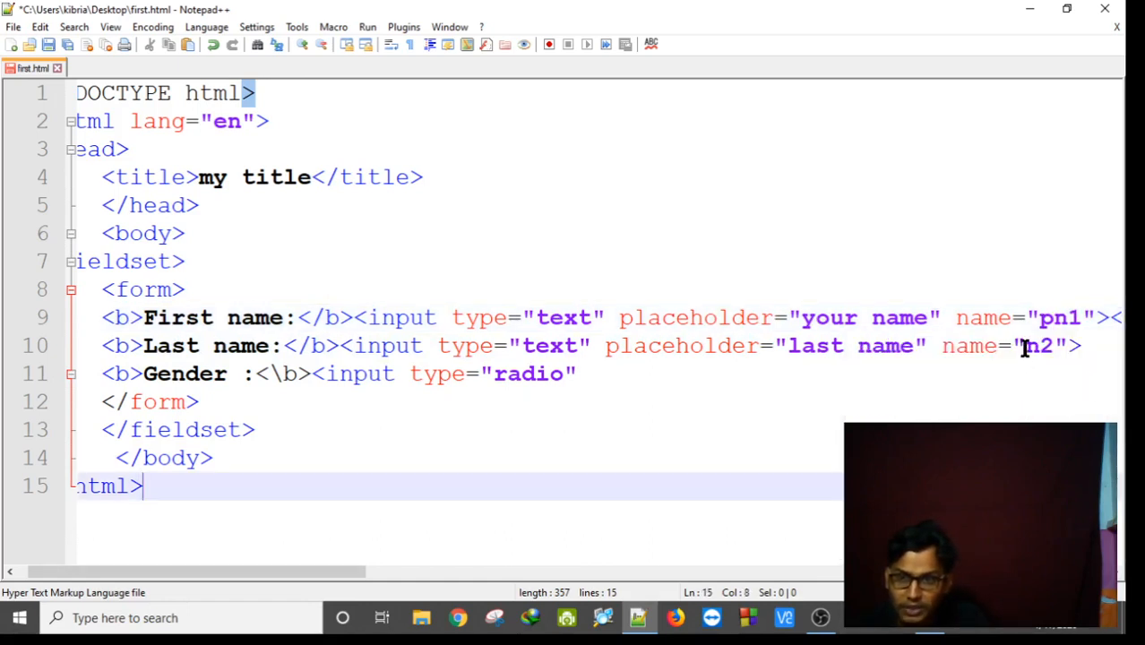
text(p)
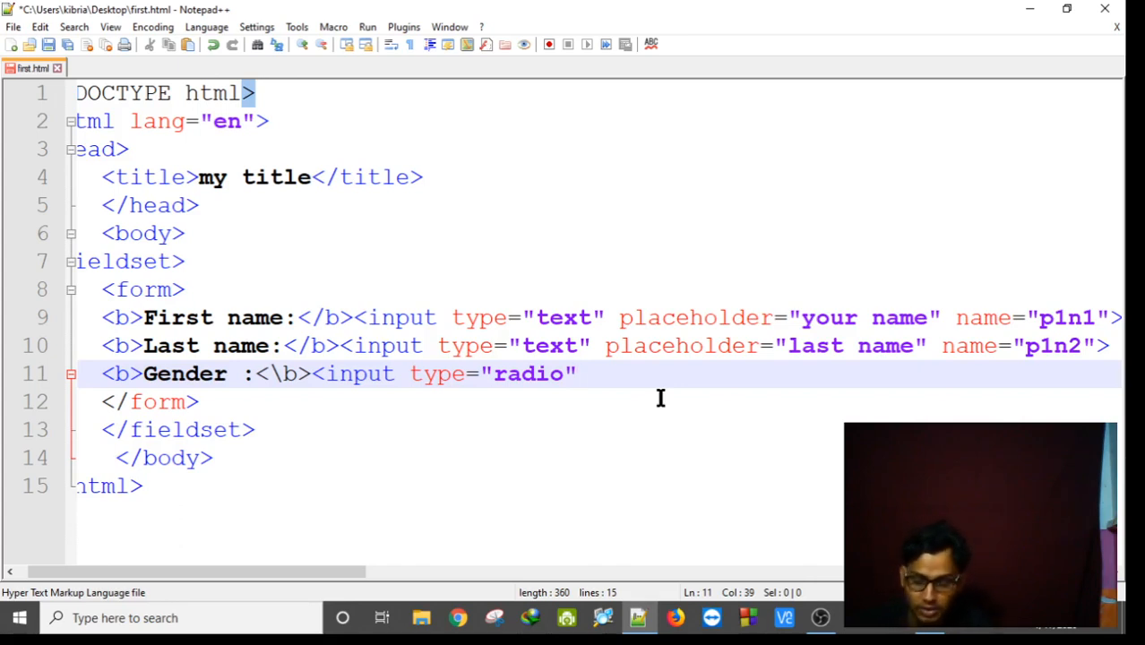
Close the radio input as Male and paste a second radio input after it.
text(>)
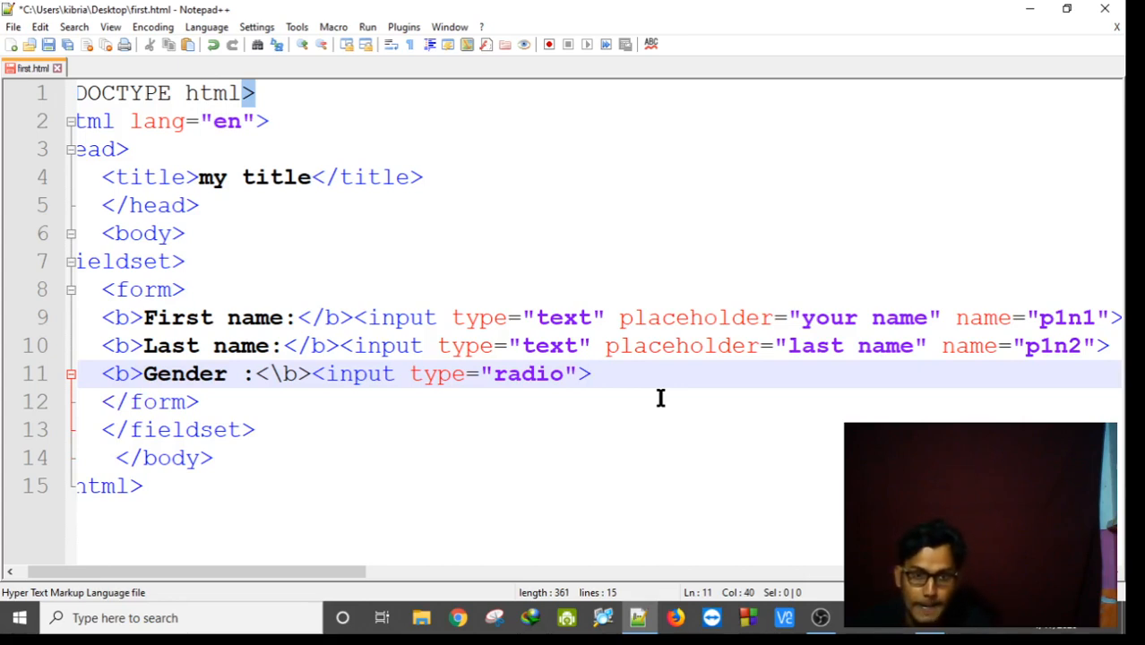
text(Ma)
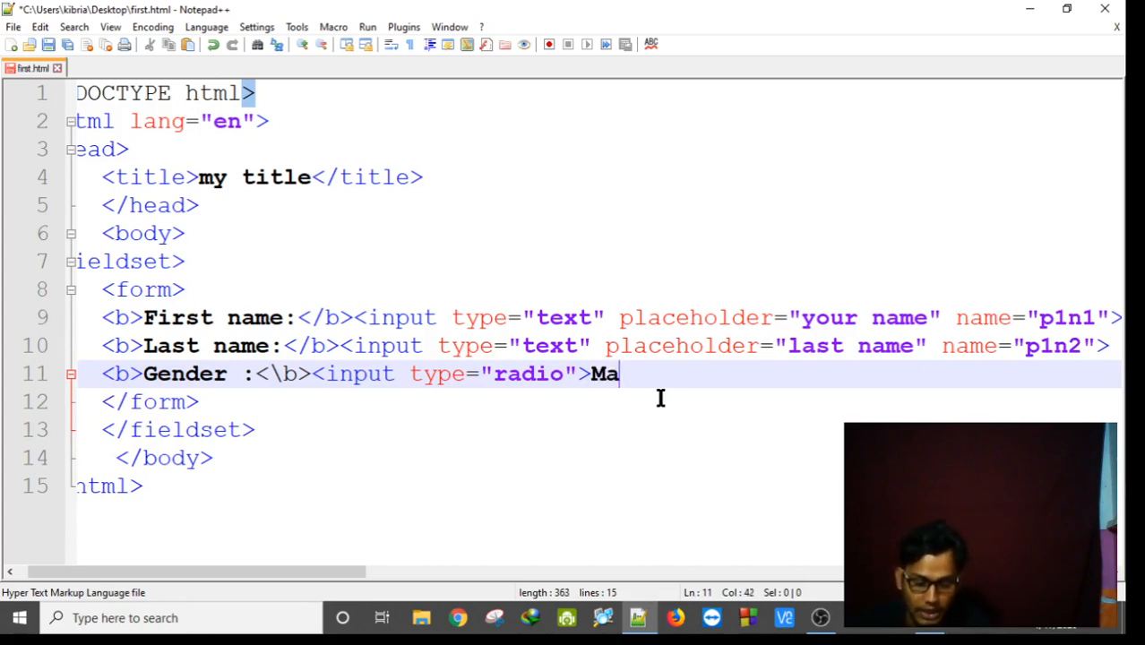
text(le)
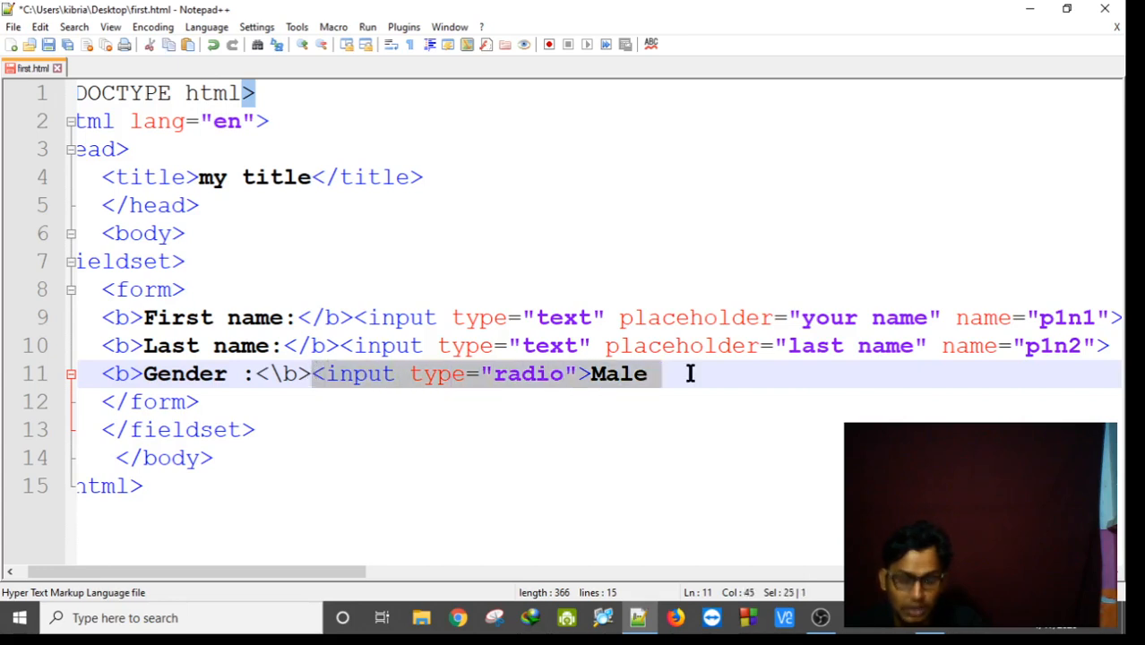
click(690, 375)
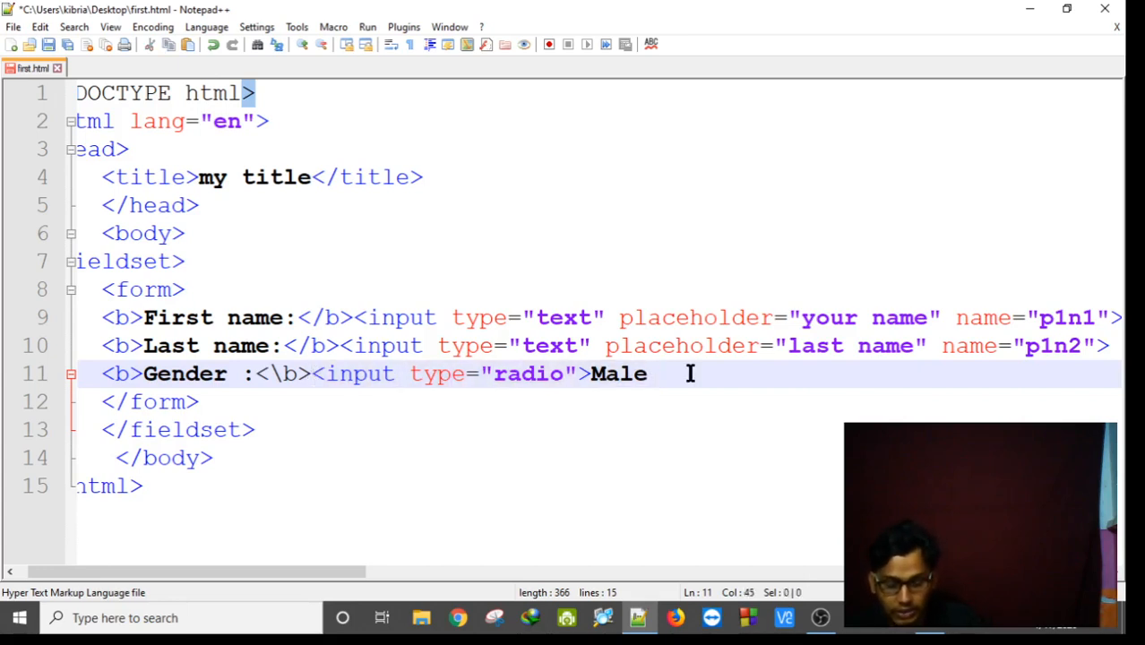
text(<input type="radio">Male)
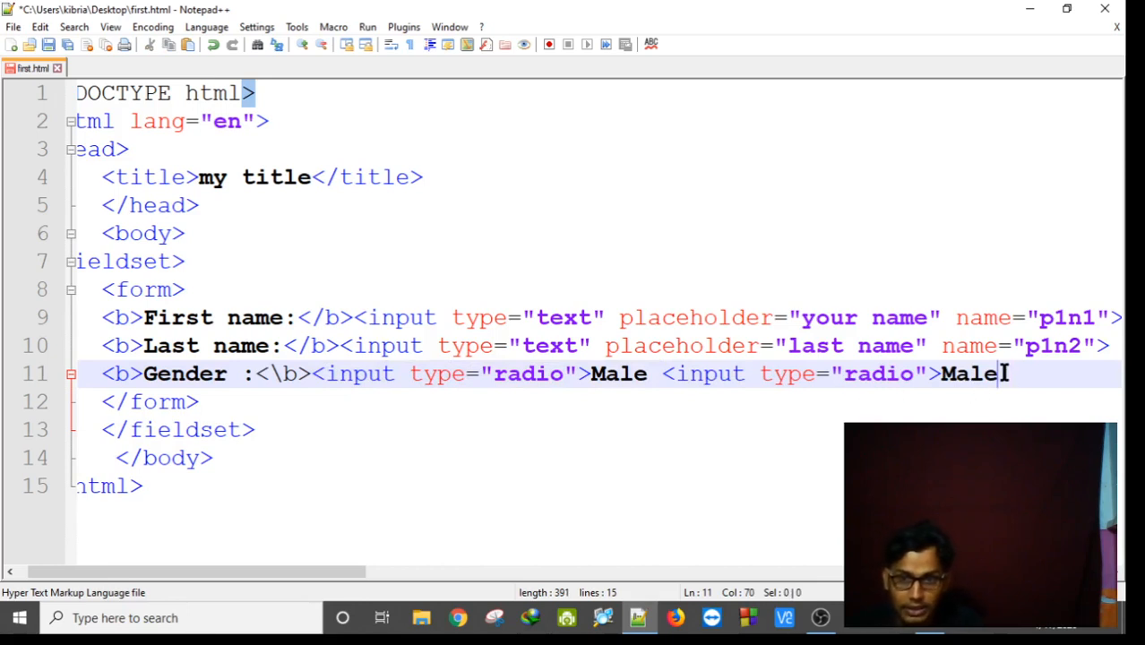
Relabel the duplicate options as femal and Others, then switch to the browser.
key(BackSpace)
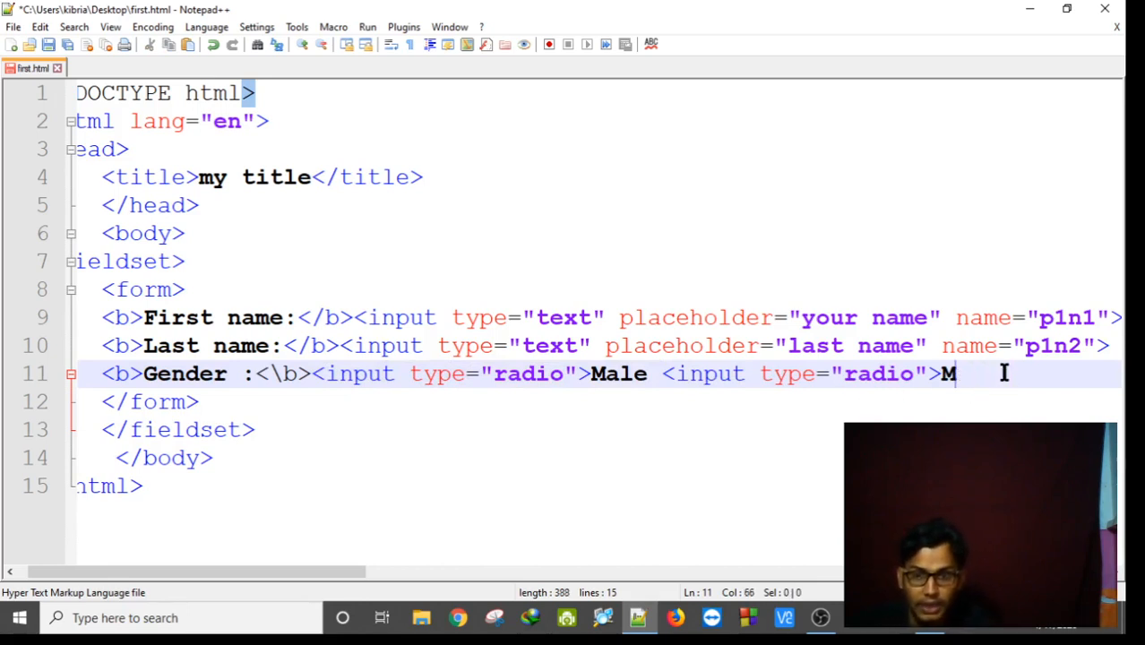
text(fema)
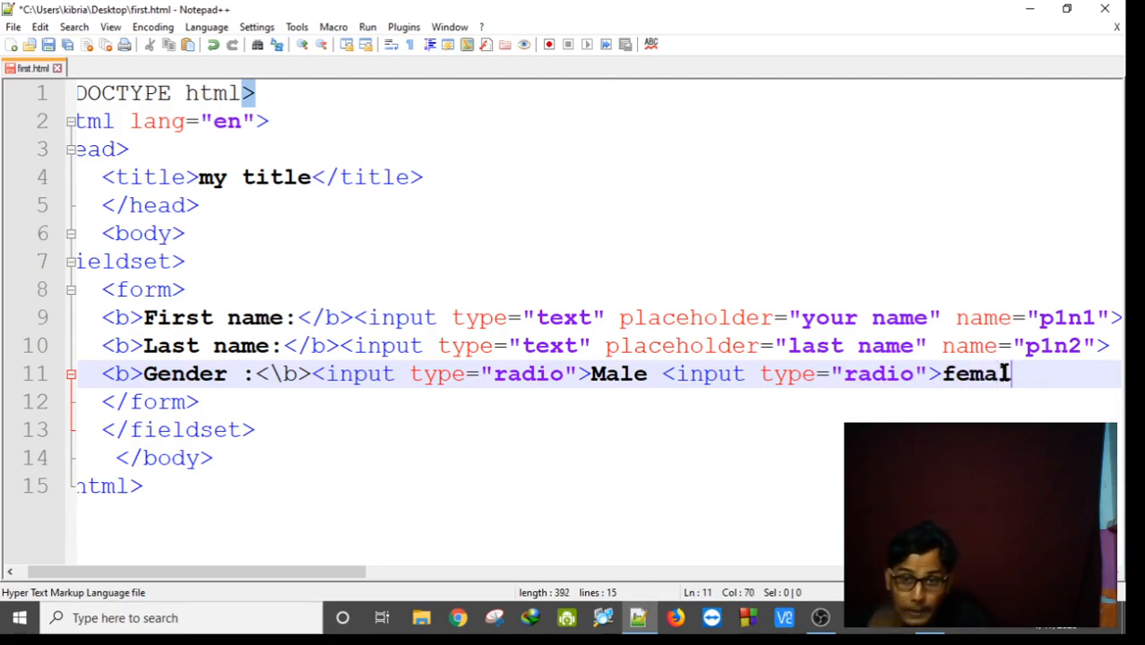
text(le)
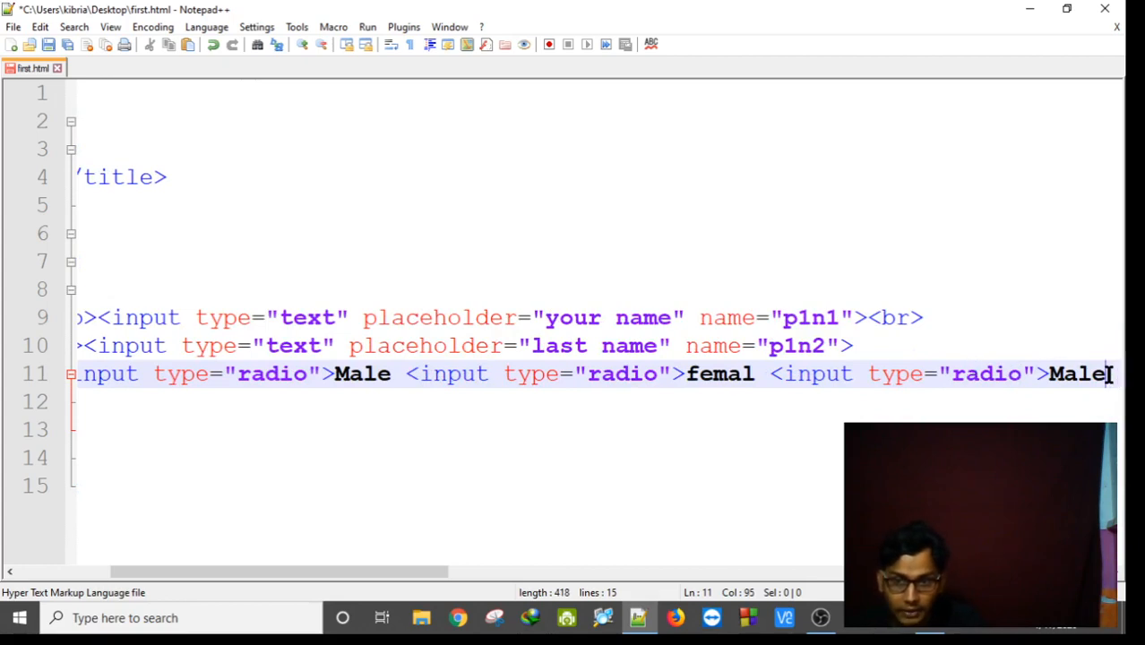
key(BackSpace)
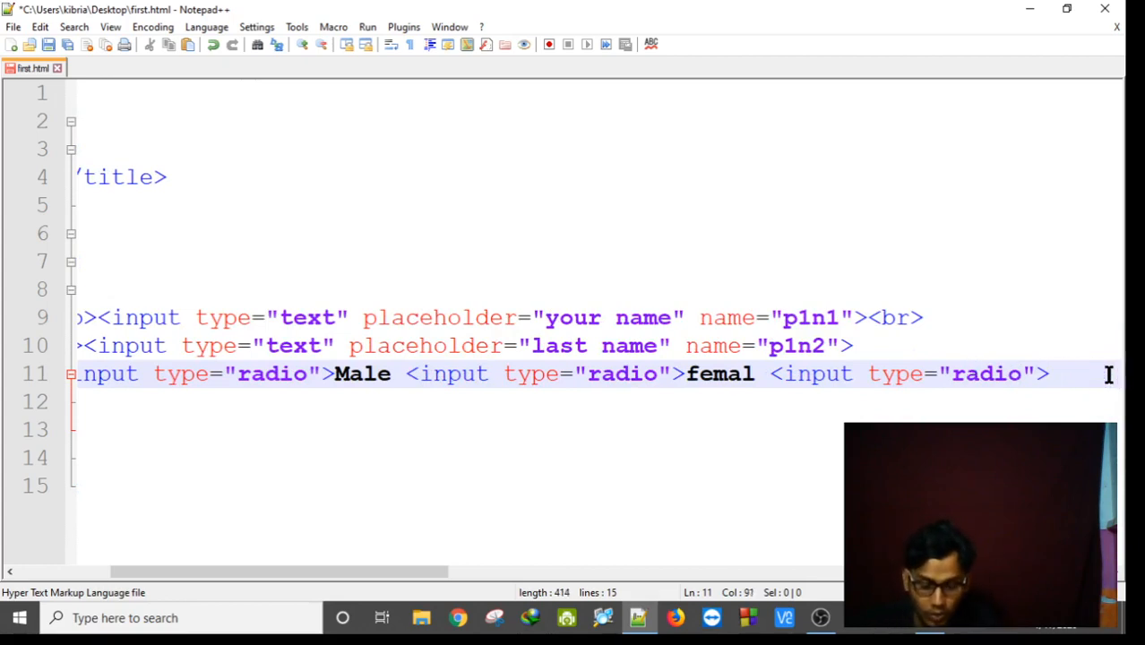
text(Others)
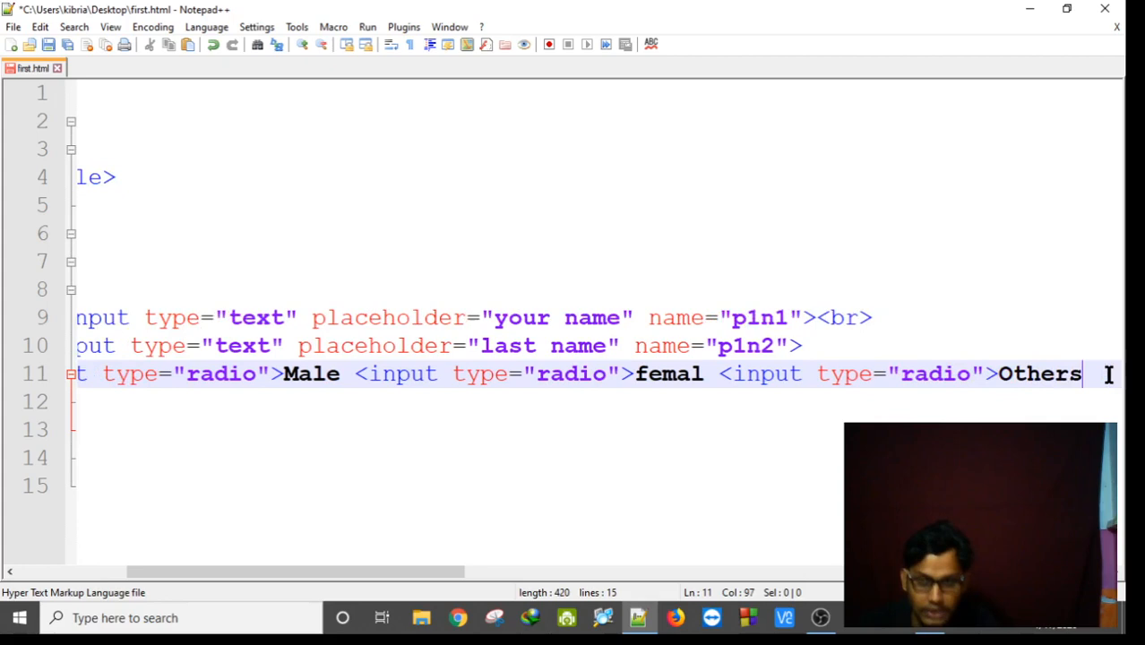
click(644, 375)
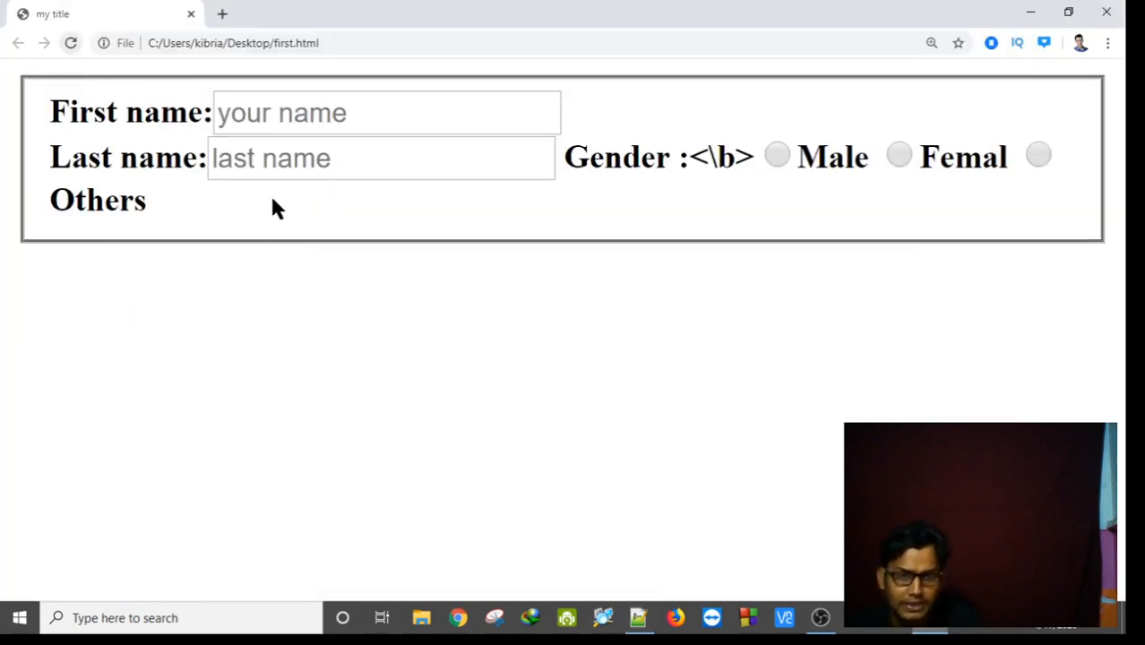
mouse_move(762, 188)
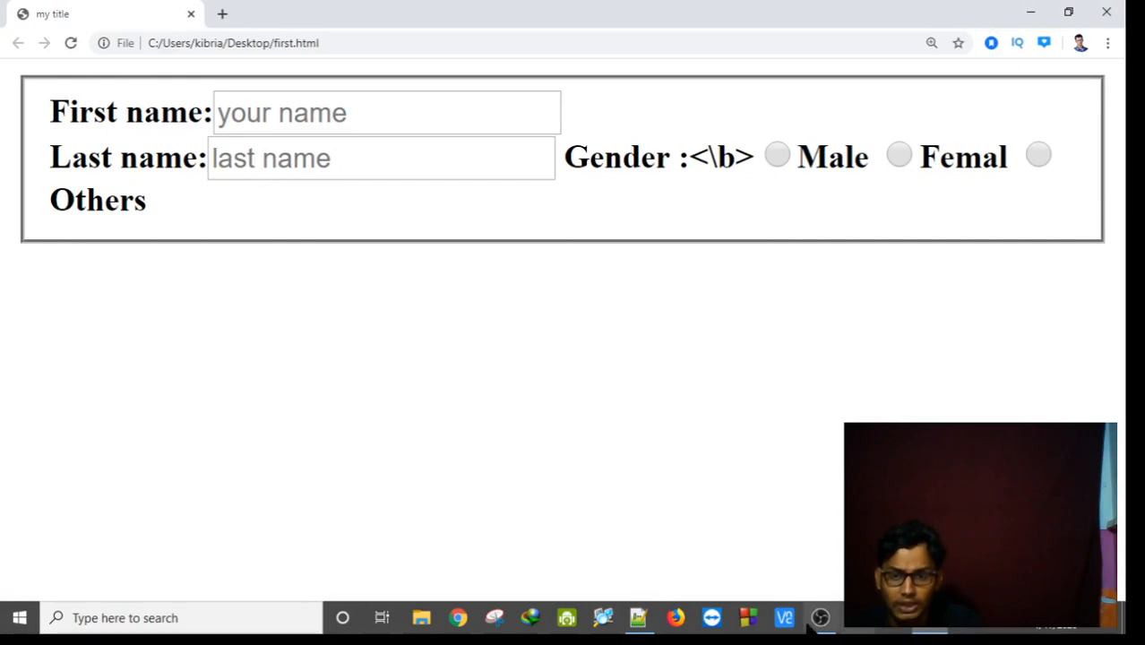
Back in the source, add a <br> after the Last name input.
click(638, 617)
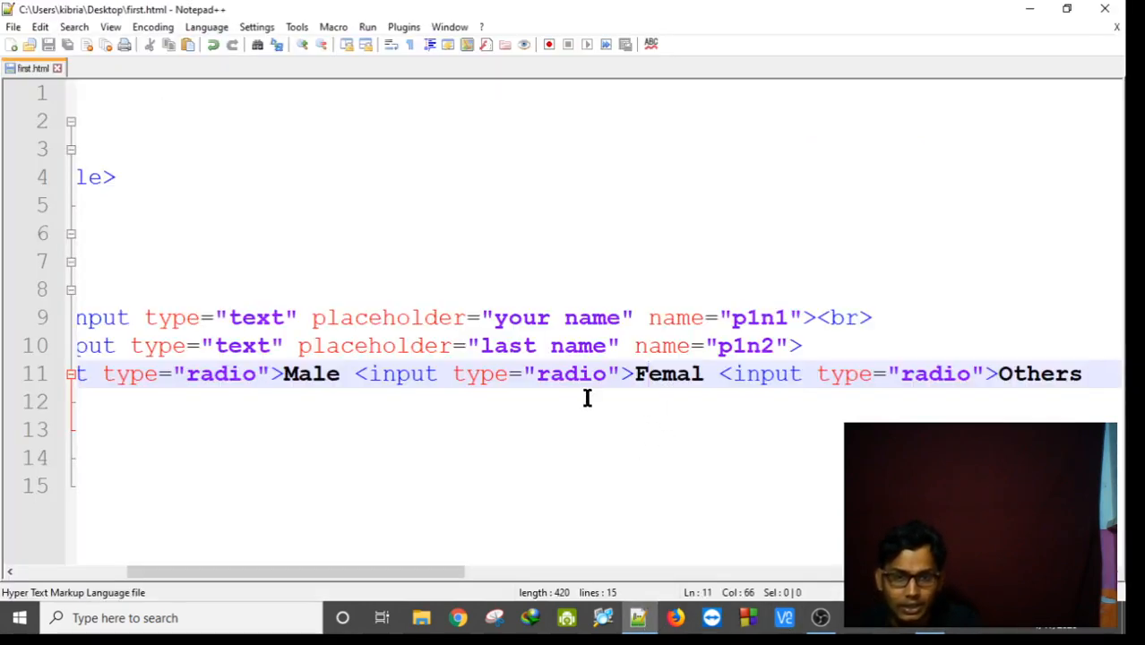
click(807, 346)
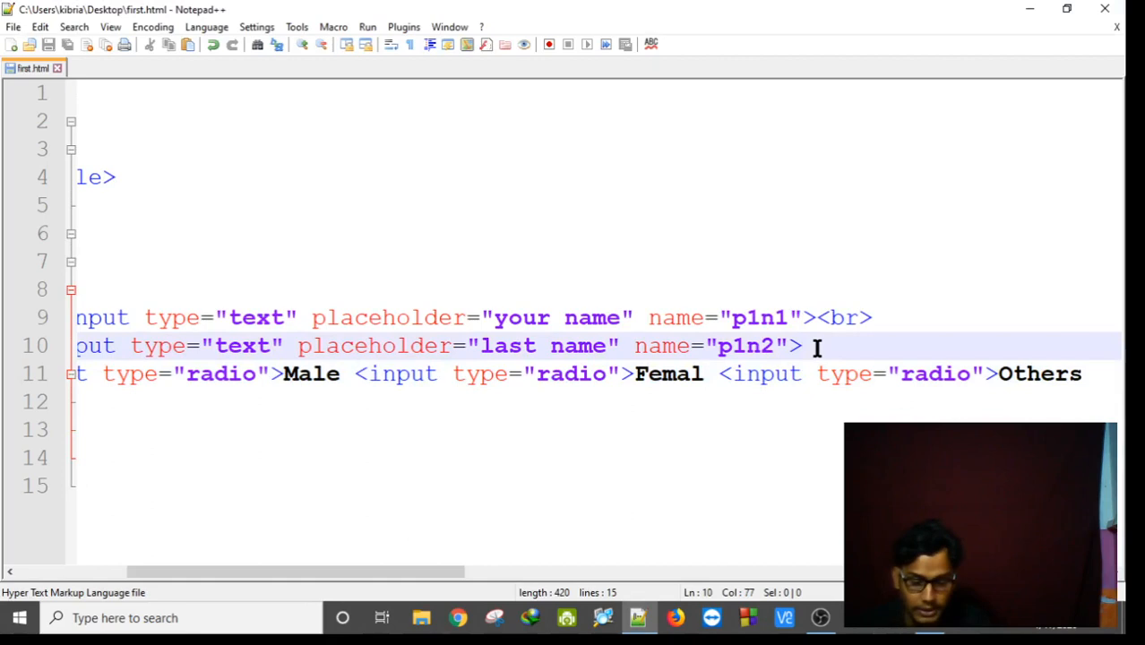
text(<br>)
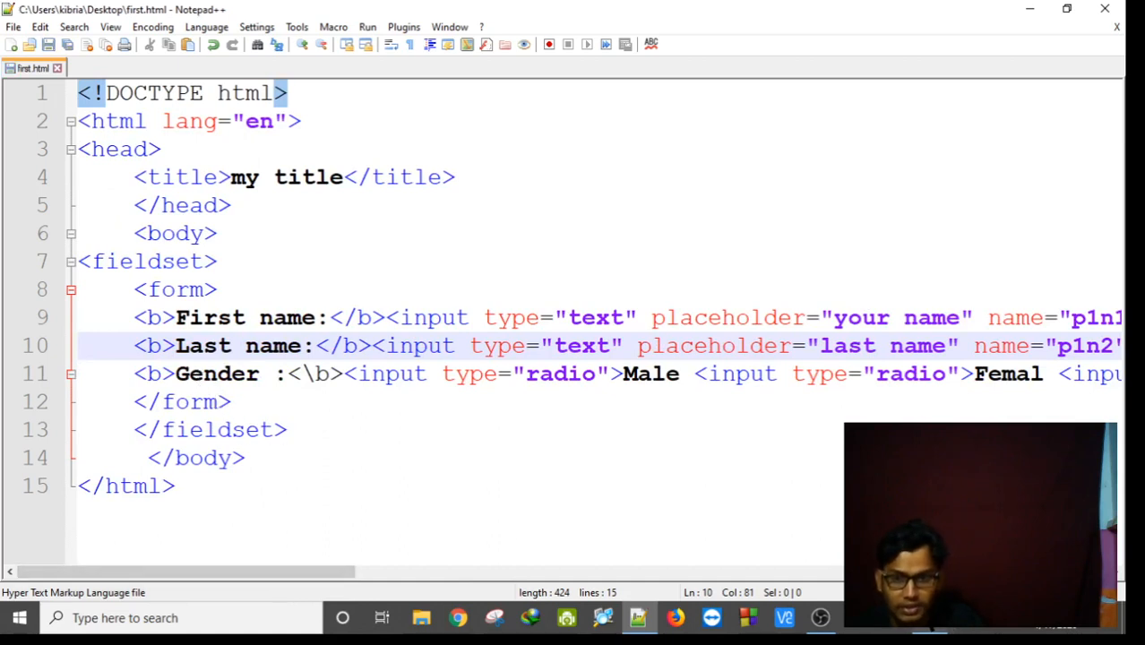
Fix the Gender label's <\b> to </b> and add br tags after the inputs and Others.
click(674, 616)
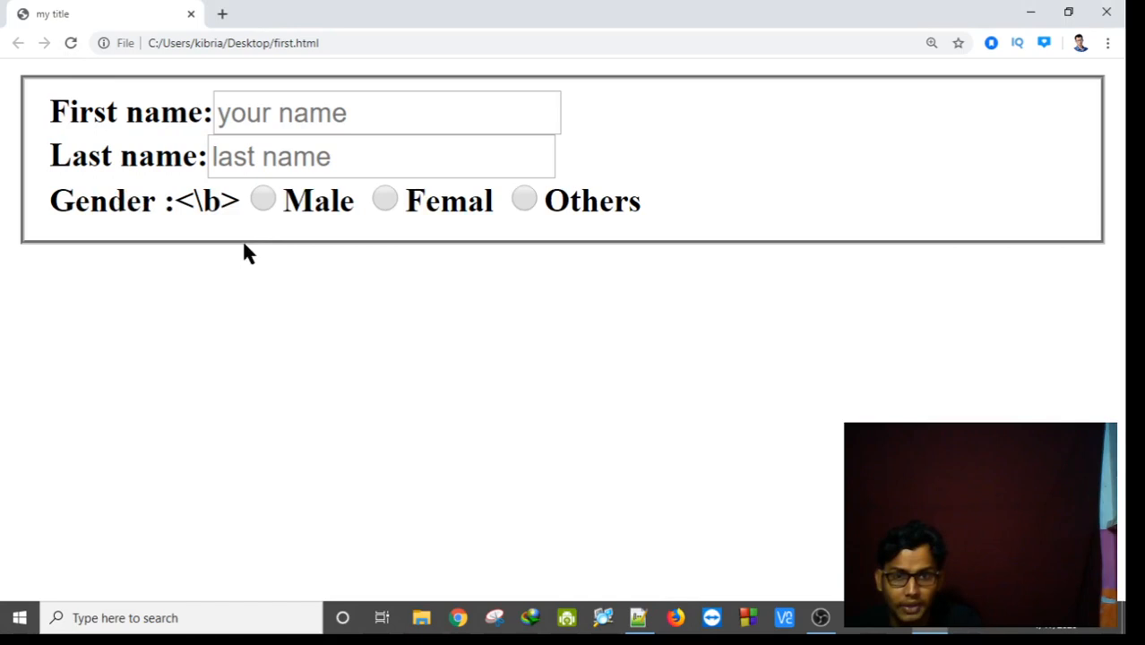
click(524, 197)
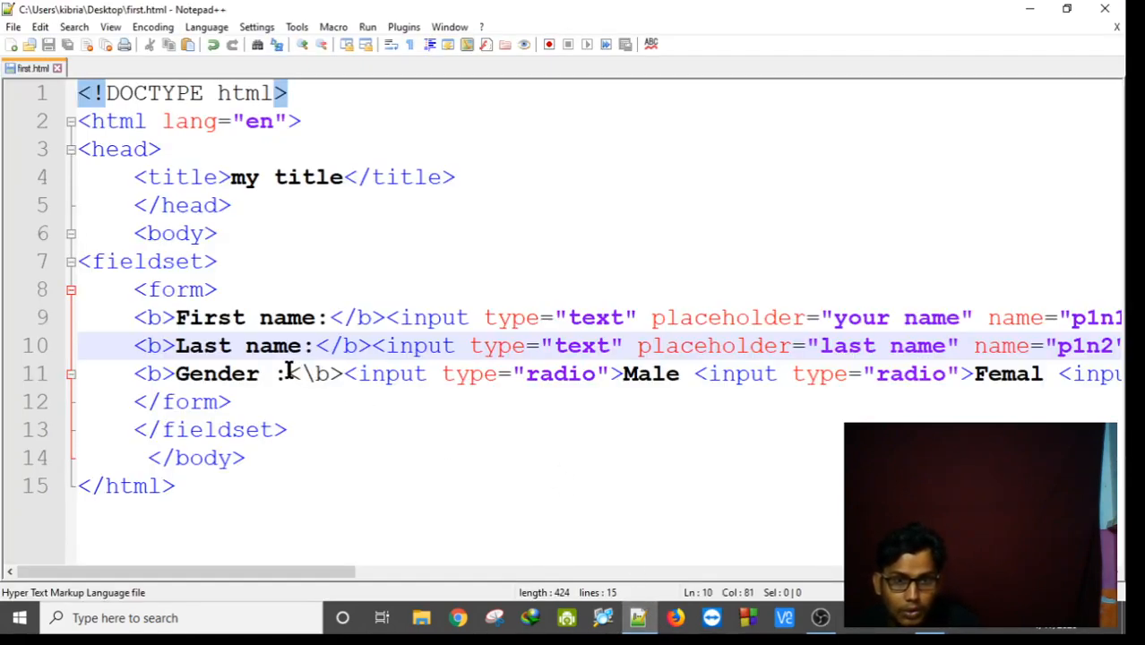
text(c)
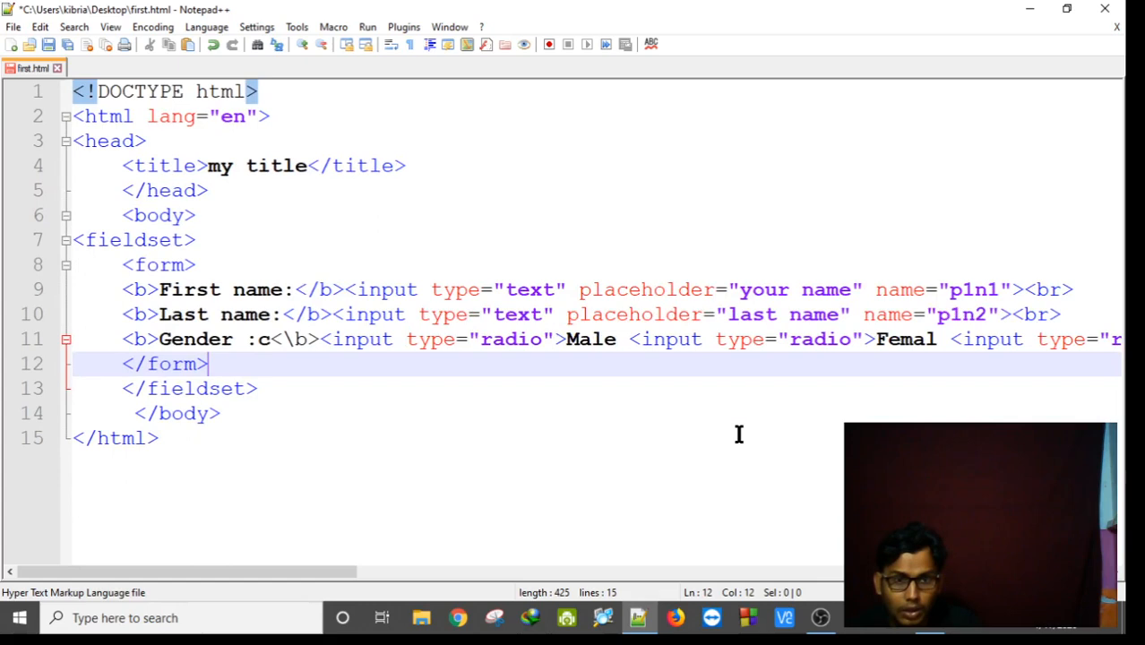
click(269, 338)
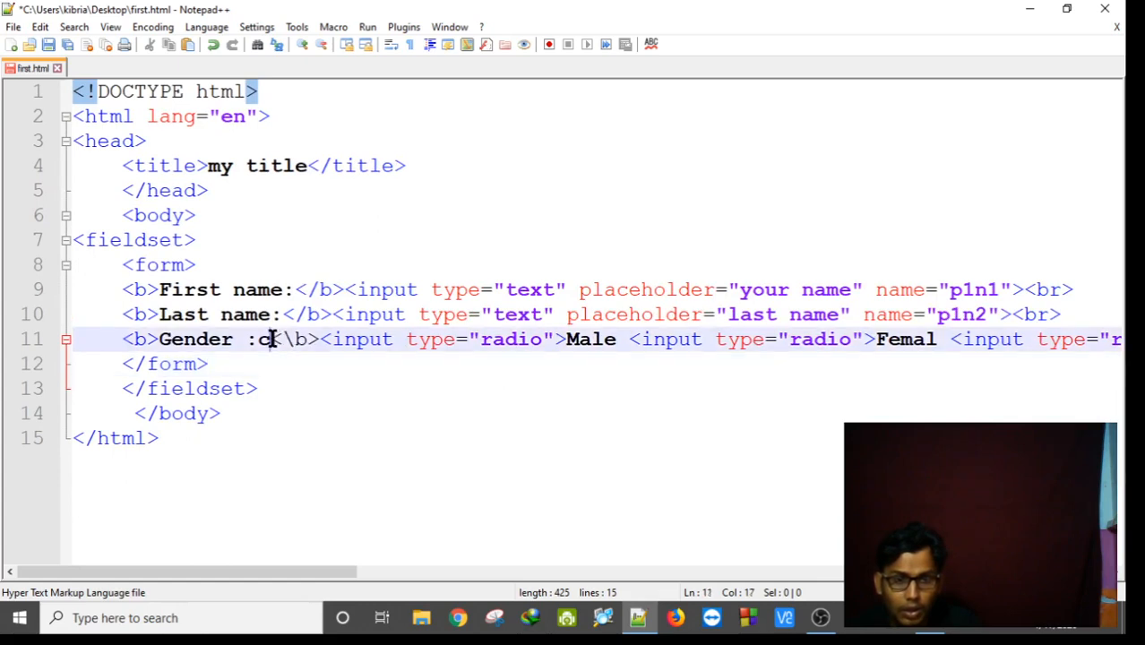
key(Backspace)
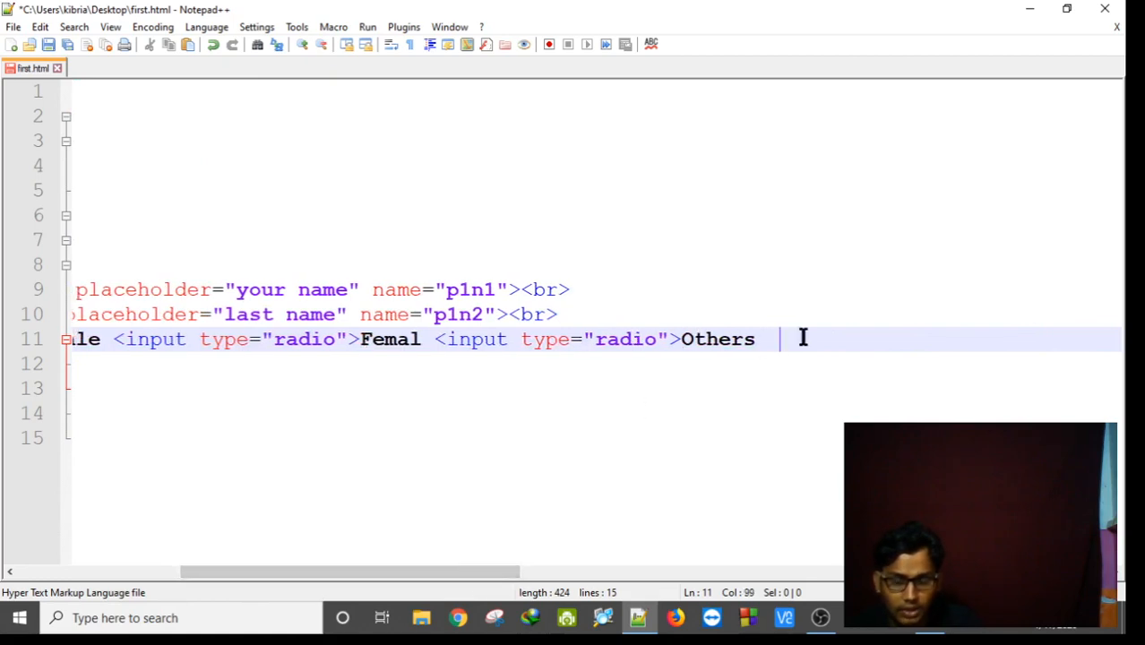
text(br>)
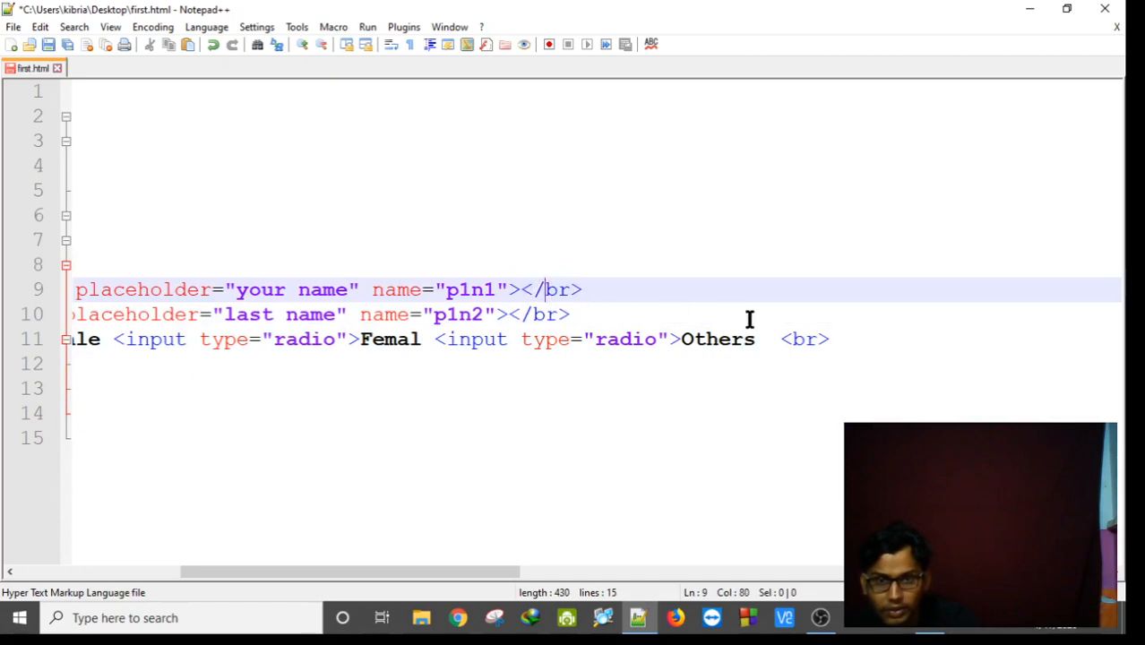
click(570, 315)
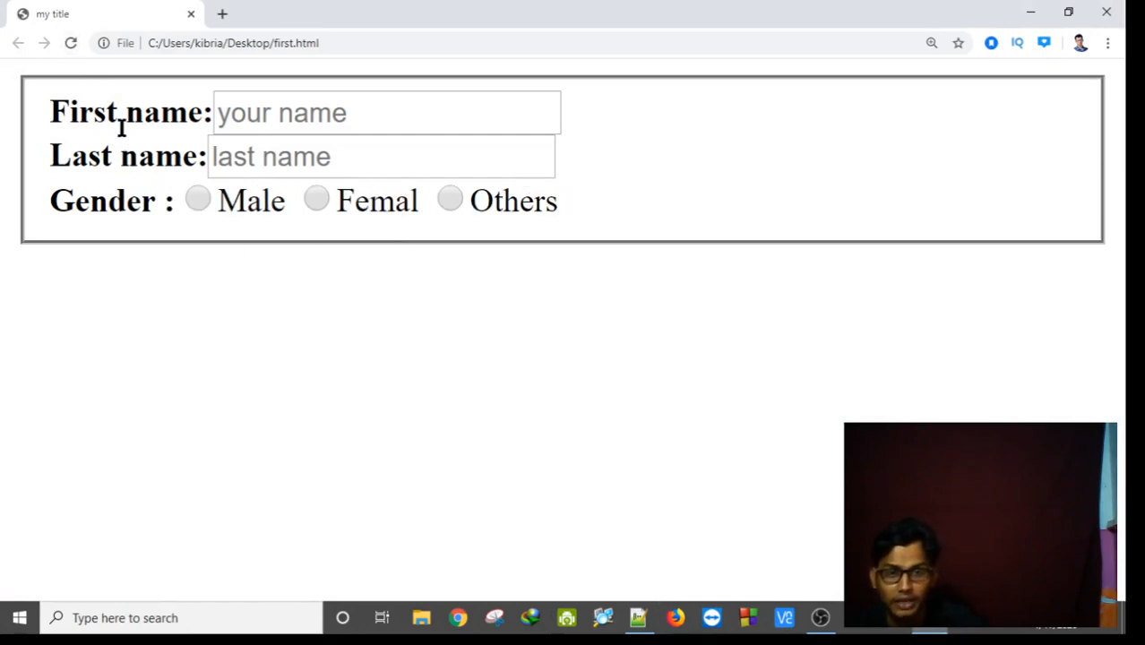
Choose the Male radio option on the refreshed form in Chrome.
click(197, 199)
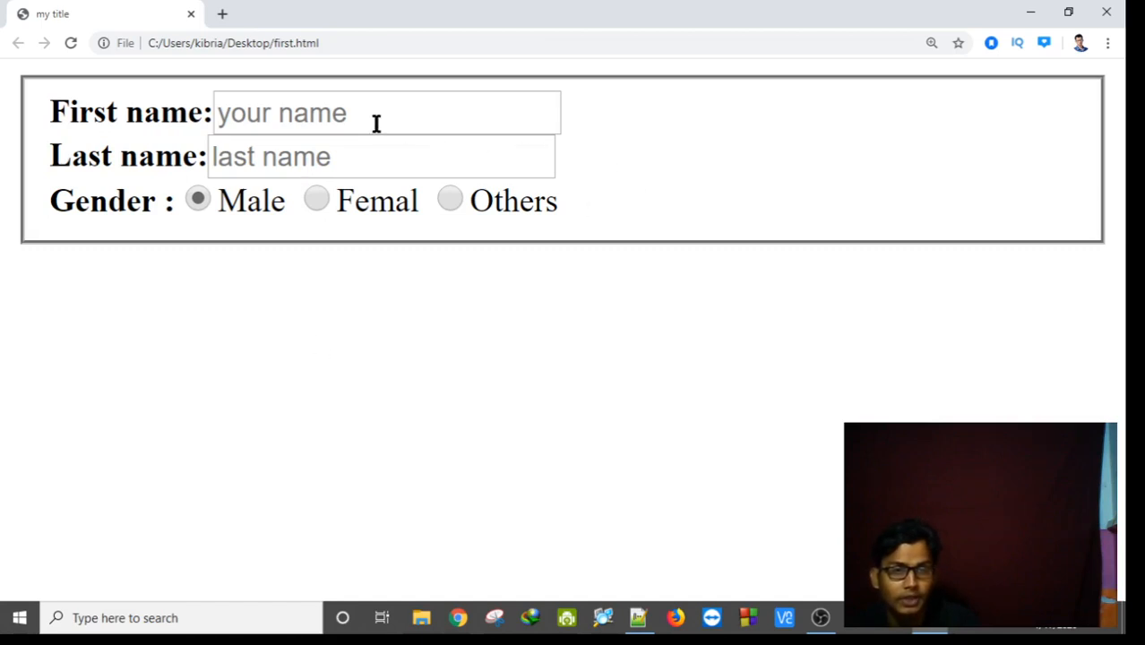
mouse_move(272, 301)
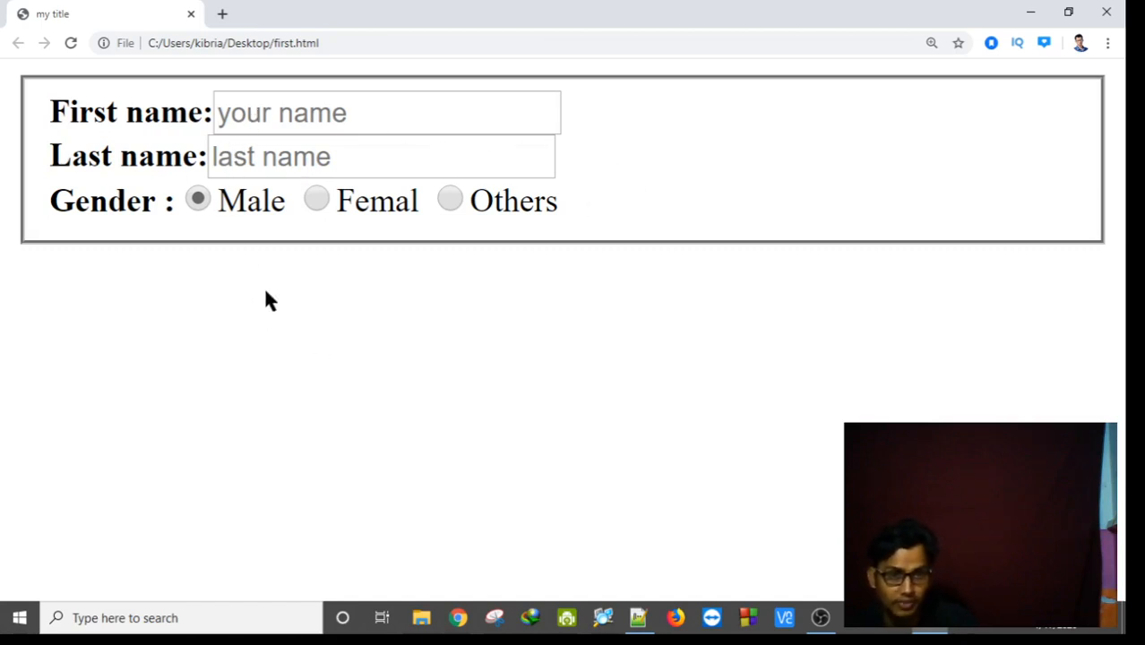
mouse_move(427, 258)
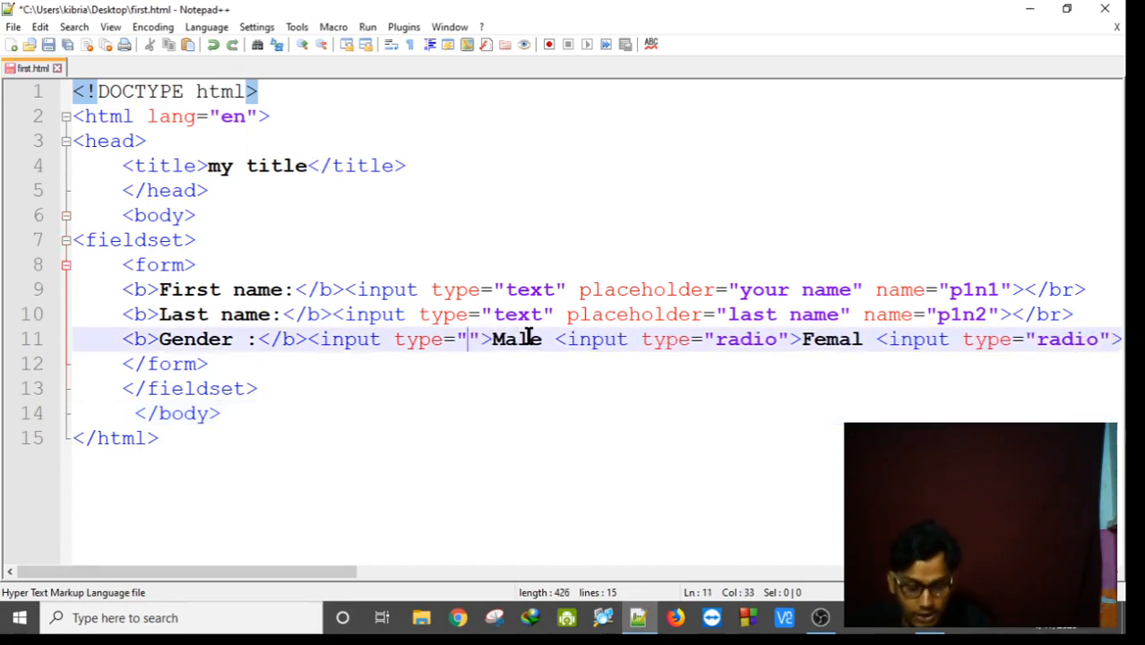
Change the Male input's type from radio to checkbox.
text(check)
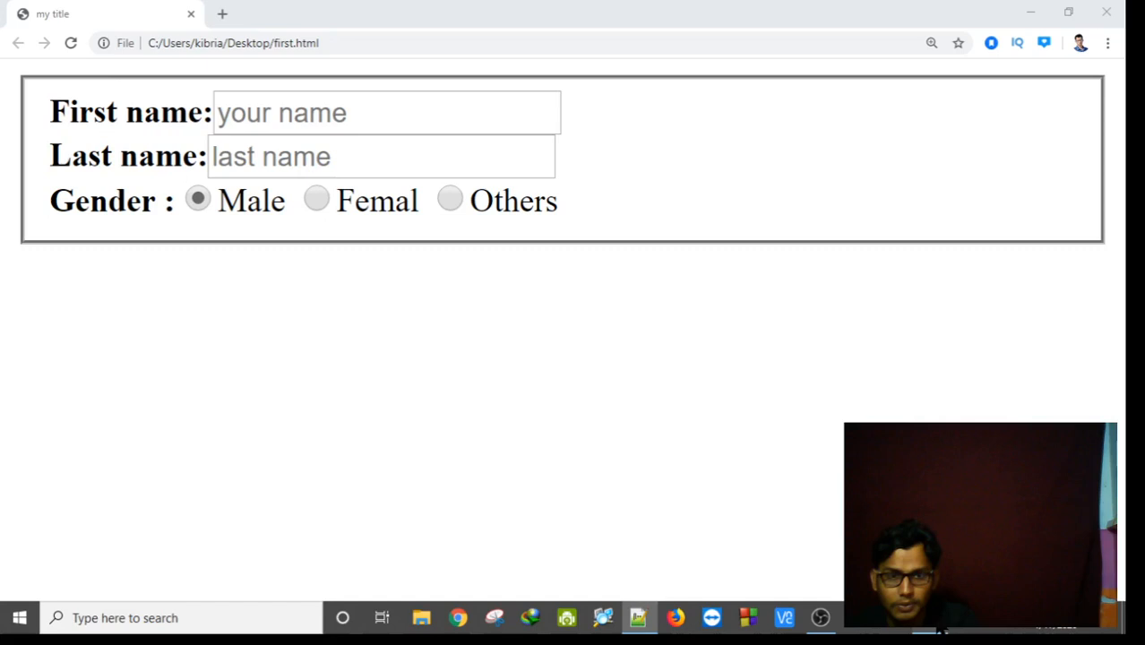
Reload the page and tick the Male checkbox beside the Femal and Others radios.
click(197, 199)
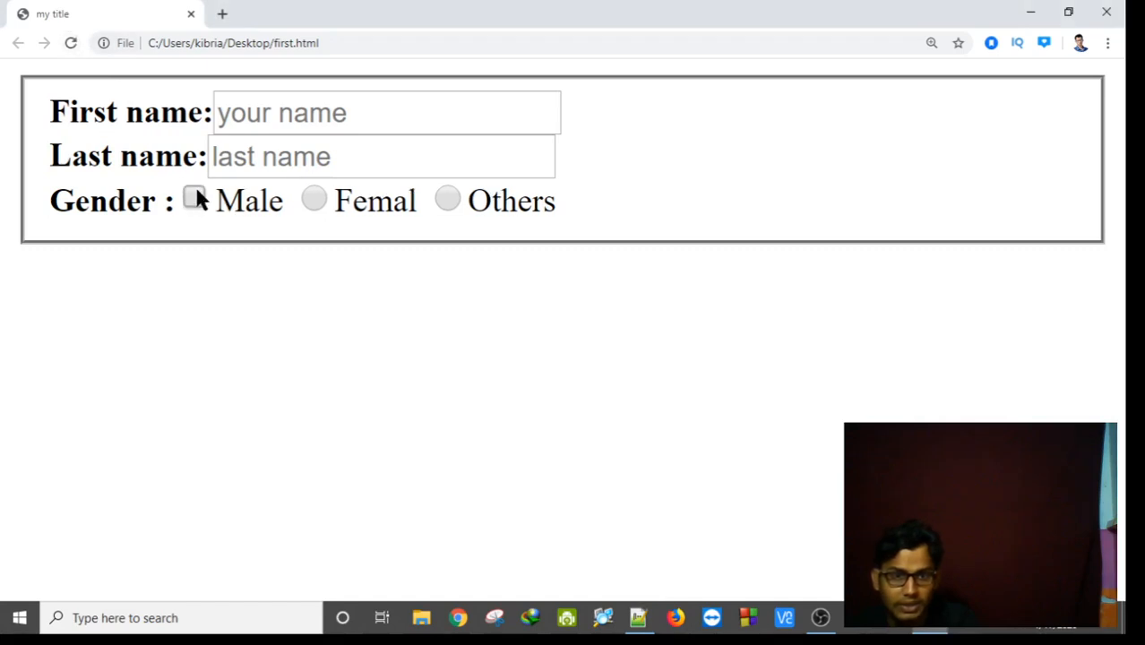
click(193, 199)
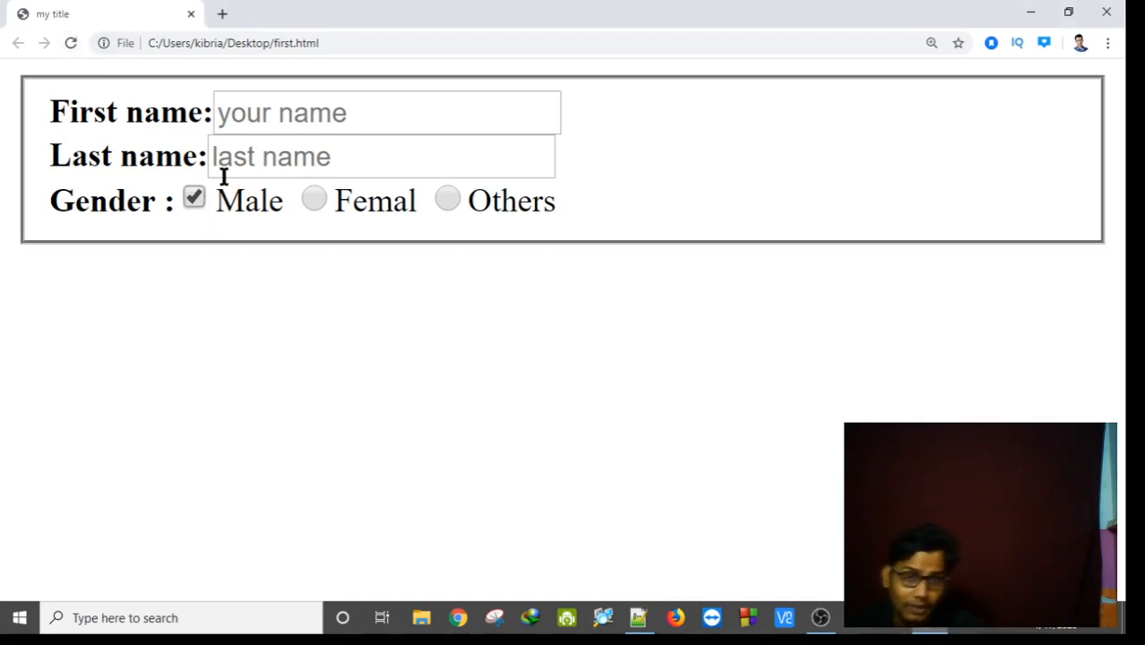
mouse_move(840, 376)
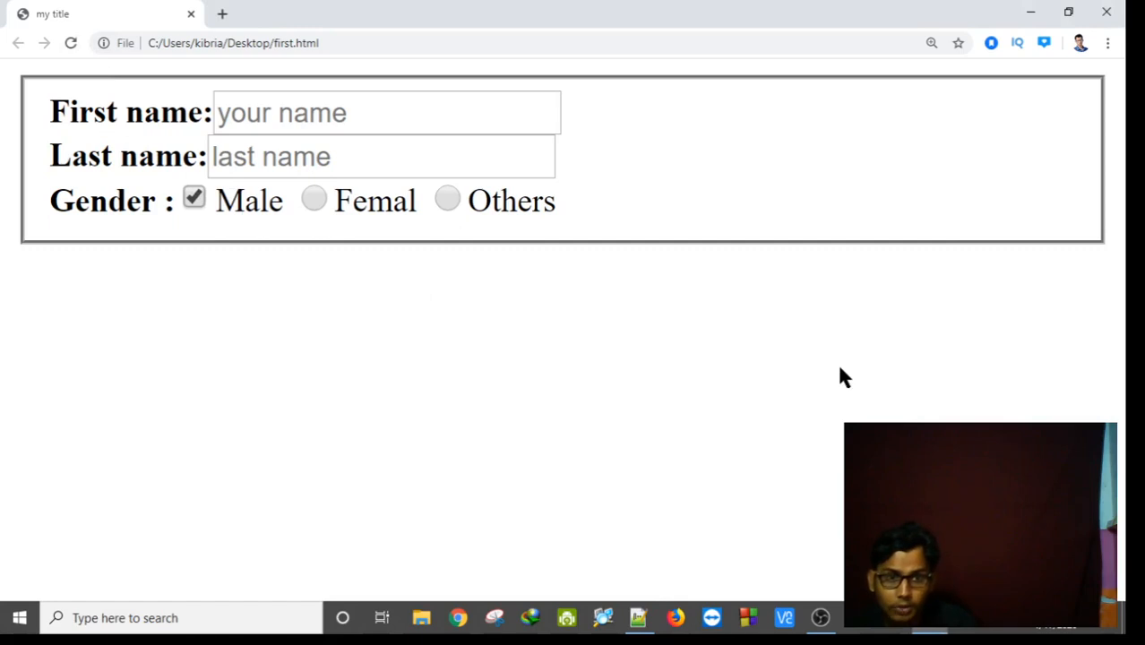